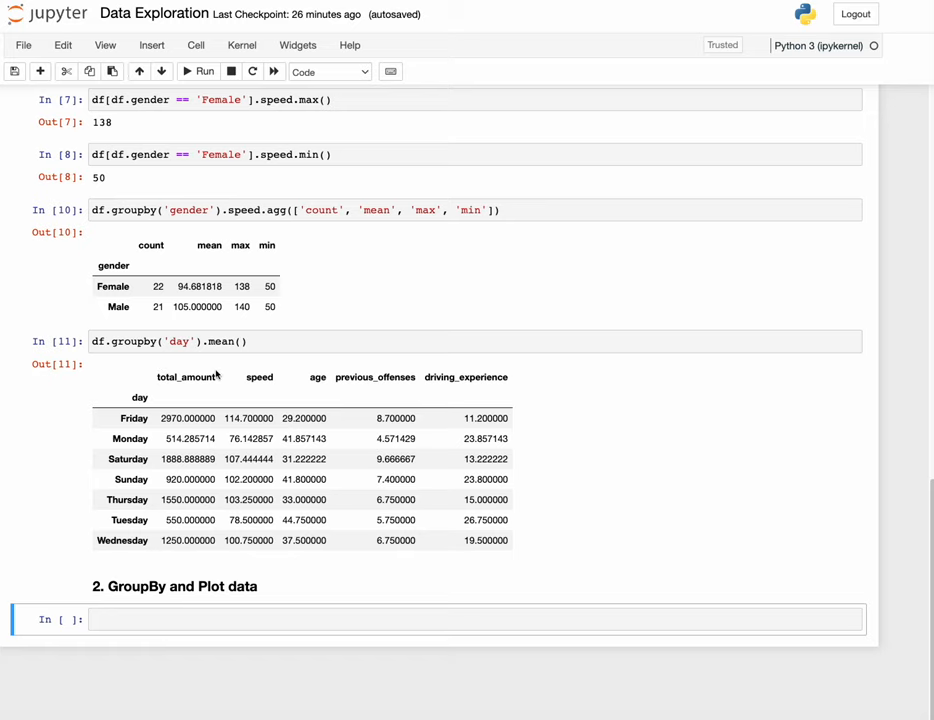
mouse_move(208, 362)
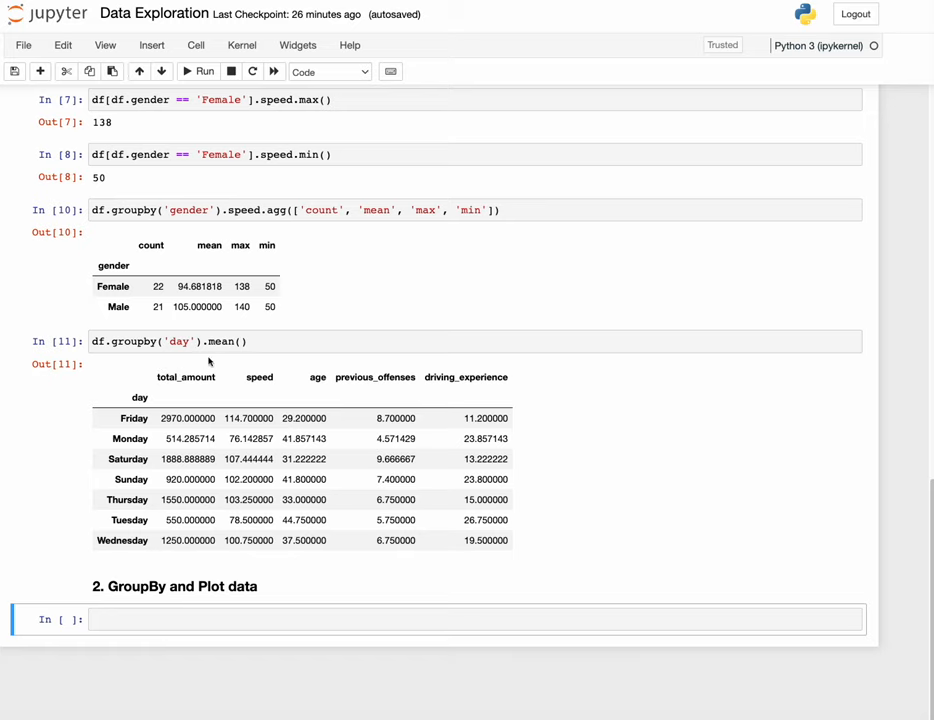
mouse_move(232, 410)
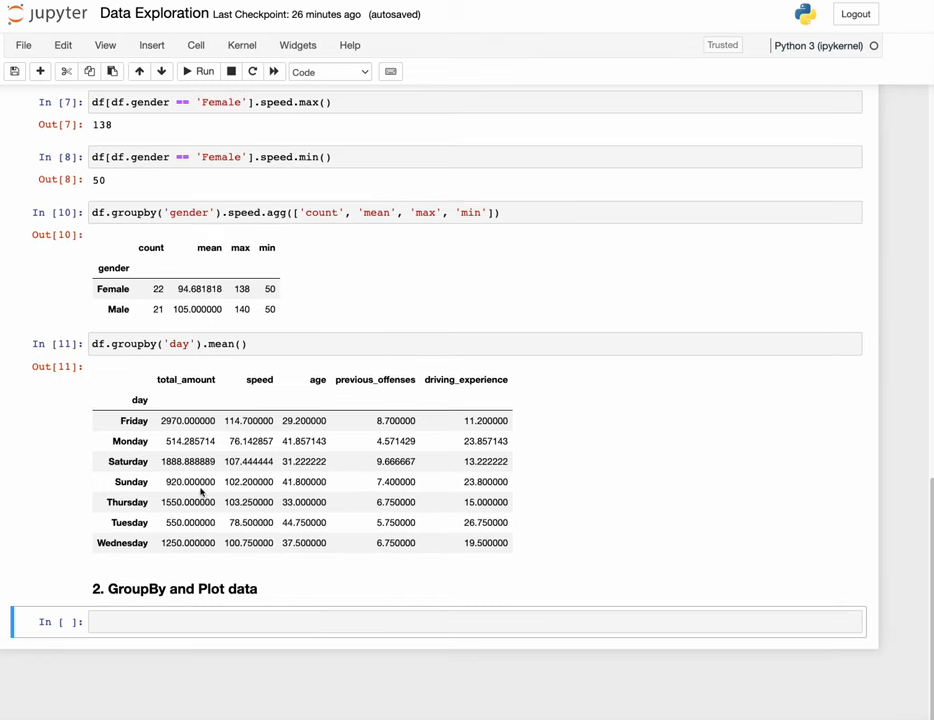
mouse_move(168, 504)
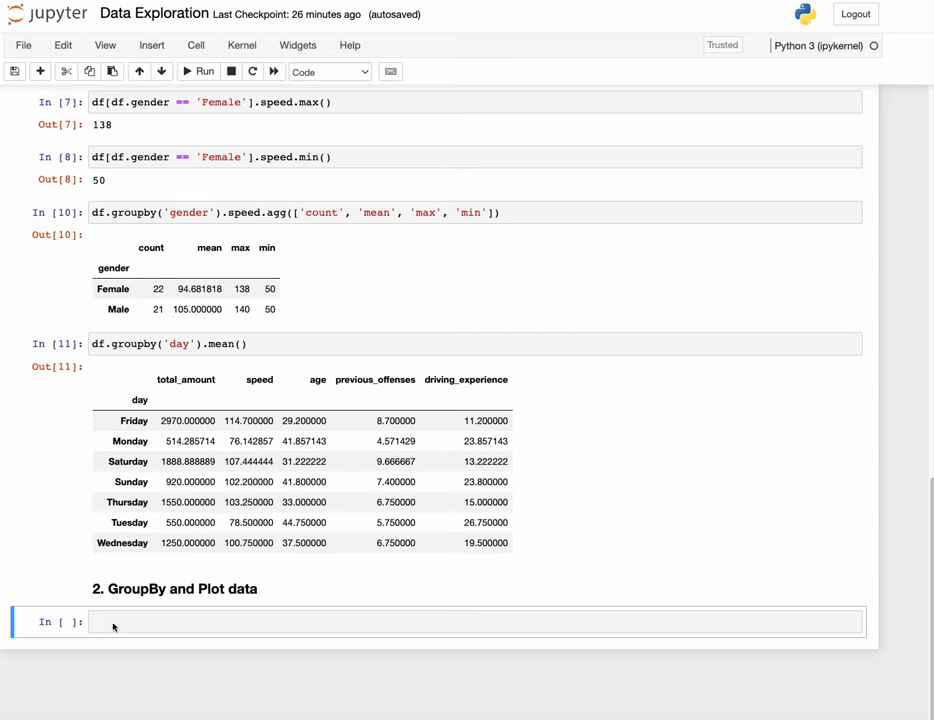
Enter df = pd.read_csv('traffic.csv') in the GroupBy and Plot cell and move to the empty cell below
left_click(112, 624)
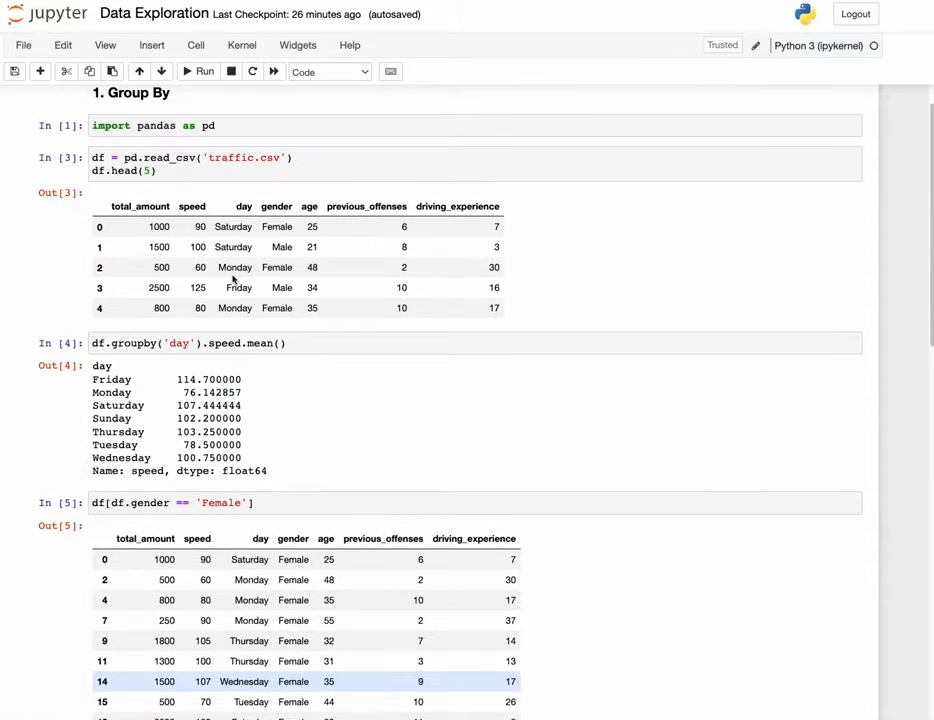
left_click(150, 172)
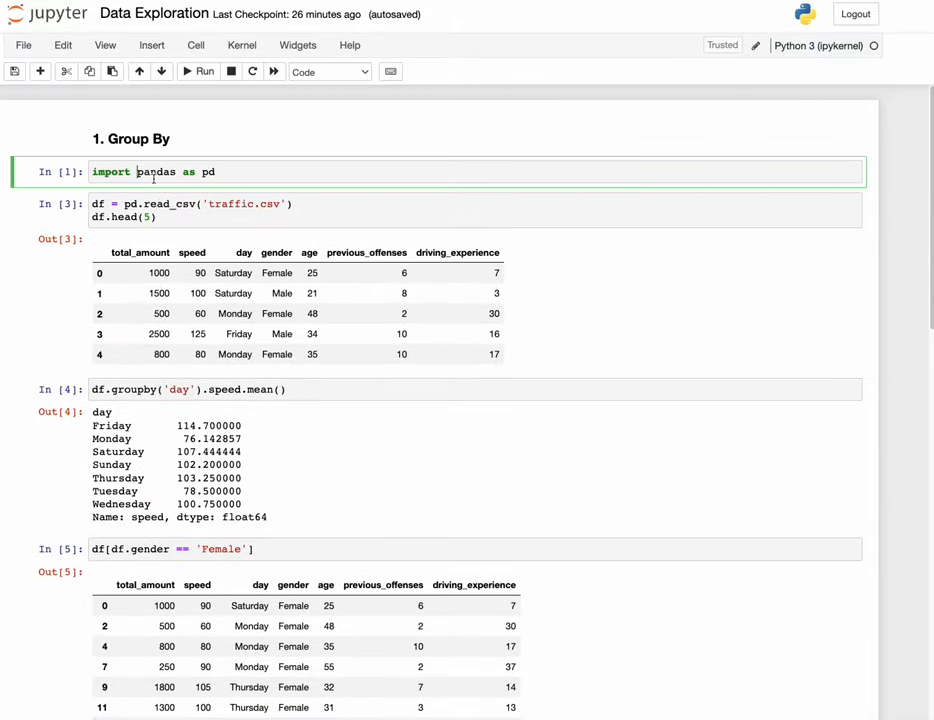
scroll("down", 3)
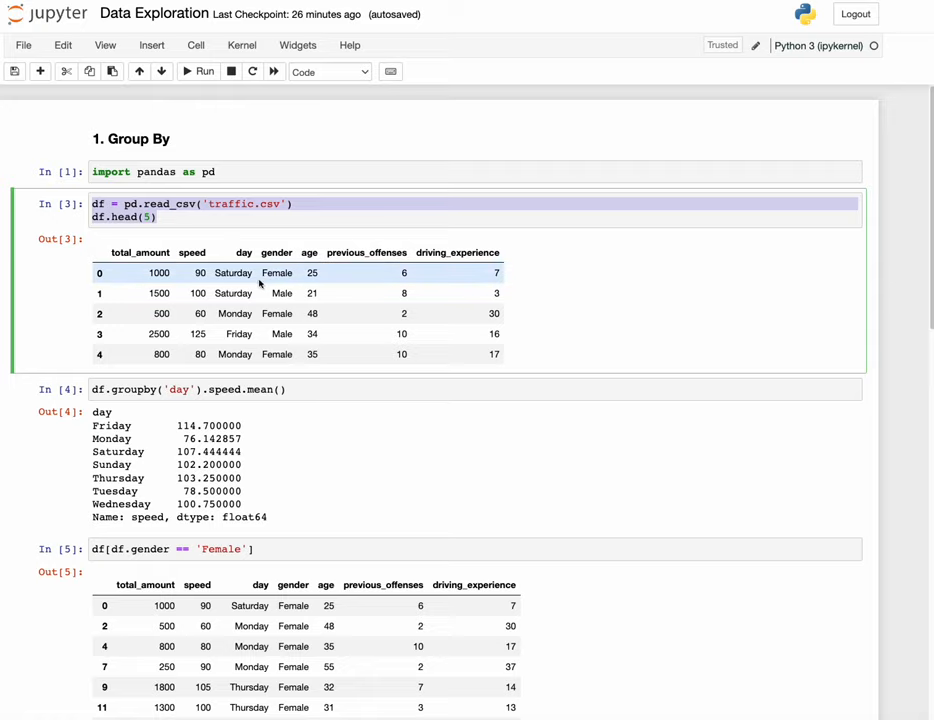
scroll("down", 3)
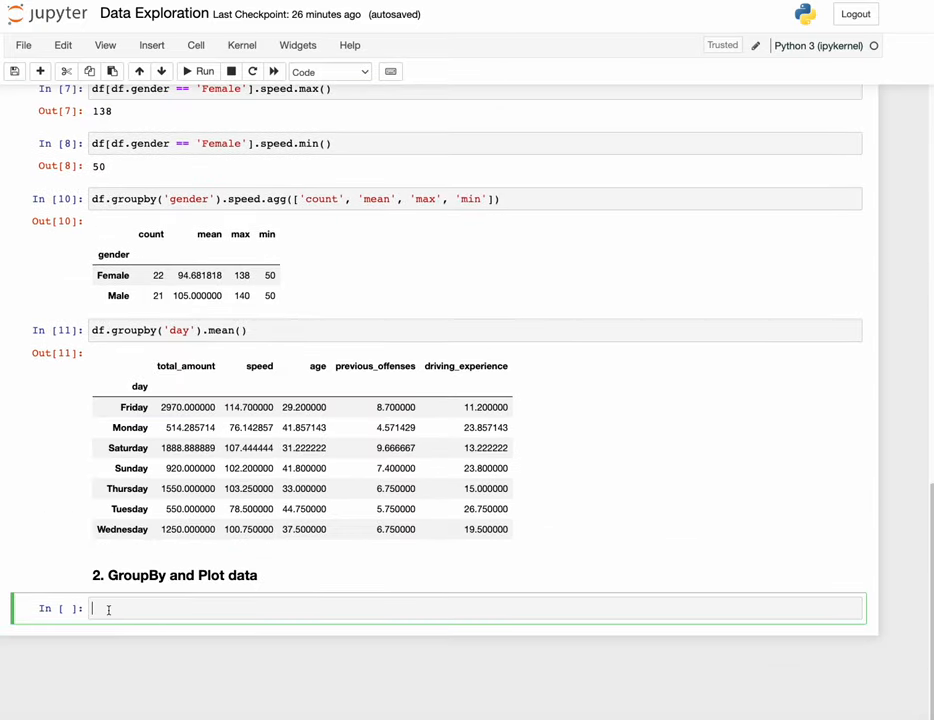
type("df = pd.read_csv('traffic.csv')")
type("df.head(5)")
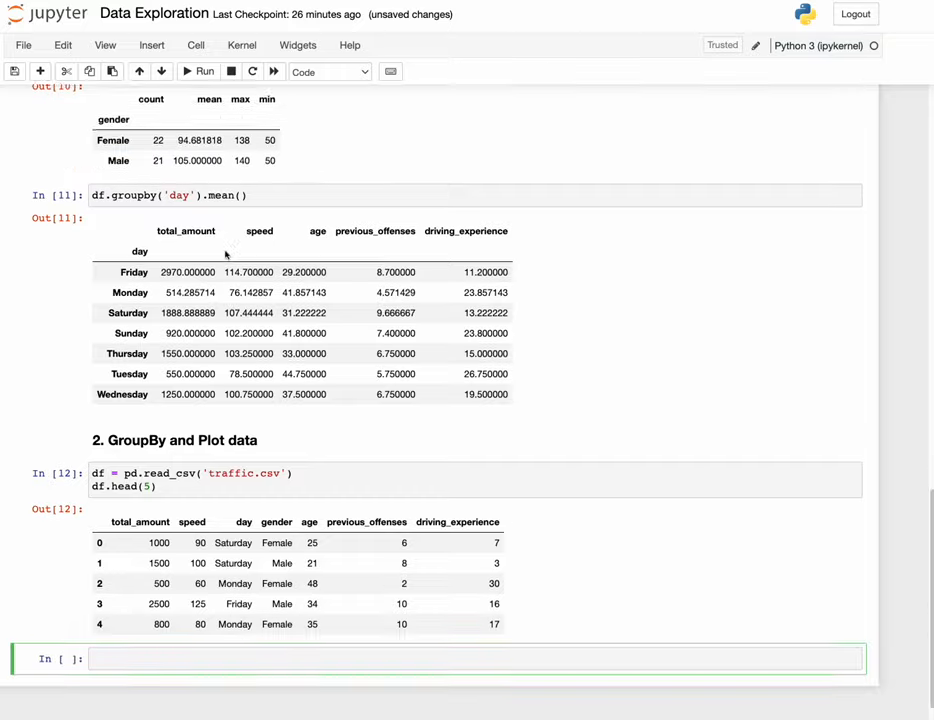
scroll("down", 3)
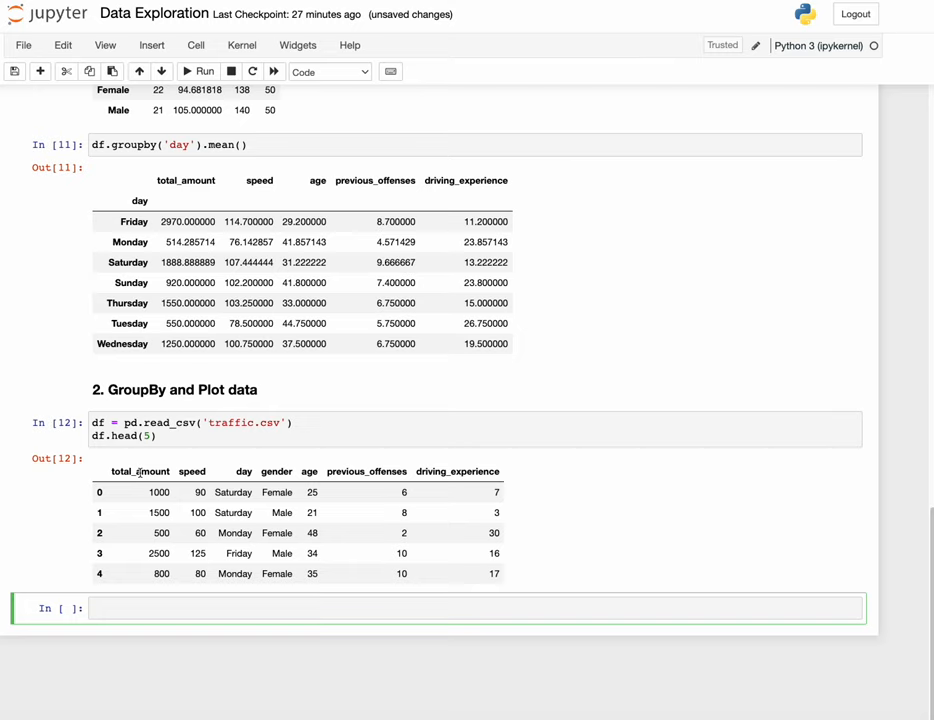
mouse_move(246, 492)
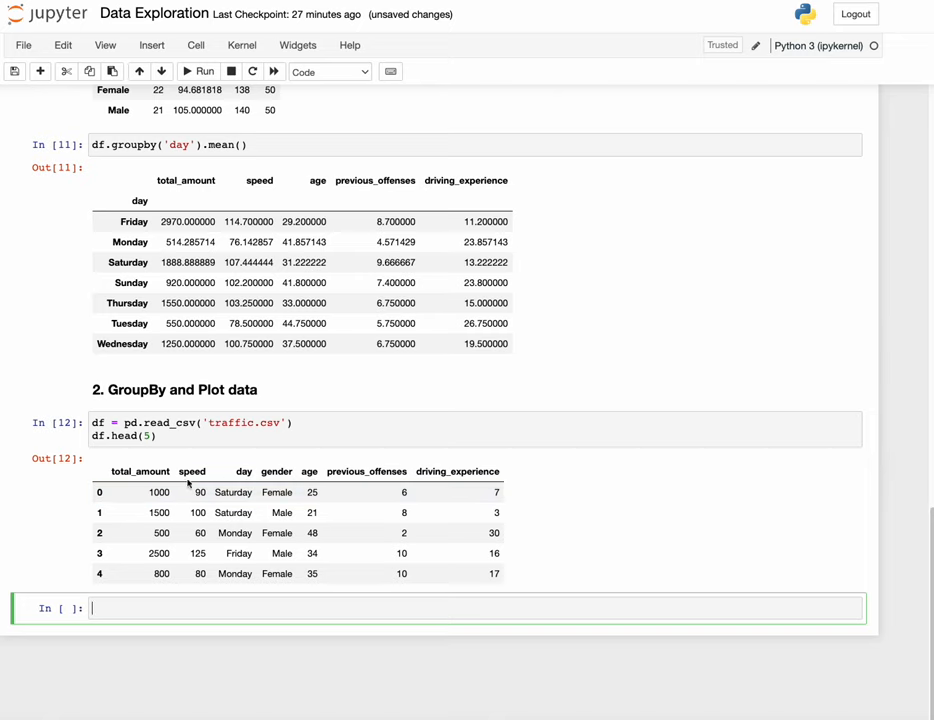
left_click(160, 436)
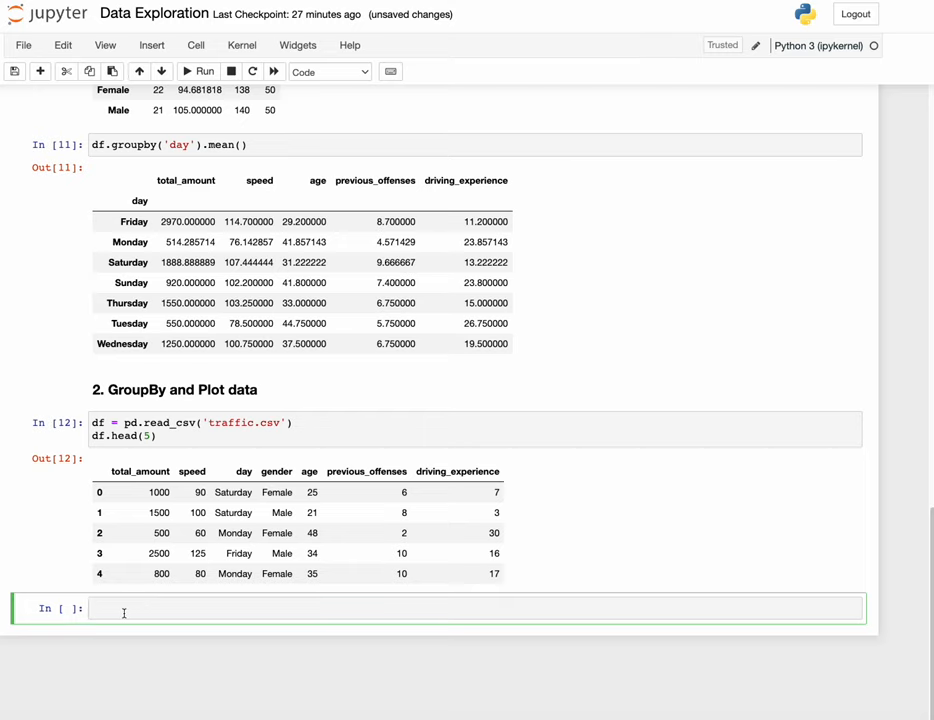
Start a df.groupby() line and add %matplotlib inline for inline plotting
type("df")
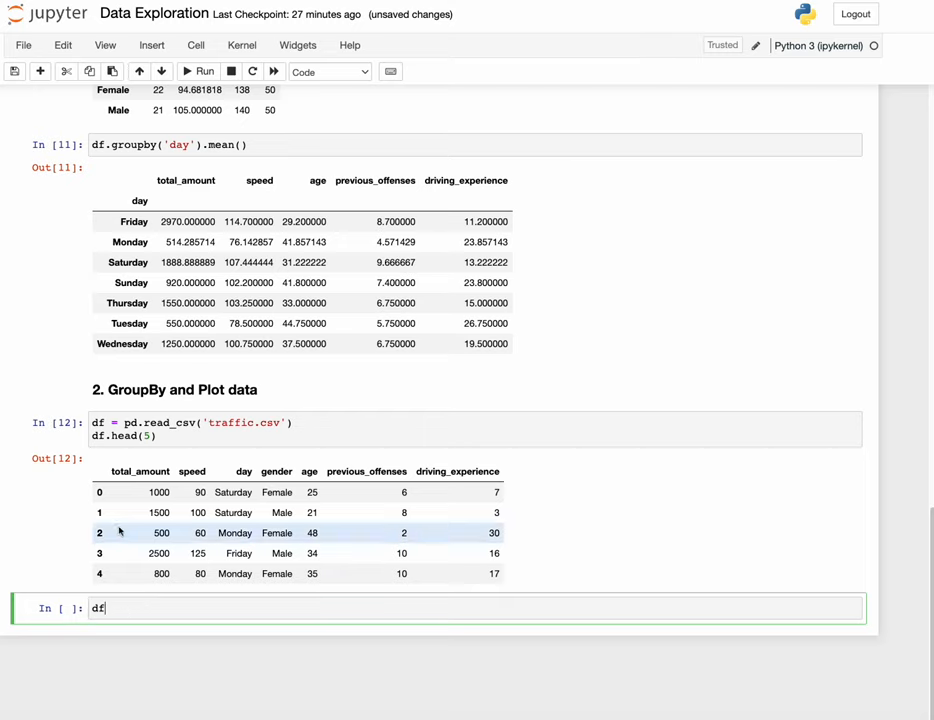
type(".")
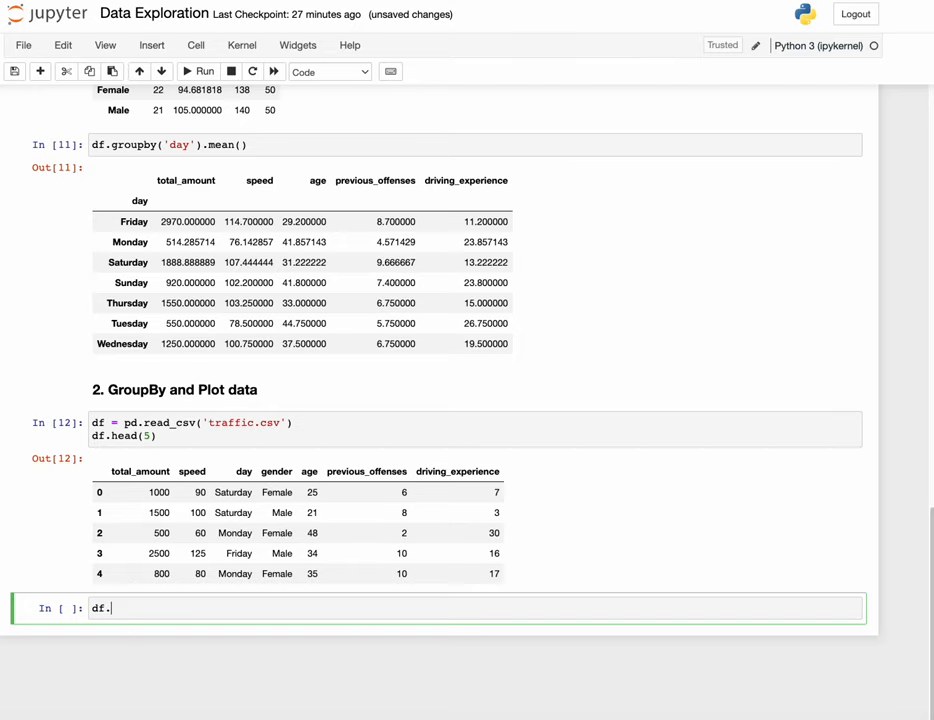
type("groupy")
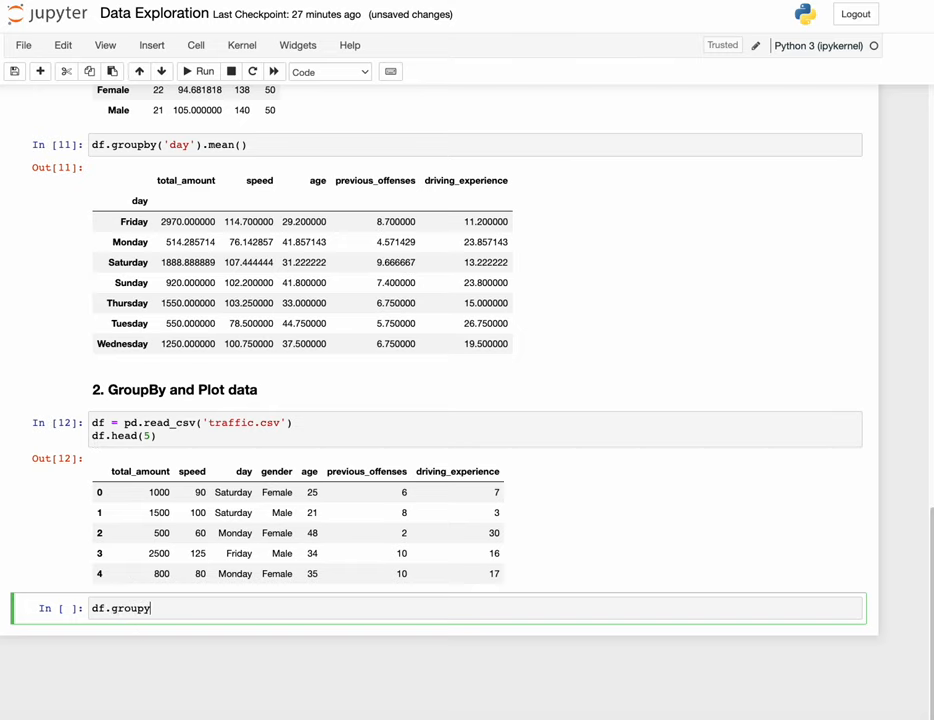
type("b")
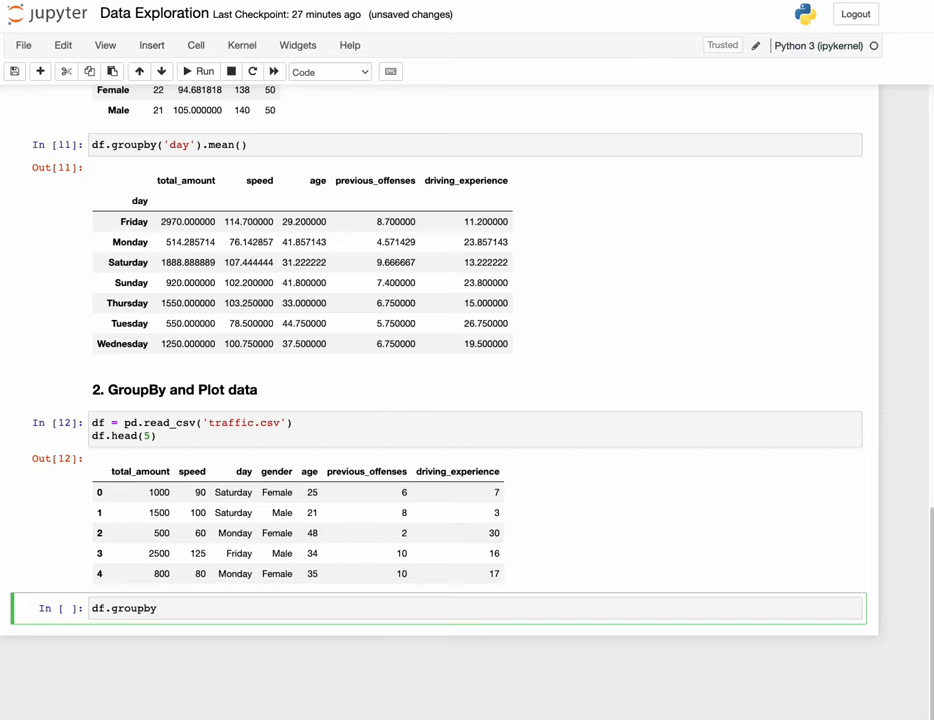
type("()")
type("%")
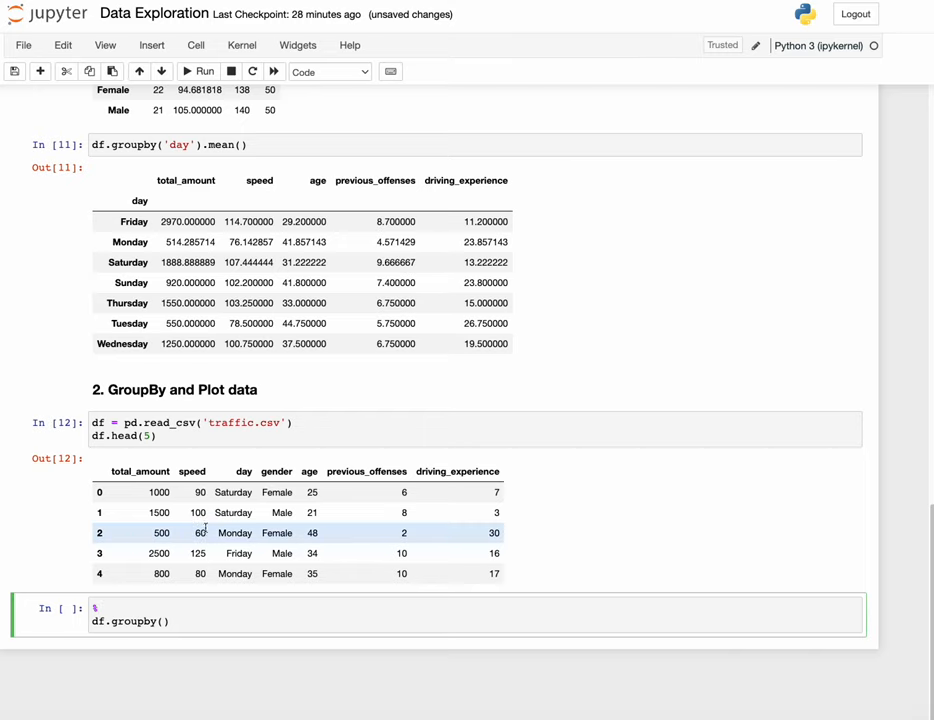
type("matplotlib")
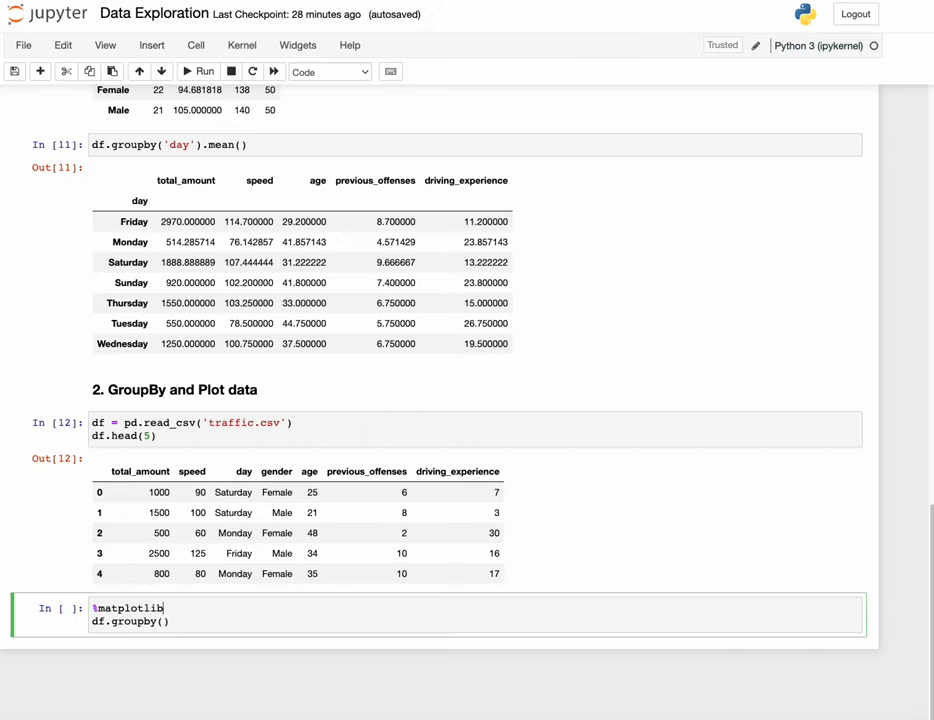
type("inline")
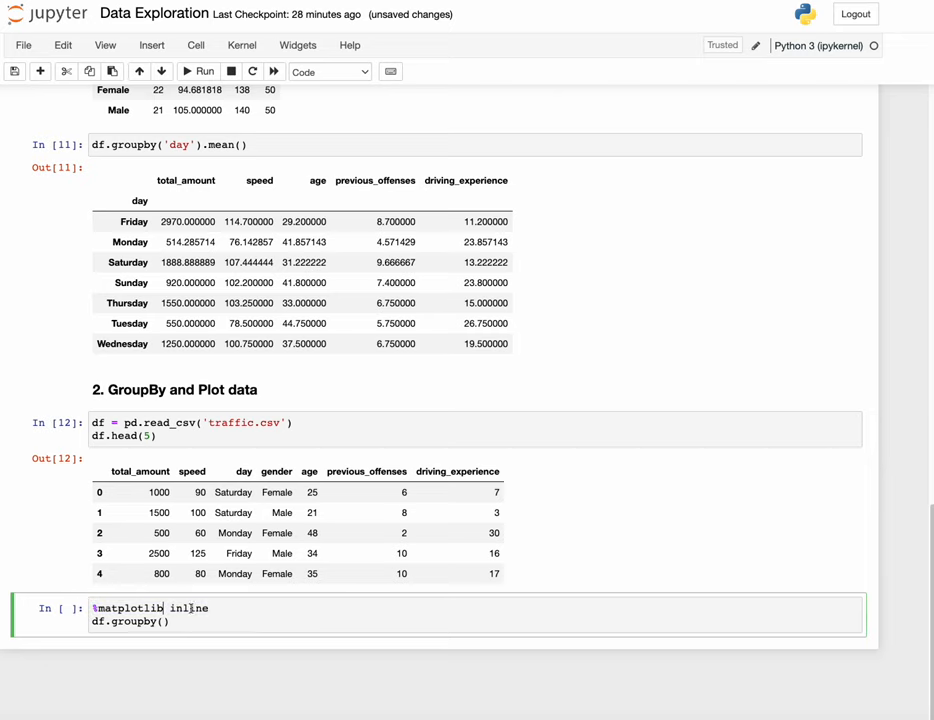
mouse_move(212, 612)
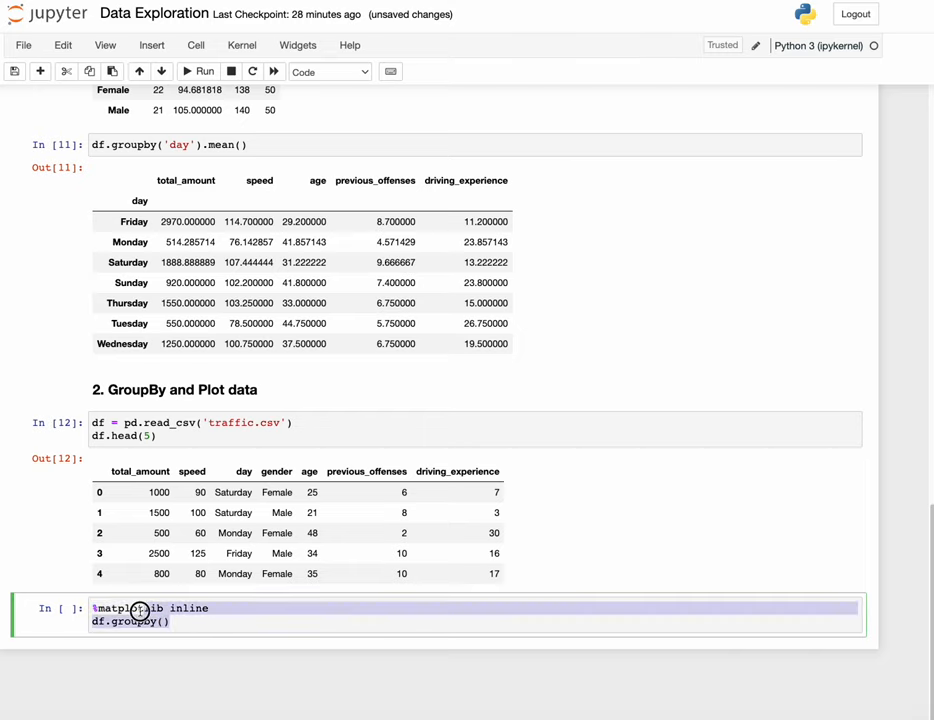
Complete the line as df.groupby('day').mean() to average every column per day
left_click(170, 622)
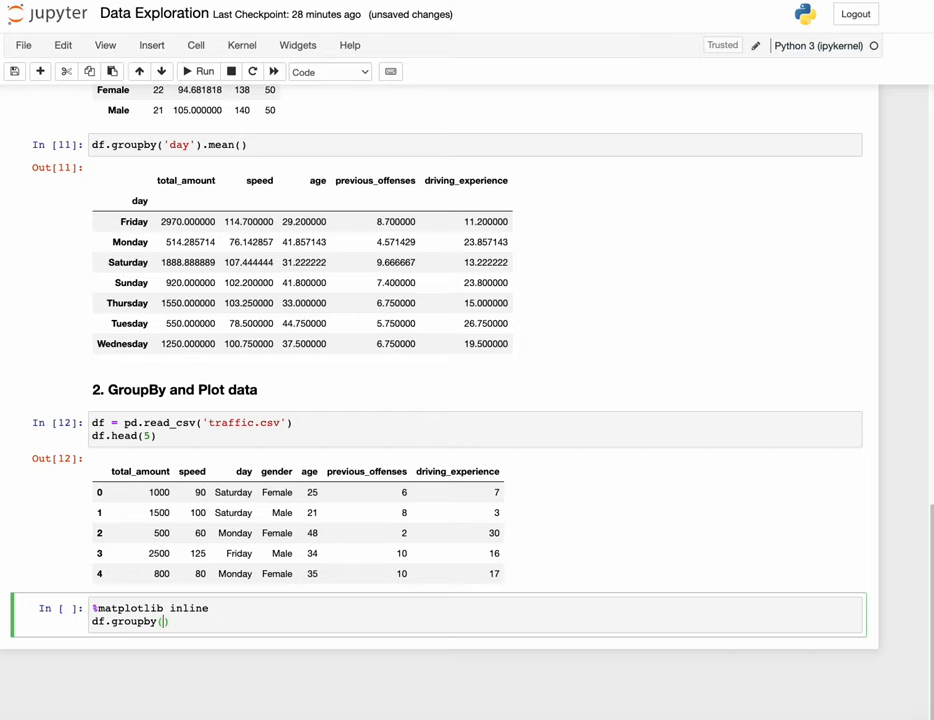
mouse_move(244, 484)
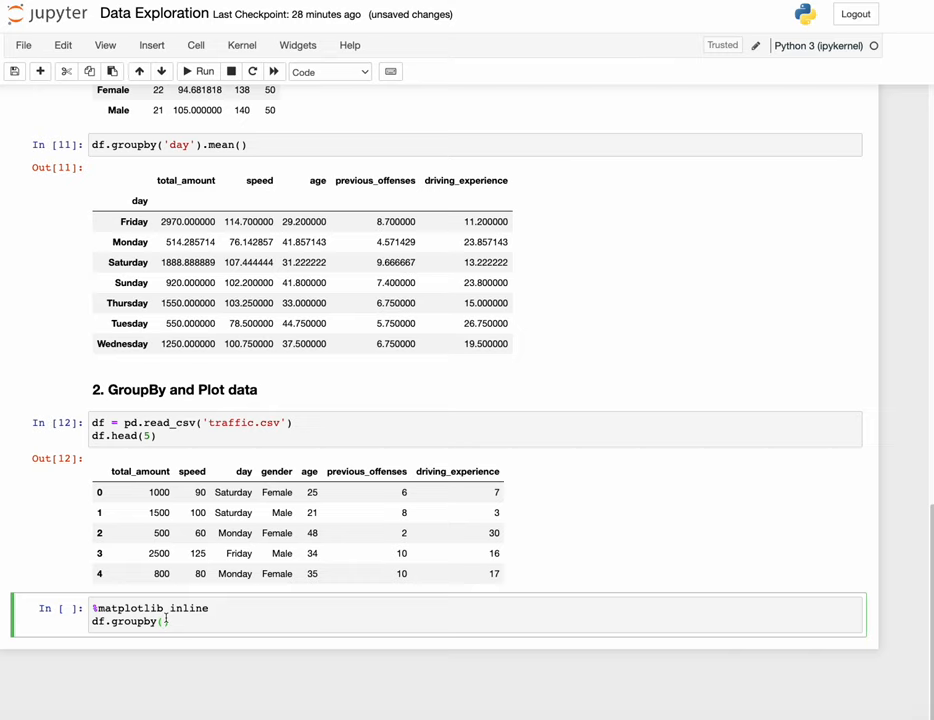
type("'day')")
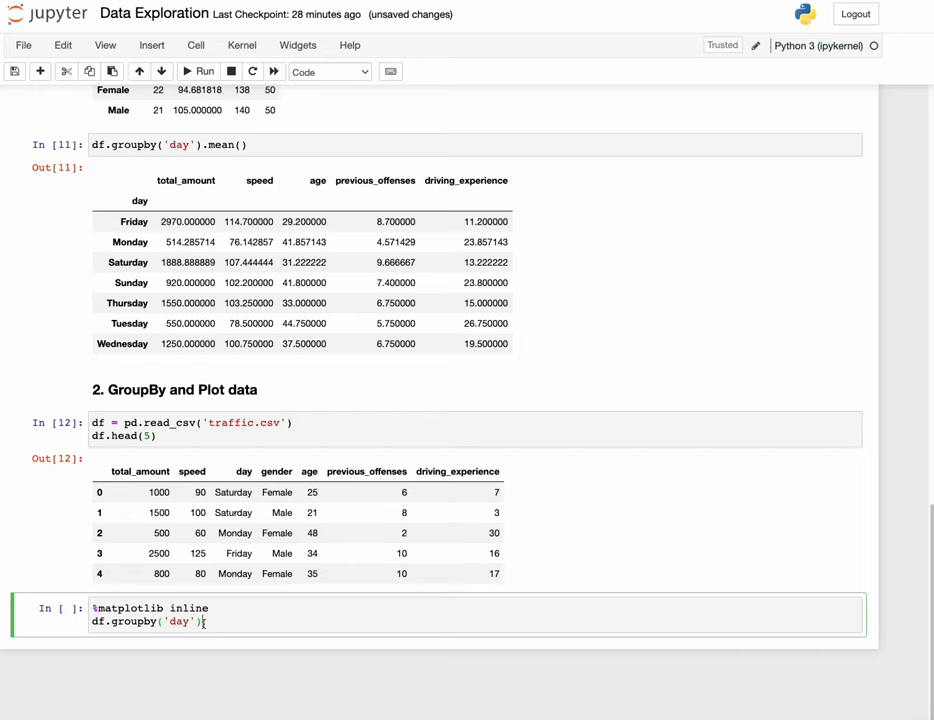
type(".mean")
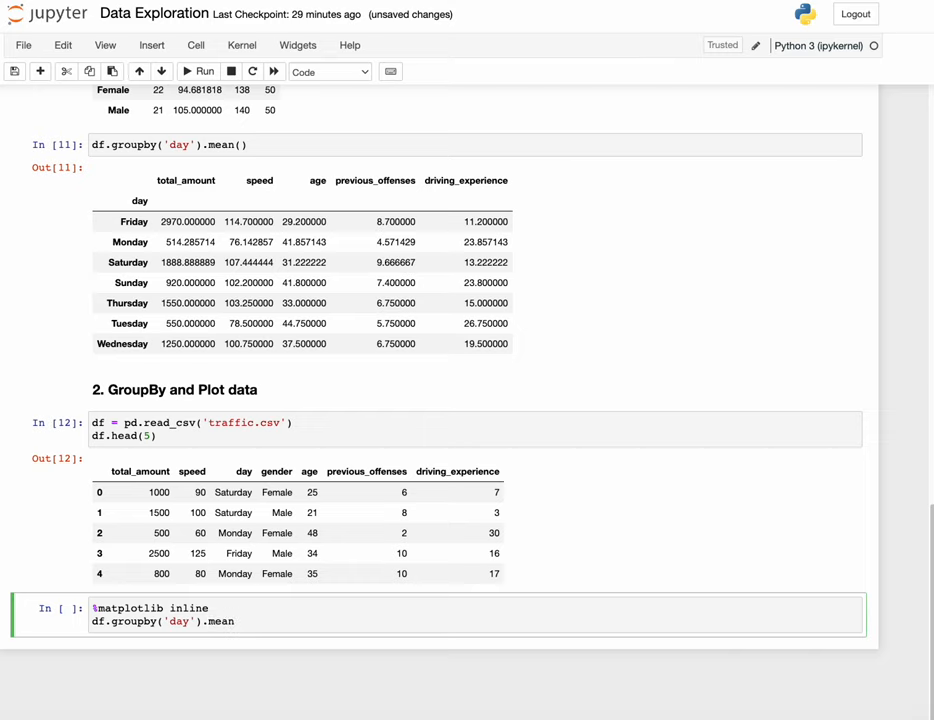
type("()")
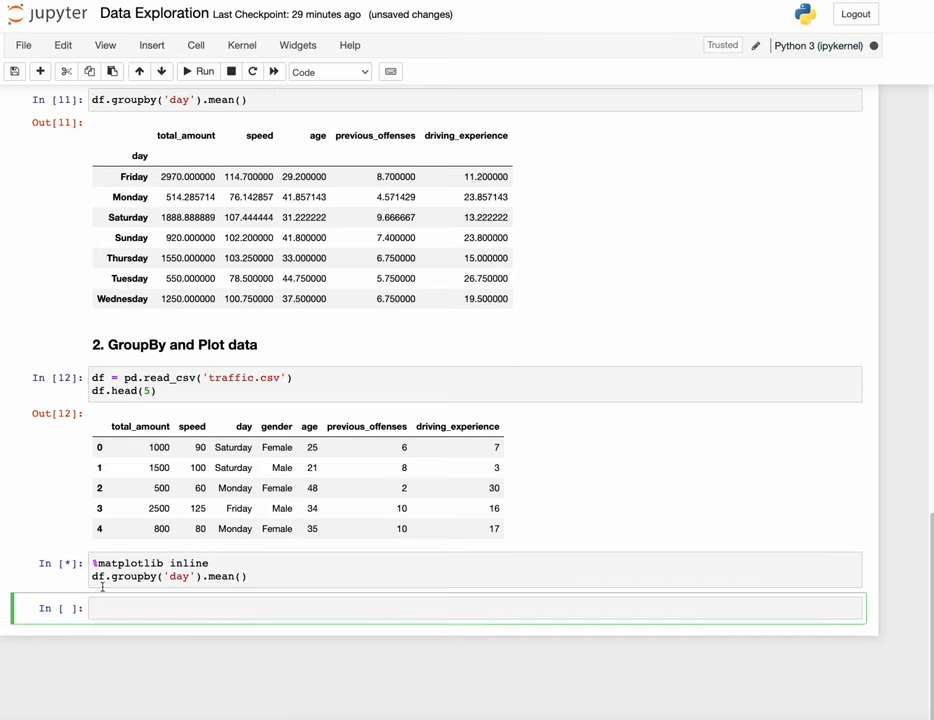
Run the day-mean cell, then append .plot(kind = 'bar') to the groupby line
left_click(196, 72)
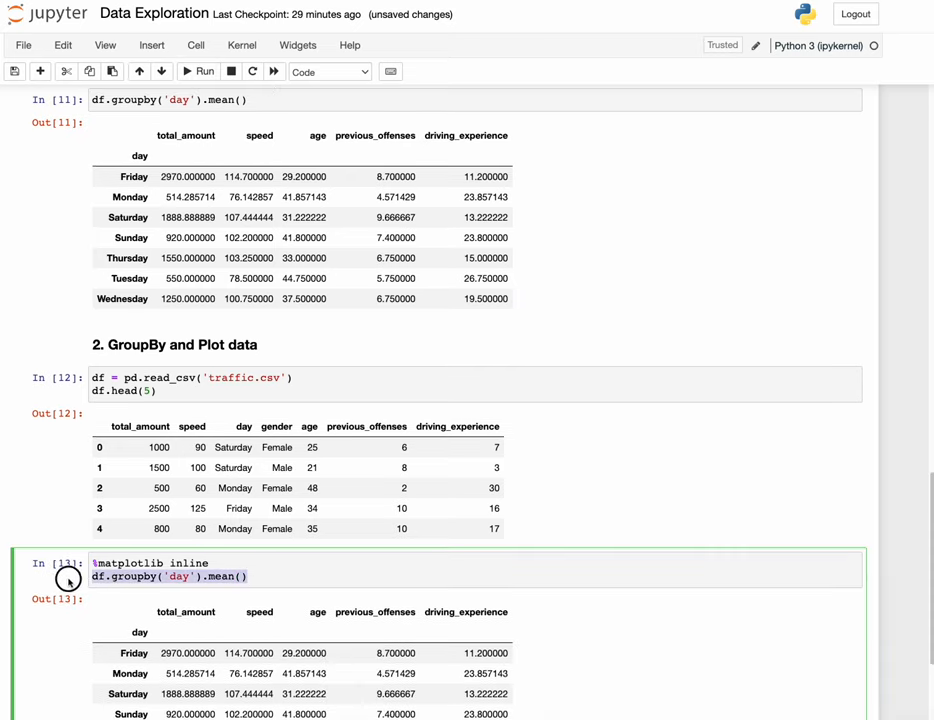
scroll("down", 3)
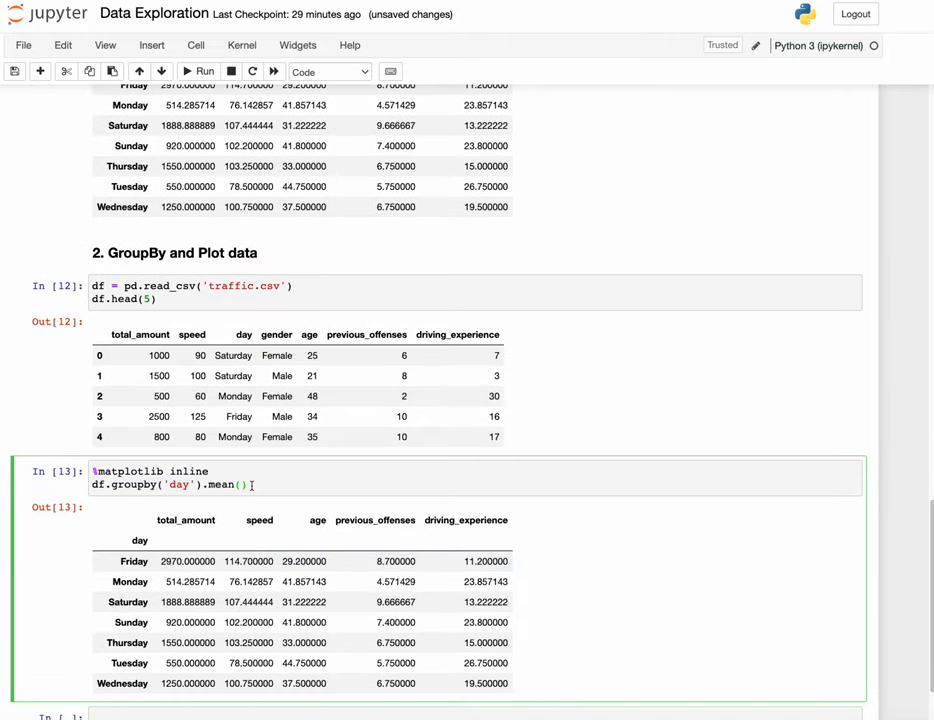
type(".plot")
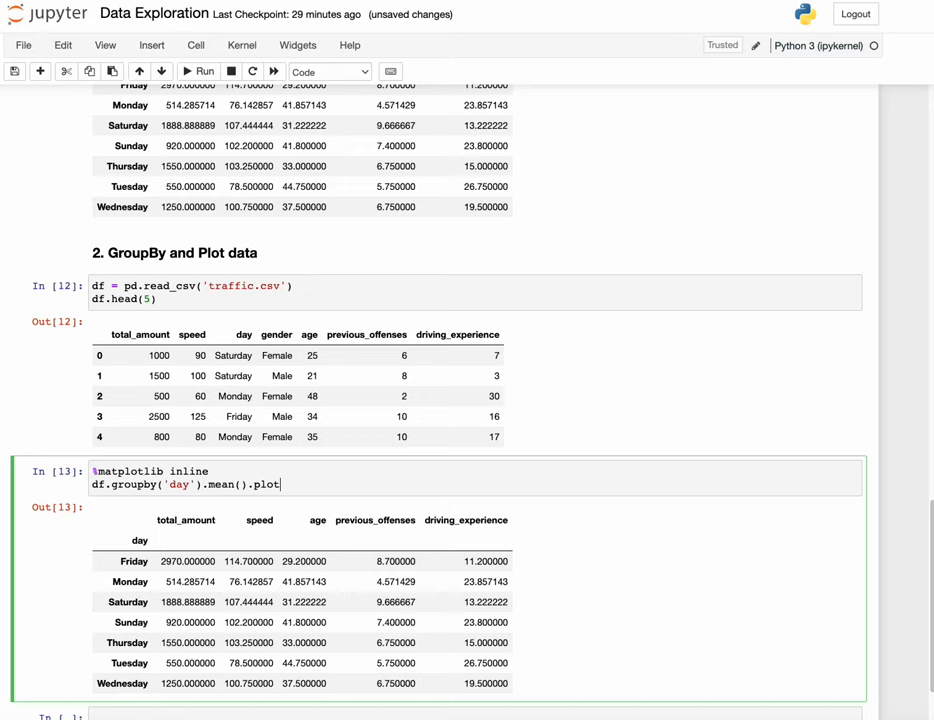
type("()")
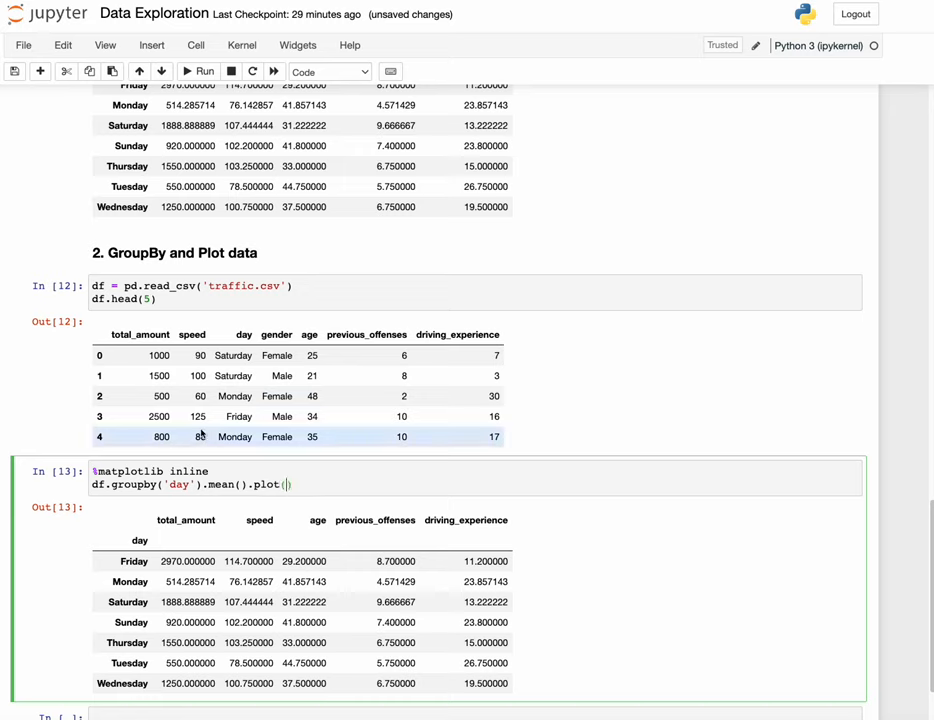
type("kind =")
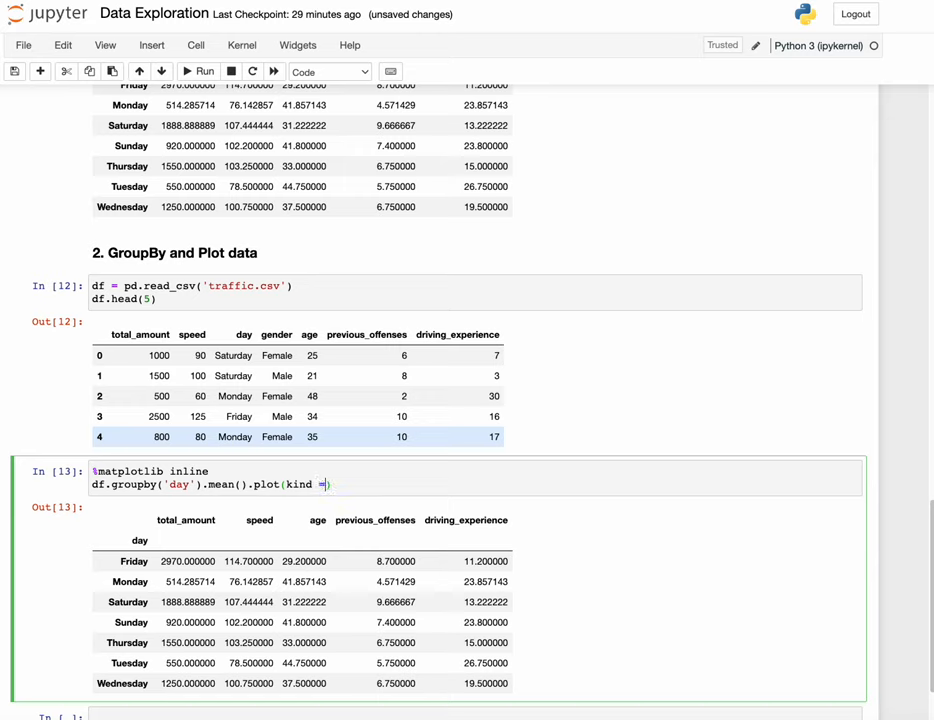
type("'")
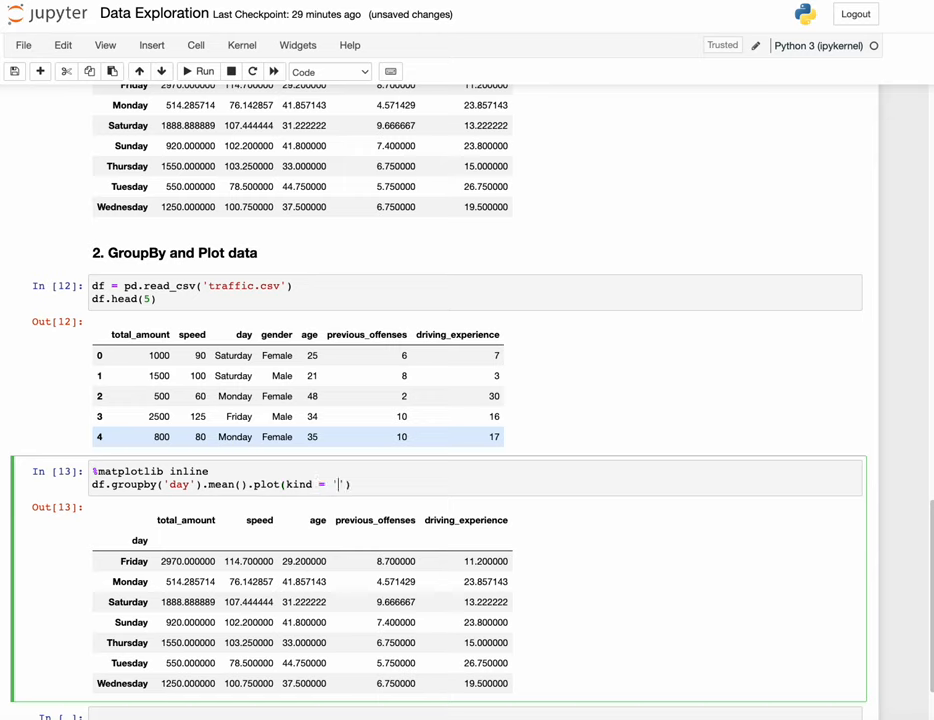
type("bar")
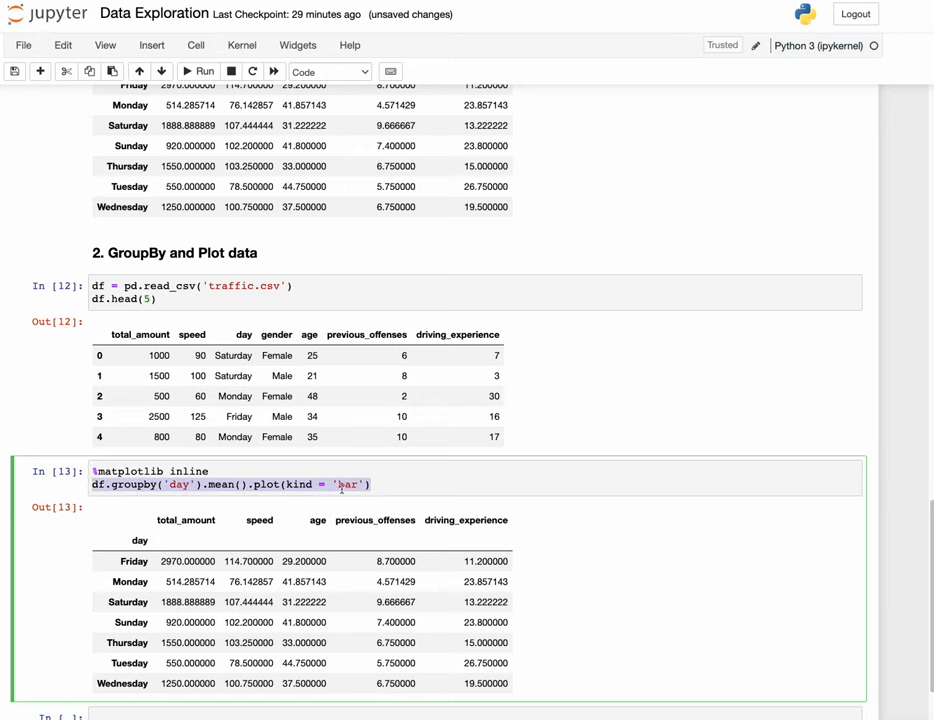
Run the cell to render the bar chart of daily column averages
left_click(200, 72)
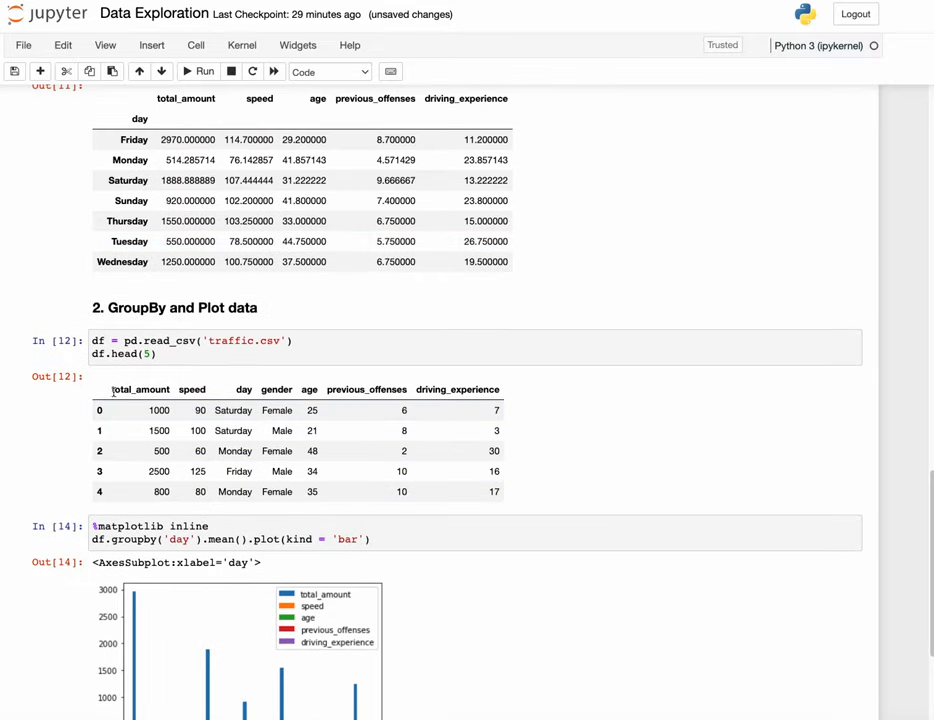
scroll("down", 3)
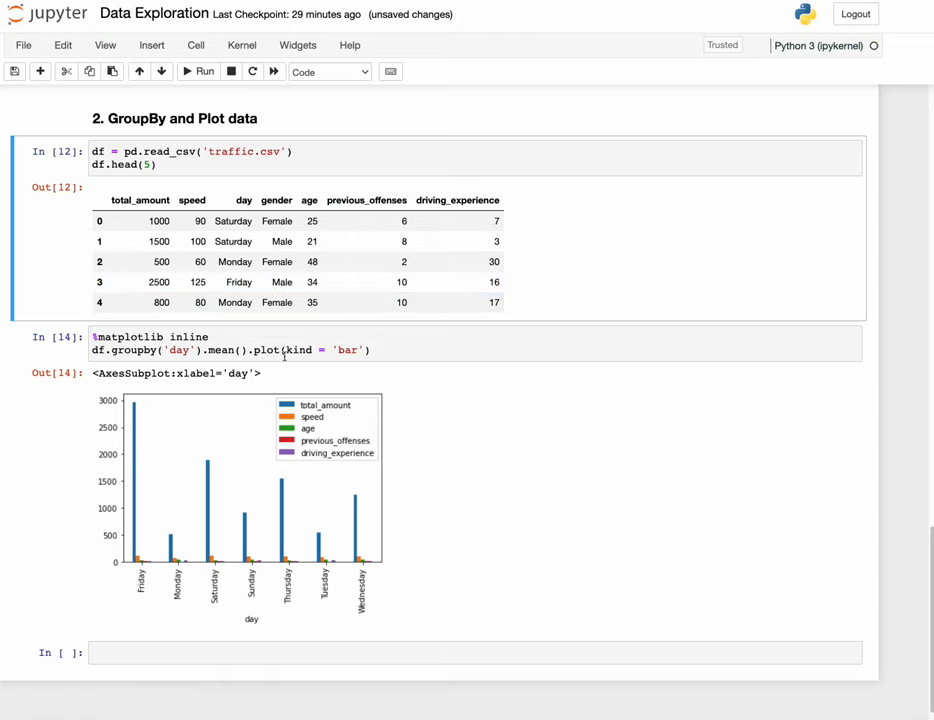
mouse_move(200, 446)
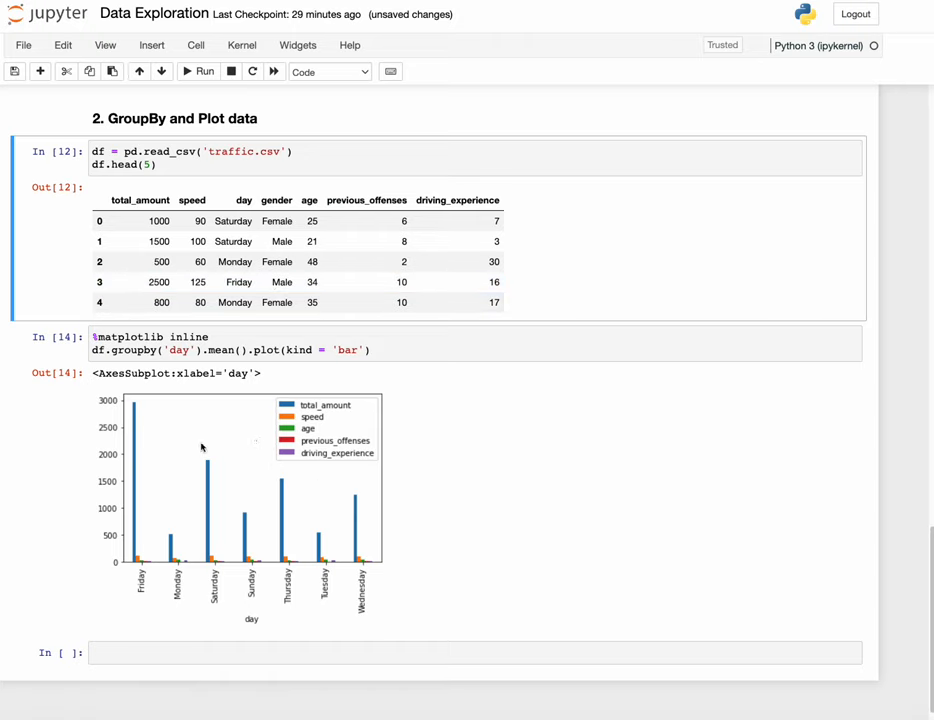
mouse_move(156, 560)
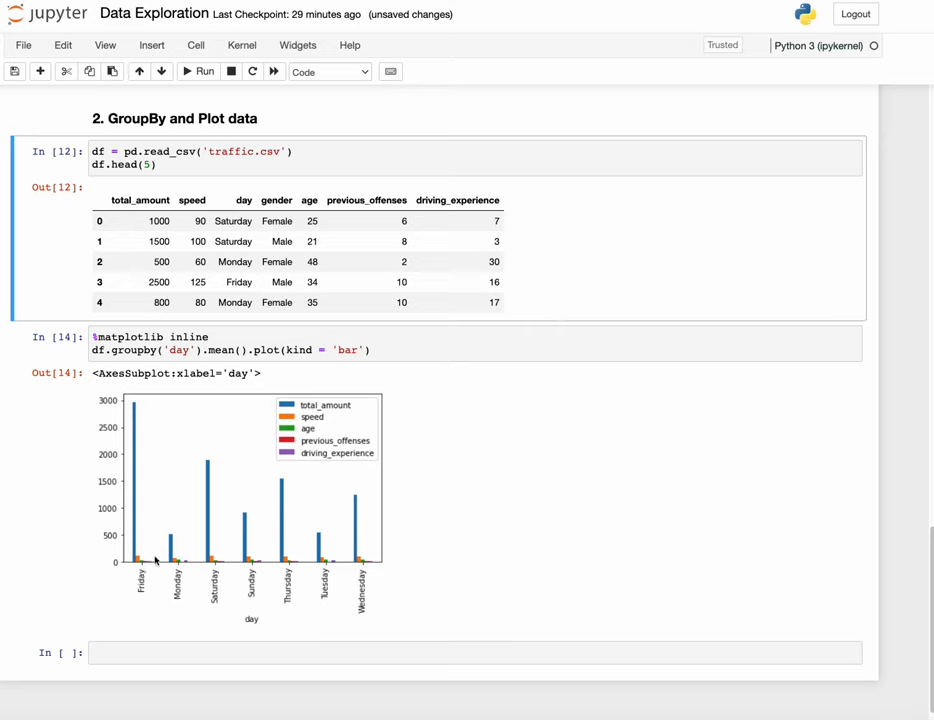
mouse_move(220, 562)
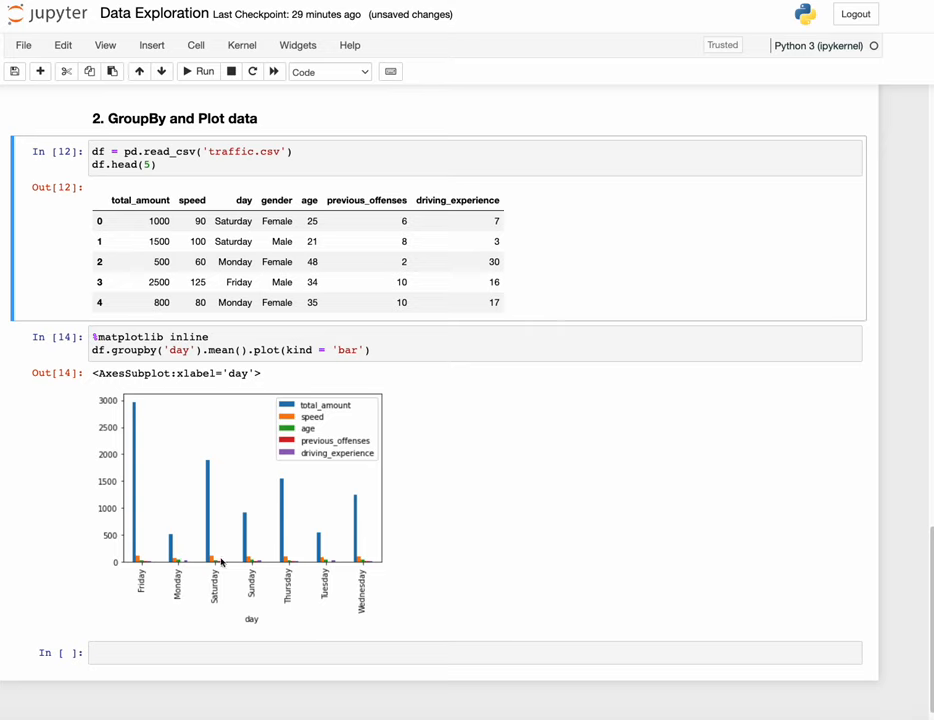
mouse_move(264, 464)
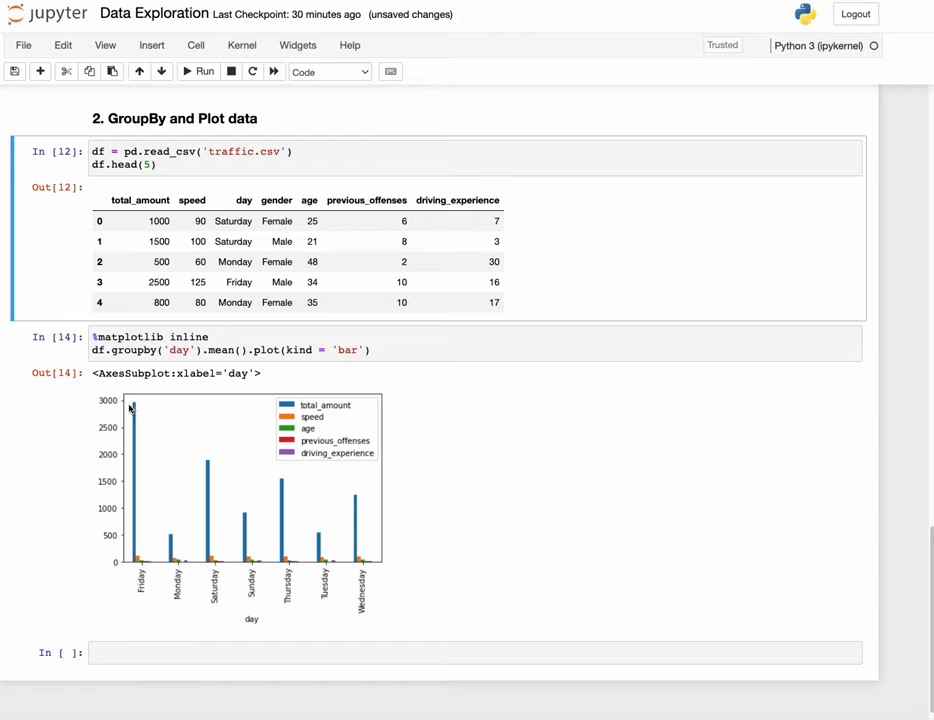
mouse_move(358, 512)
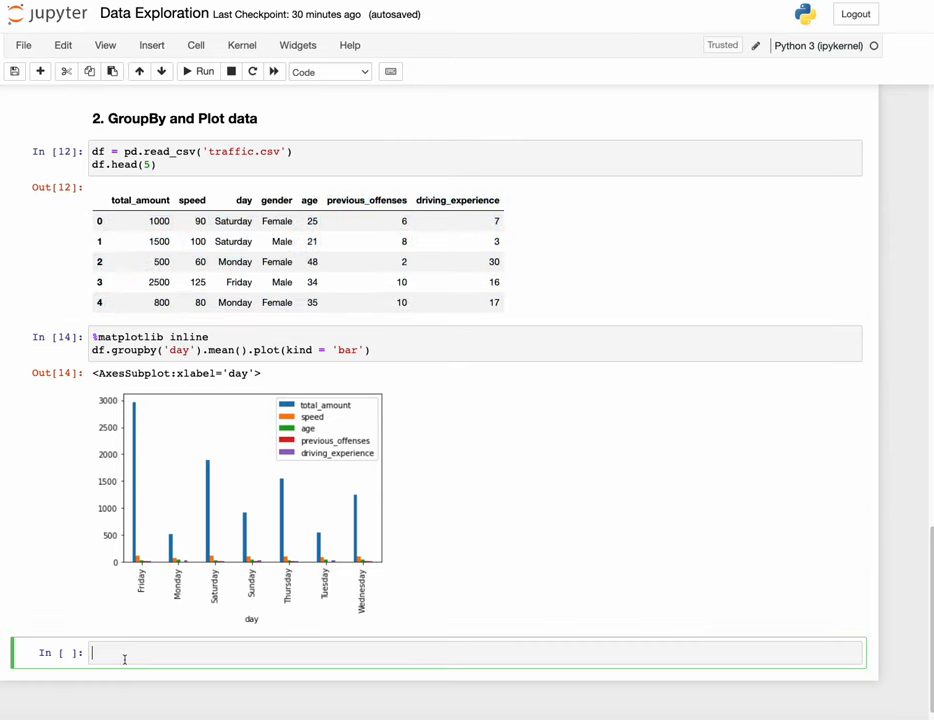
Write df = df[['day', 'speed', 'age', 'previous_offenses', 'driving_experience']] to keep only those columns
scroll("down", 3)
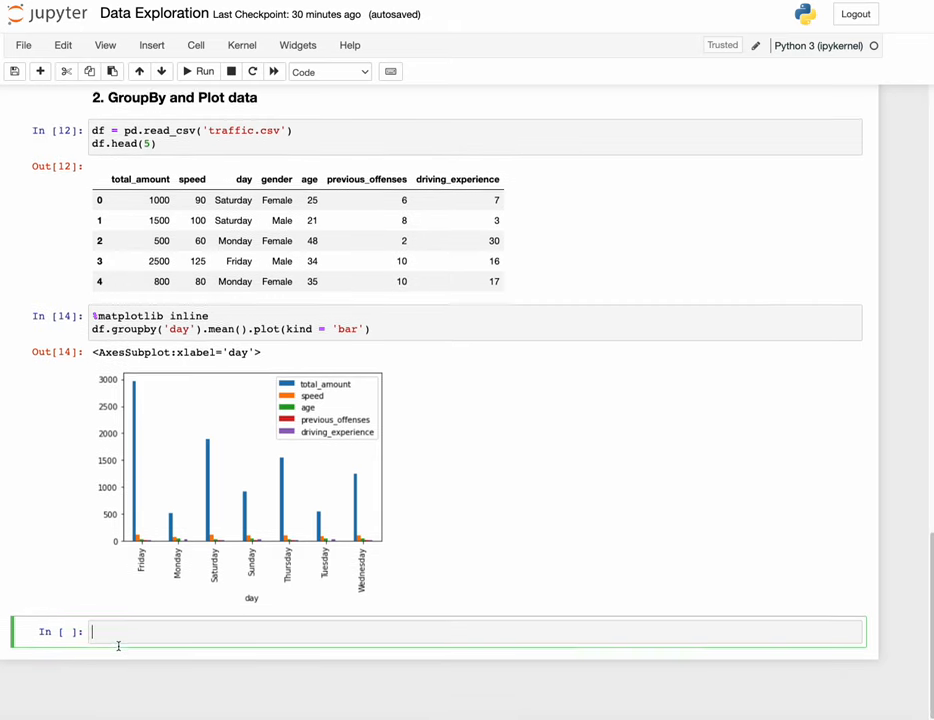
type("df =")
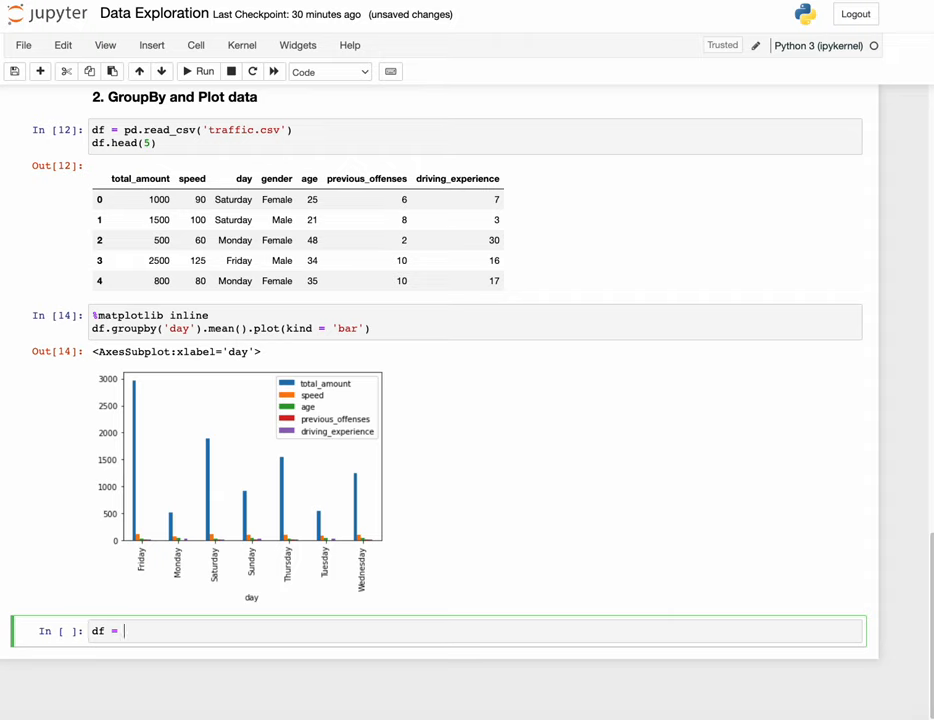
type("df")
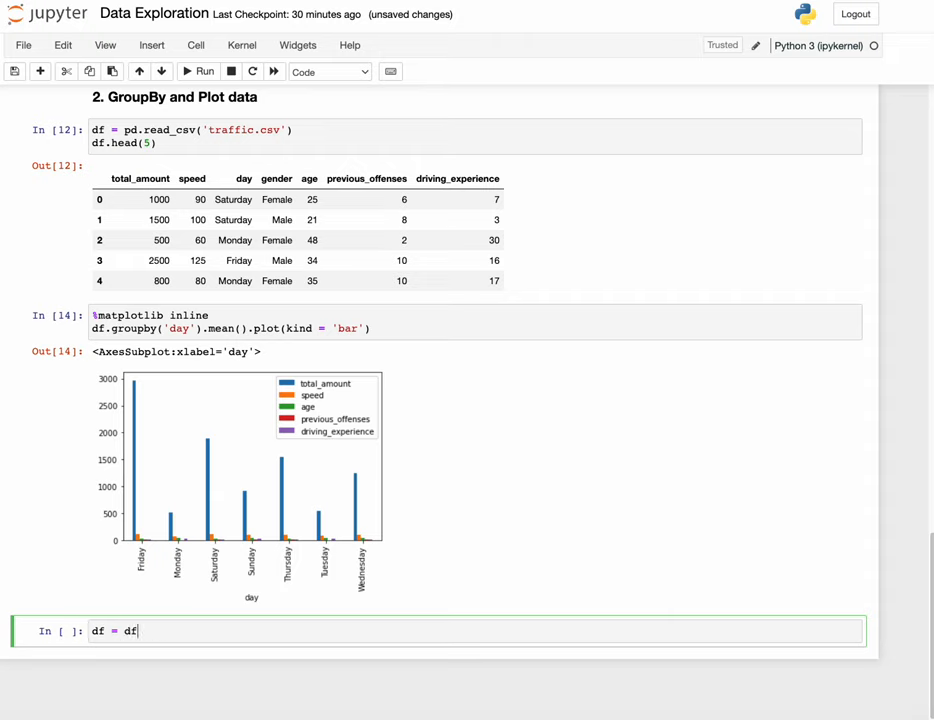
type("[]")
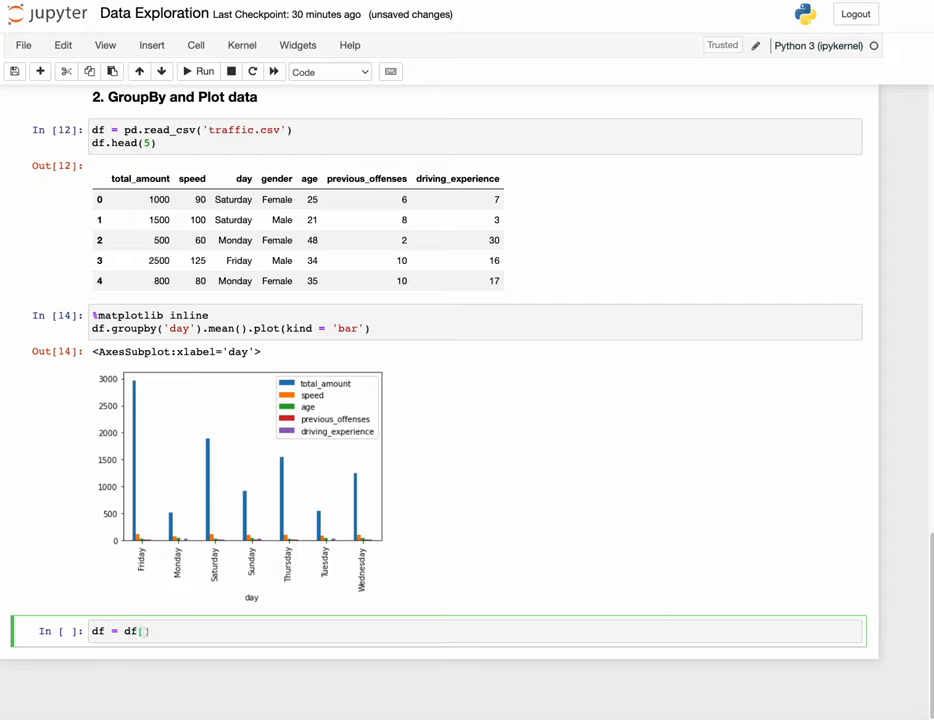
type("[")
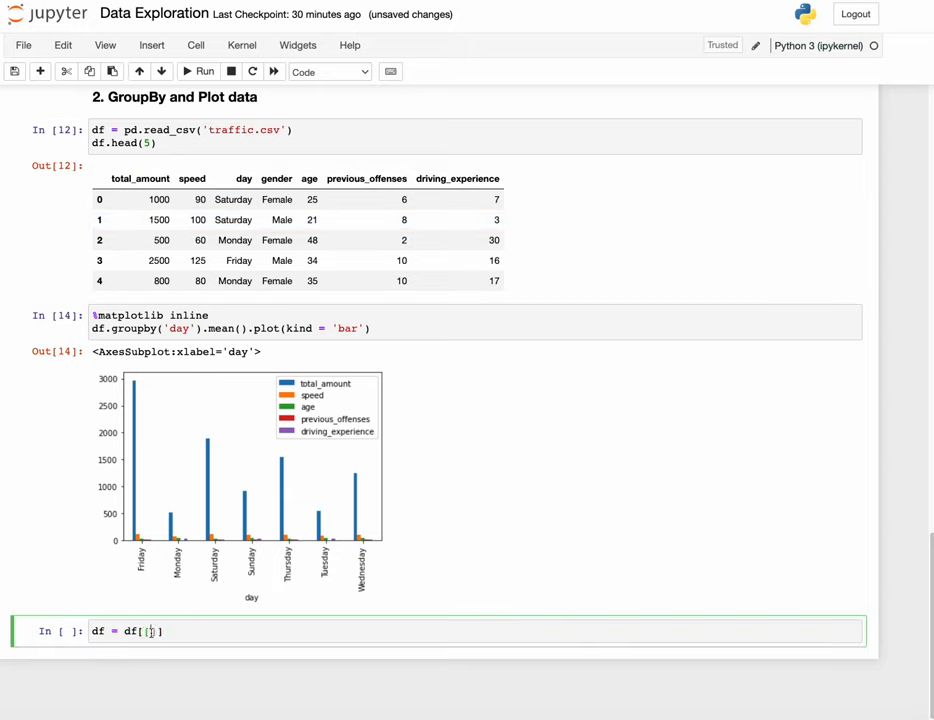
type("'day'")
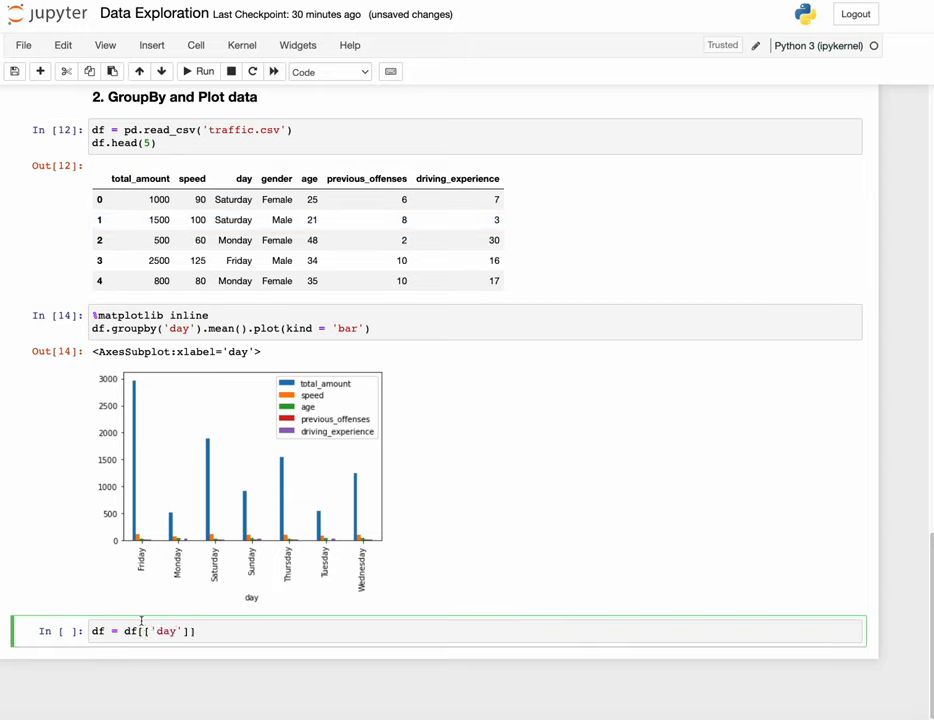
type(",")
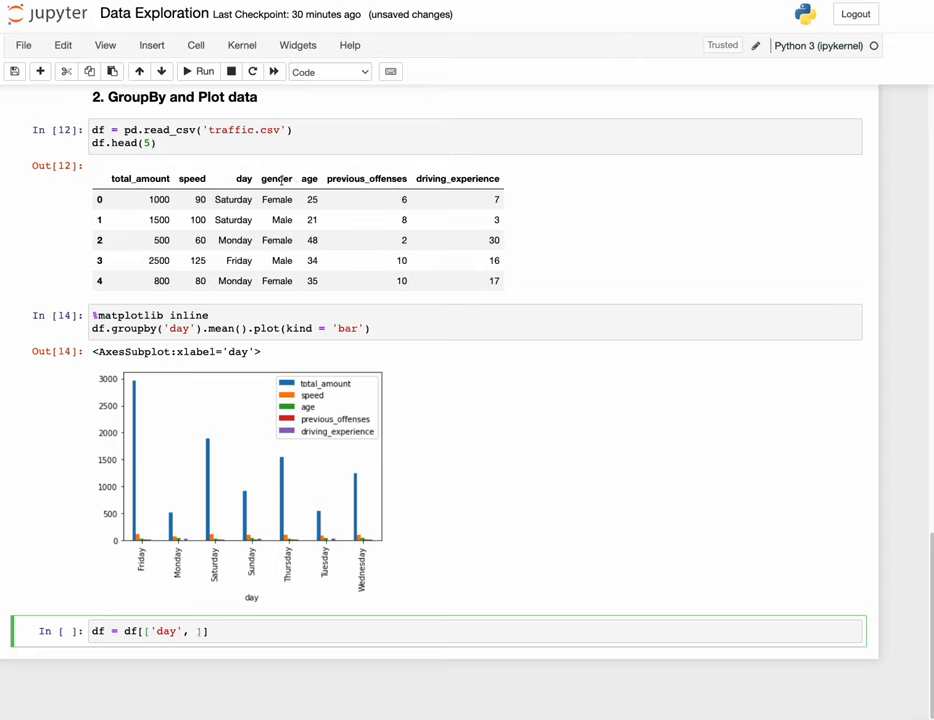
double_click(192, 178)
type("'speed', 'age'")
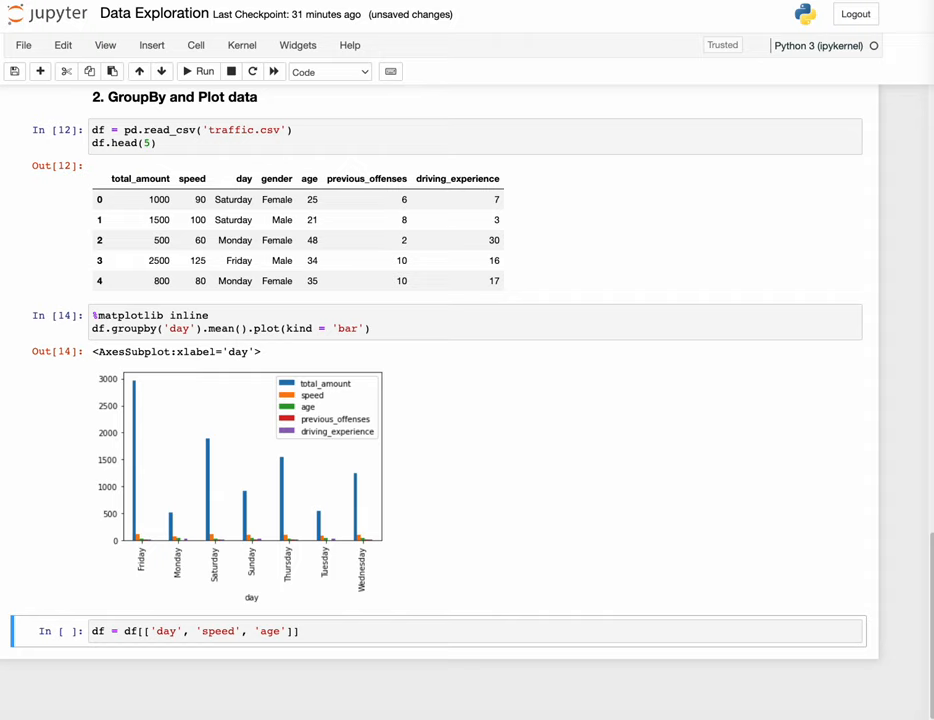
left_click(284, 632)
type(", ")
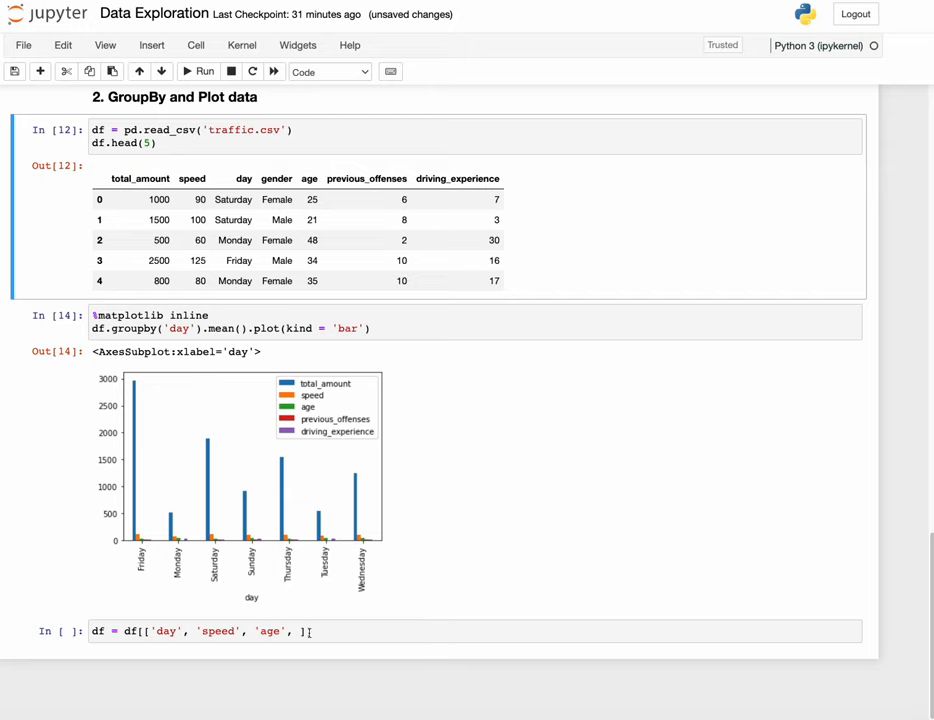
left_click(300, 632)
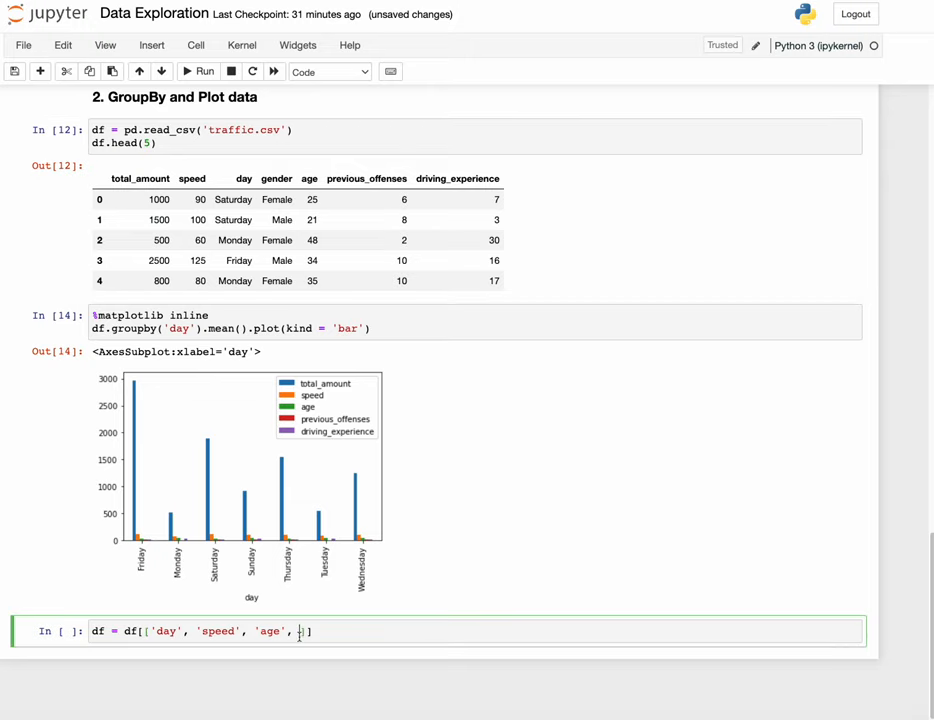
type("'previous_offenses', 'driving_experience']")
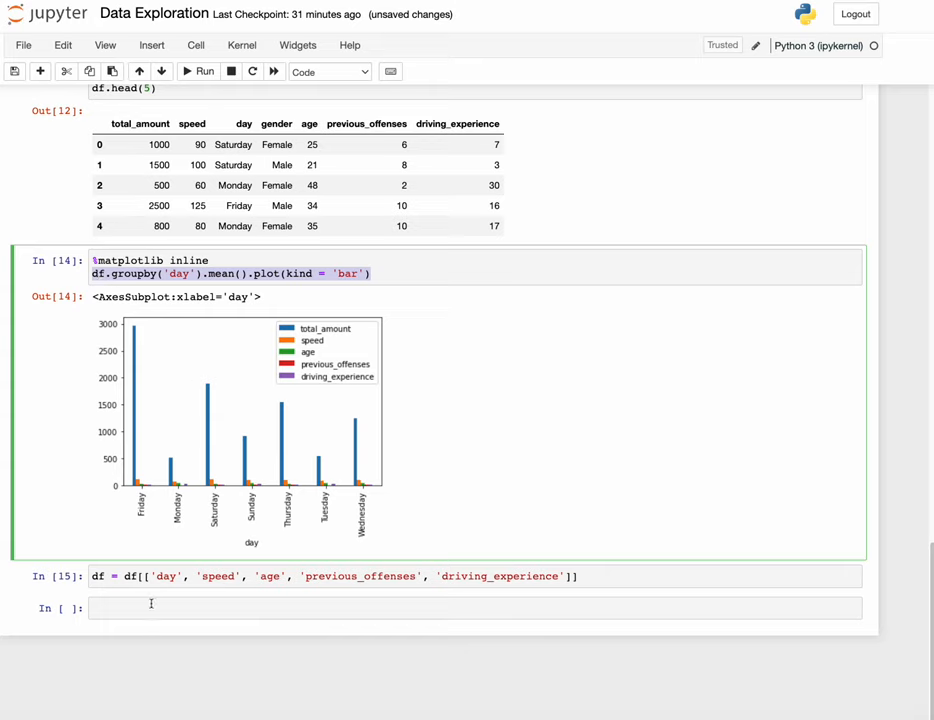
Add df.groupby('day').mean().plot(kind = 'bar') below the trimmed dataframe
type("df.groupby('day').mean().plot(kind = 'bar')")
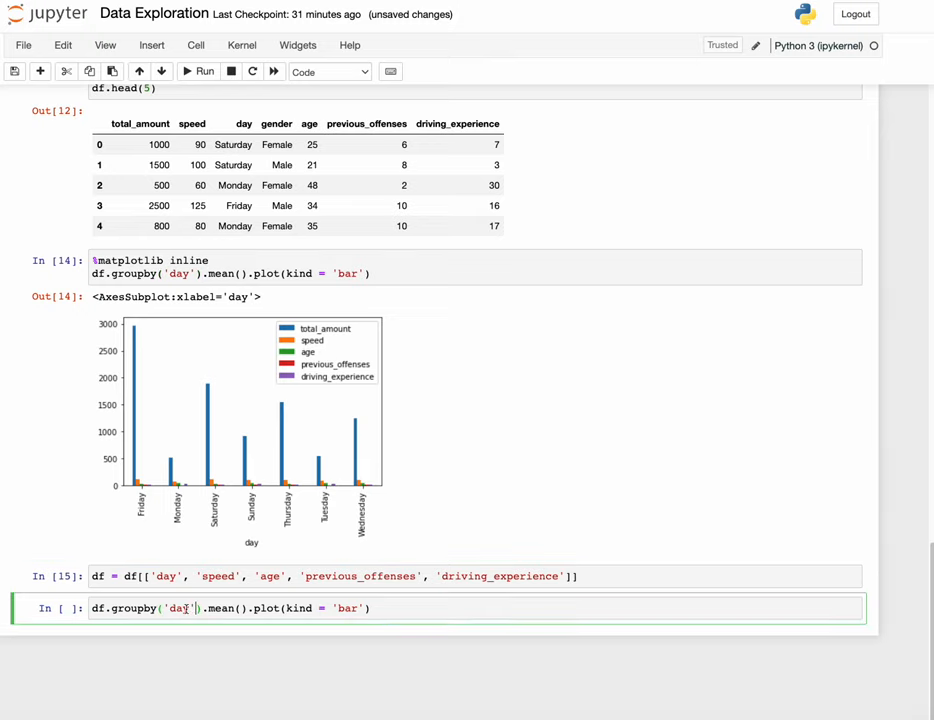
Run the new cell to draw the daily-average bar chart without total_amount
left_click(196, 72)
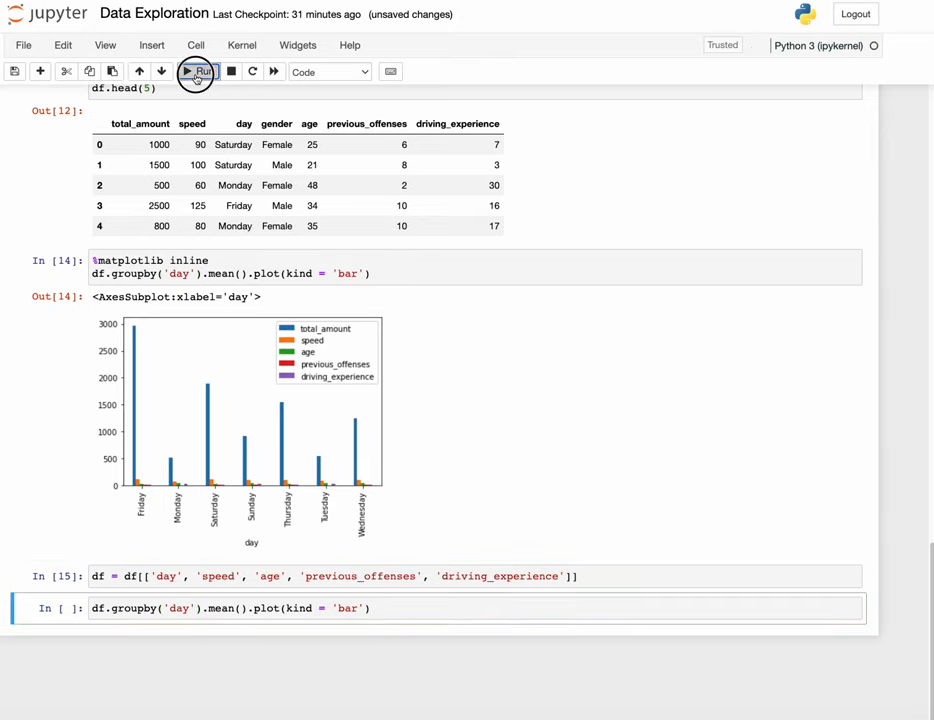
left_click(198, 72)
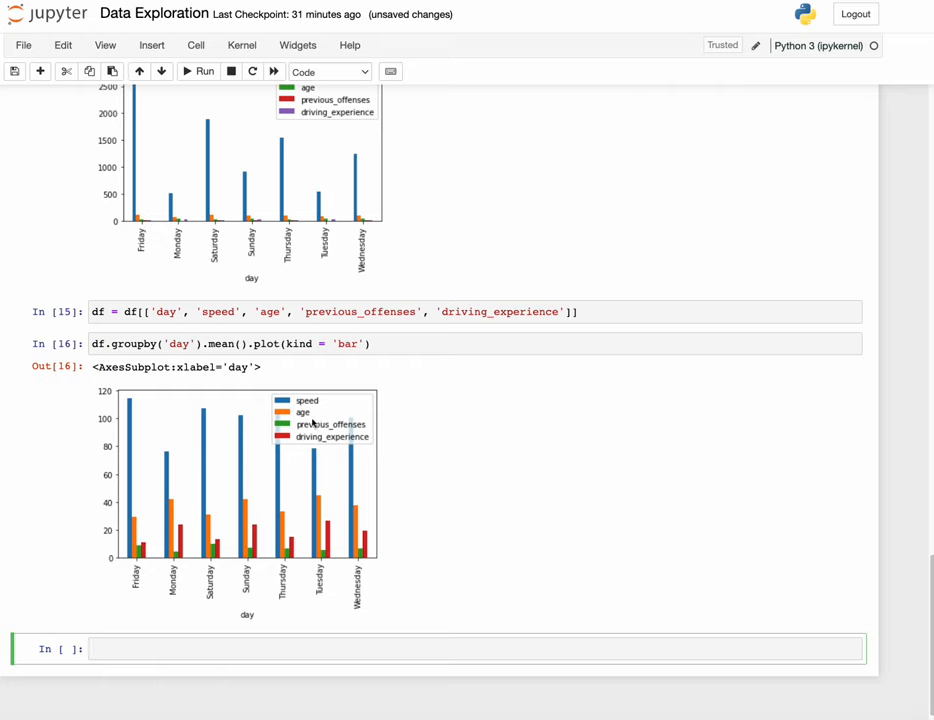
mouse_move(224, 480)
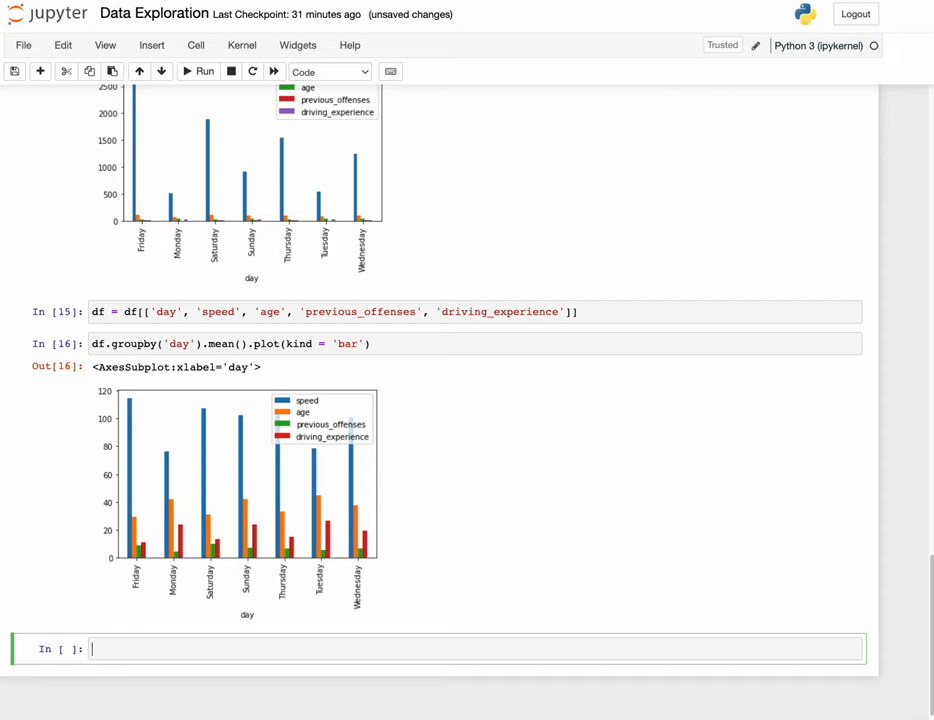
mouse_move(474, 500)
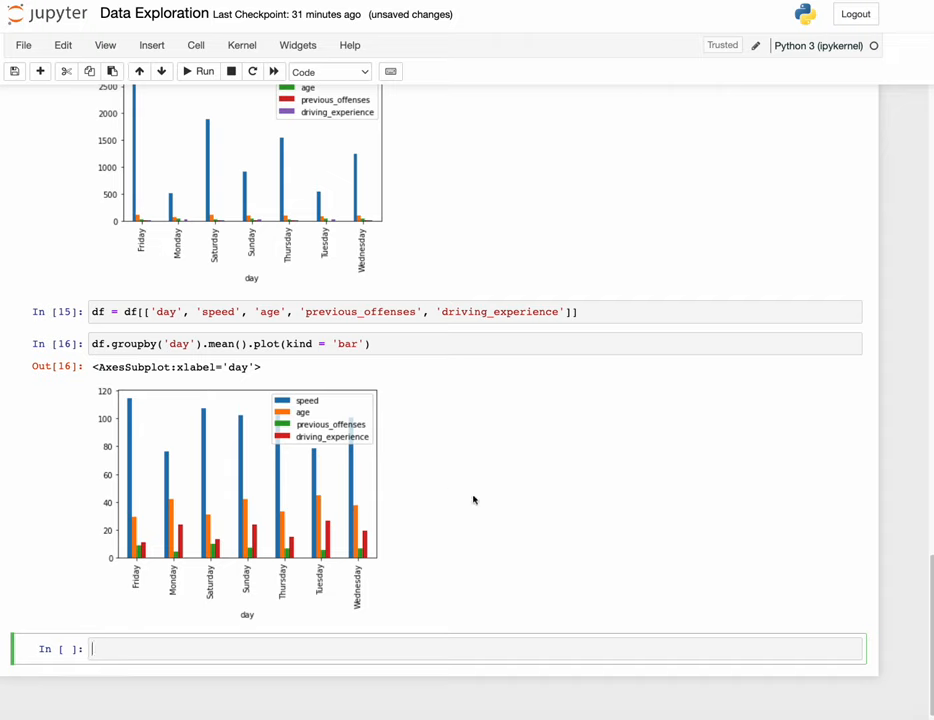
mouse_move(214, 546)
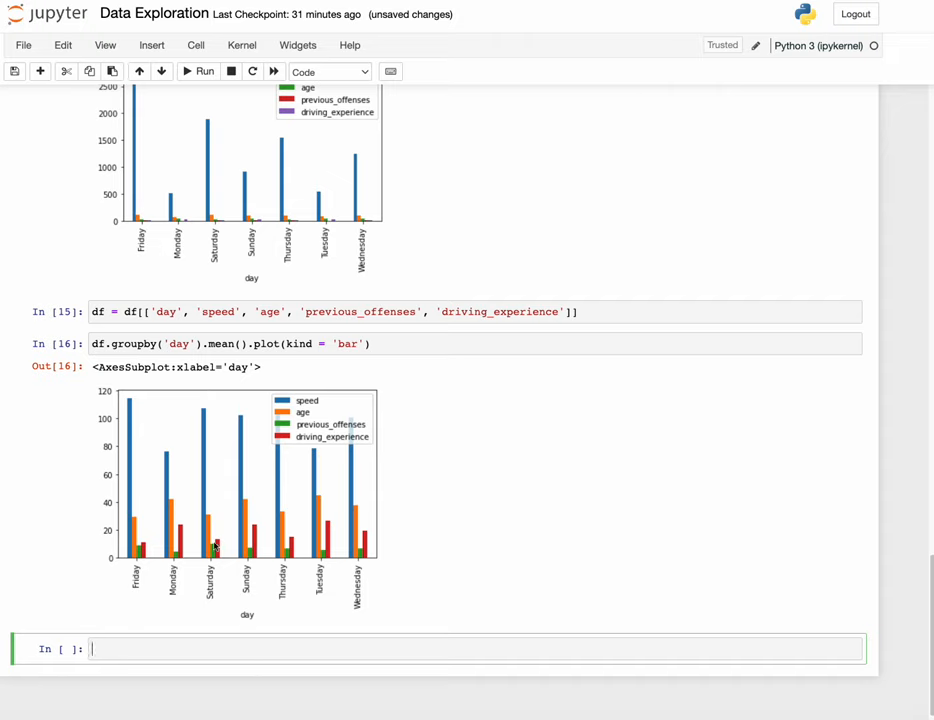
mouse_move(326, 414)
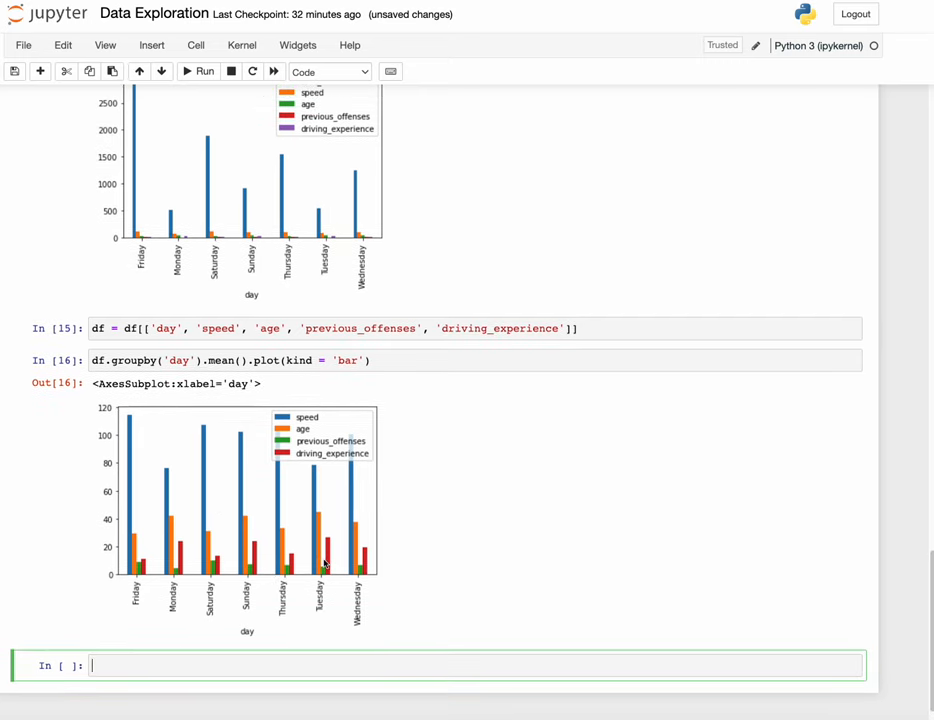
mouse_move(362, 246)
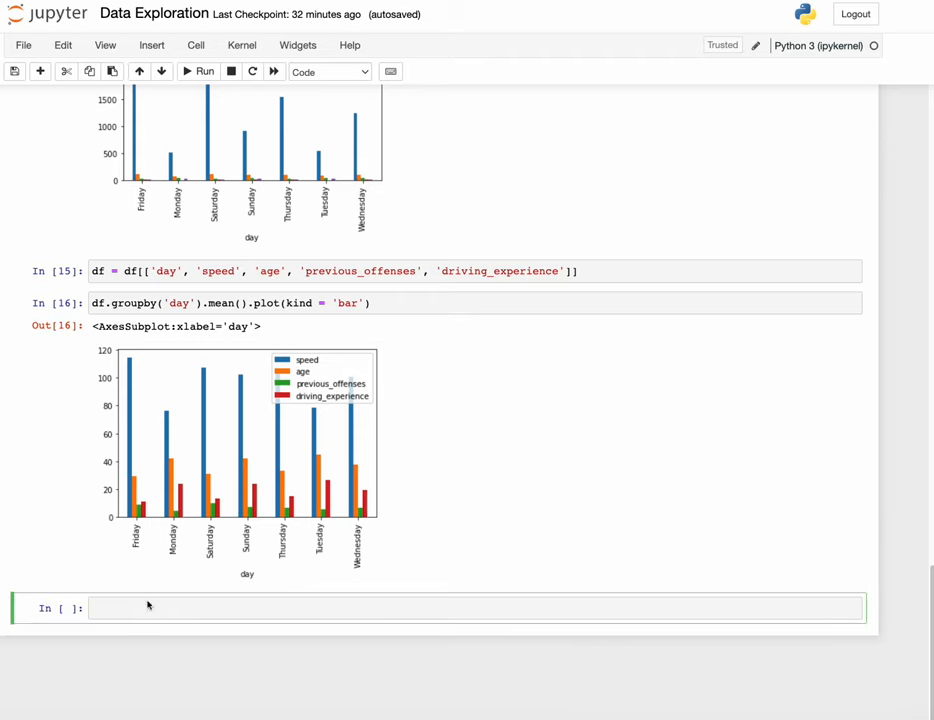
Import matplotlib.pyplot as plt in the new cell
type("import matplo")
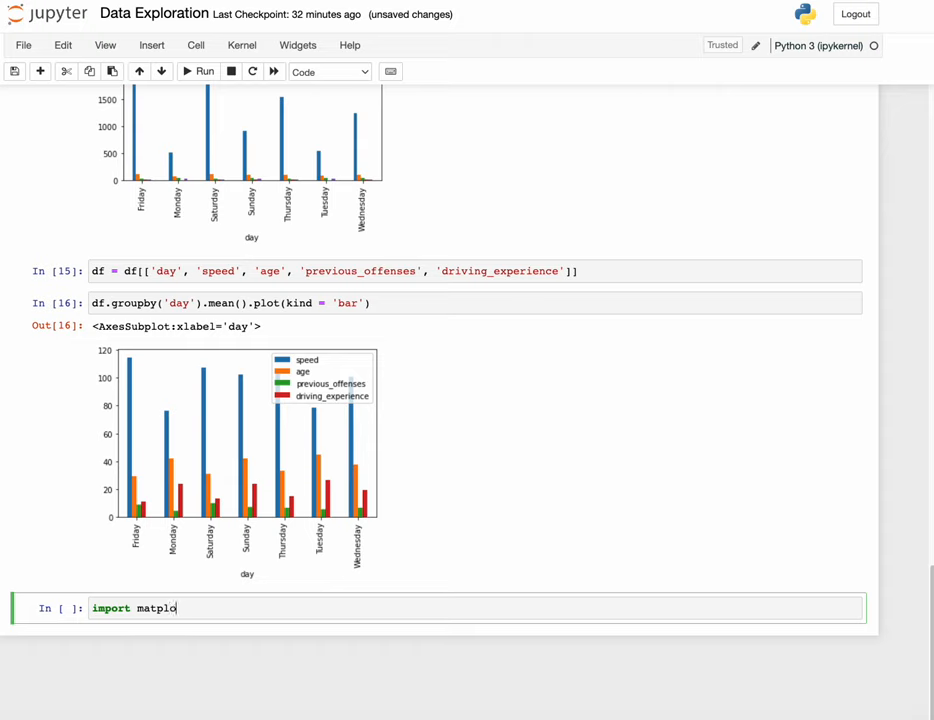
type("tl")
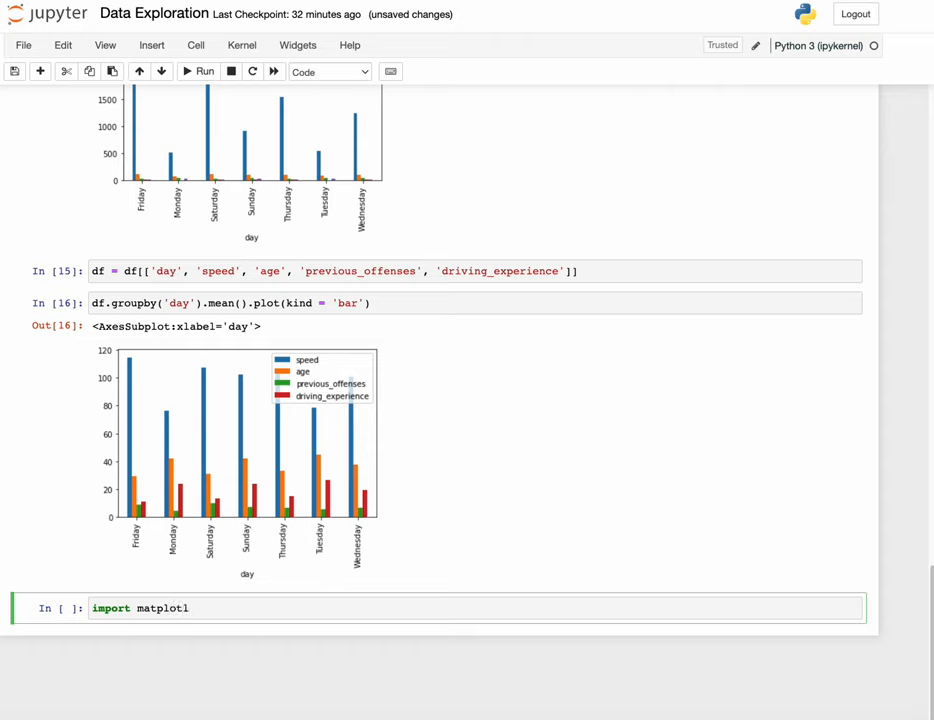
type("ib.pypl")
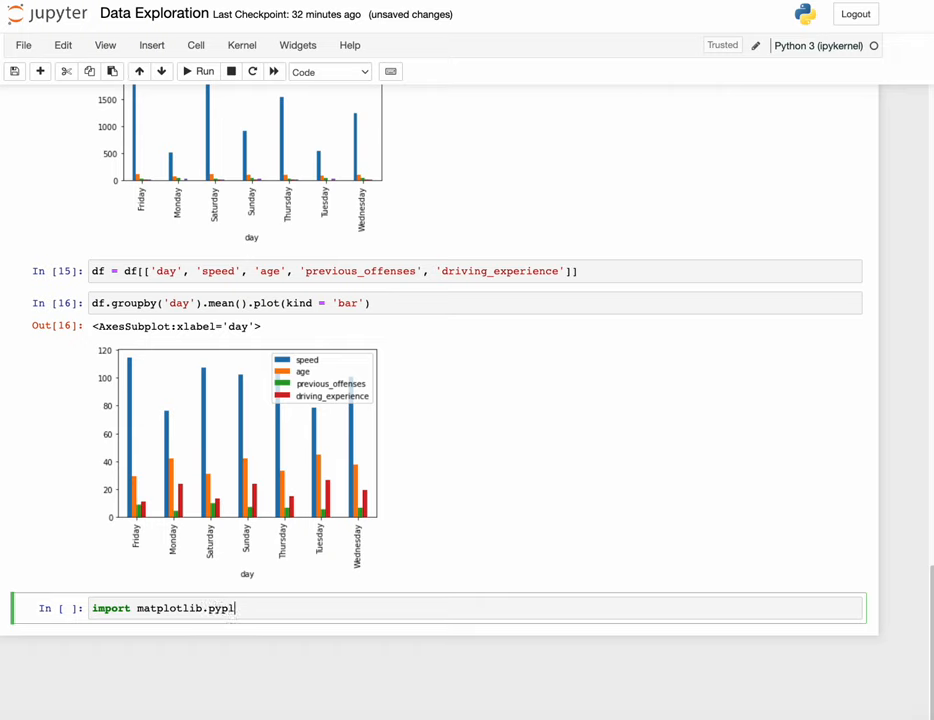
type("ot as plt")
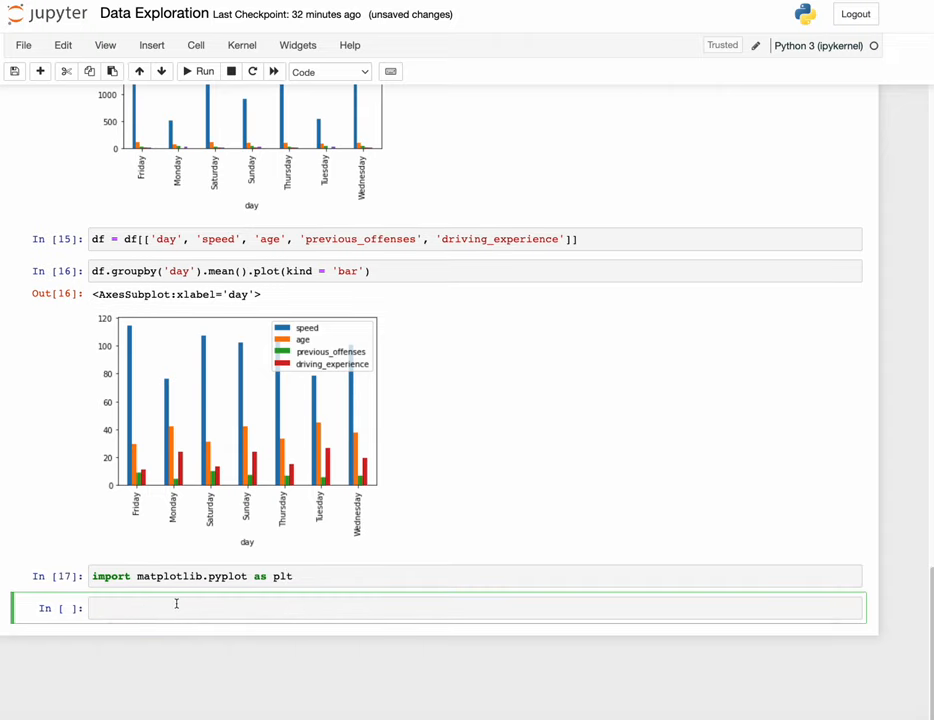
Create a plt.figure(figsize = (10, 10)) and try plt.show() in the figure cell
type("plt")
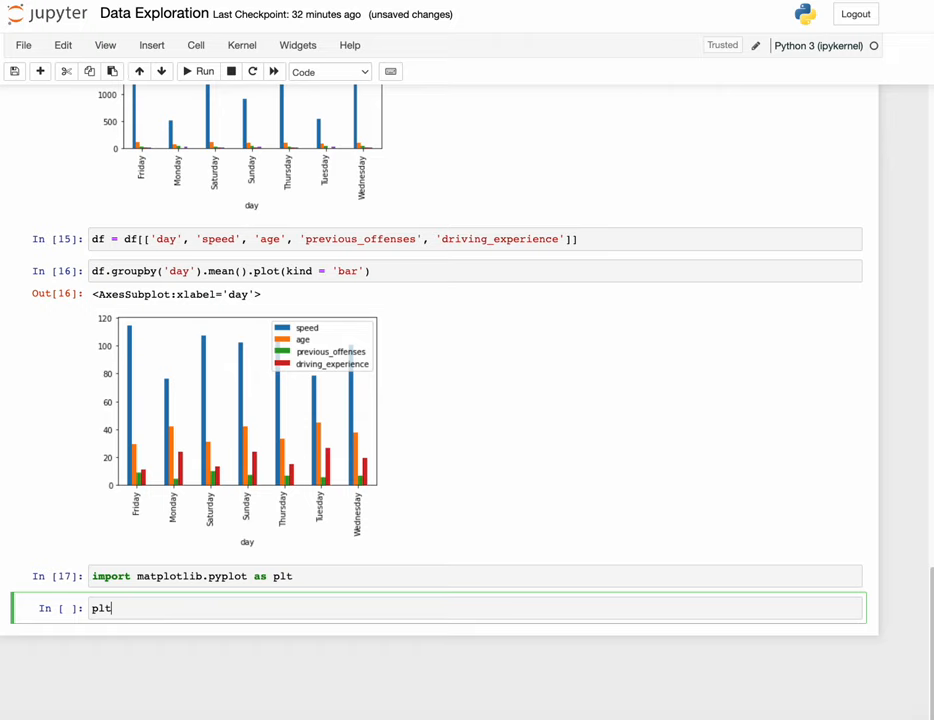
type(".fi")
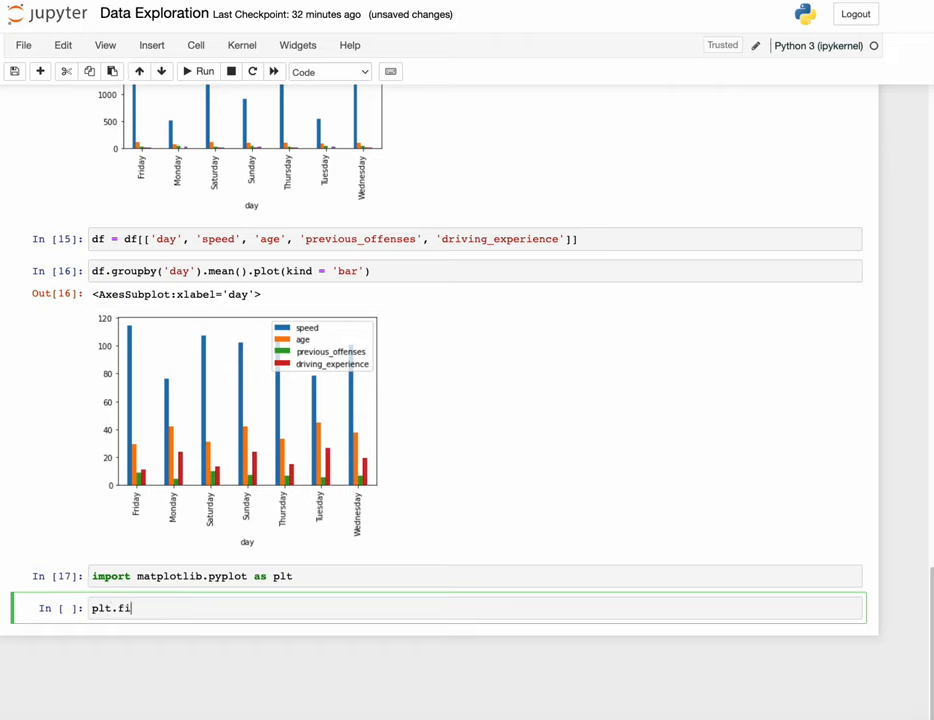
type("gure")
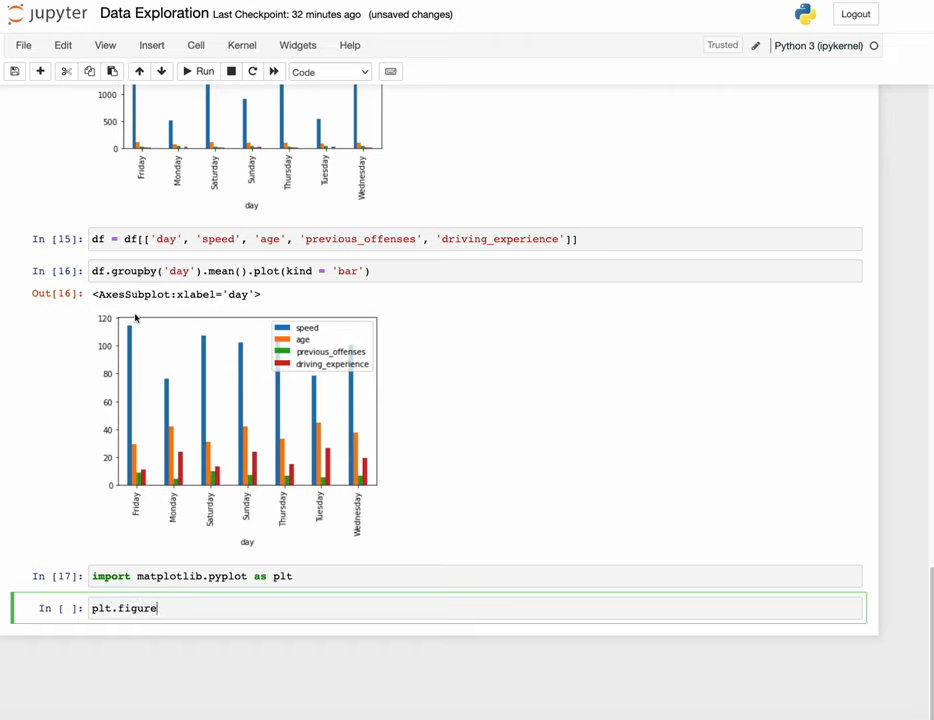
mouse_move(192, 624)
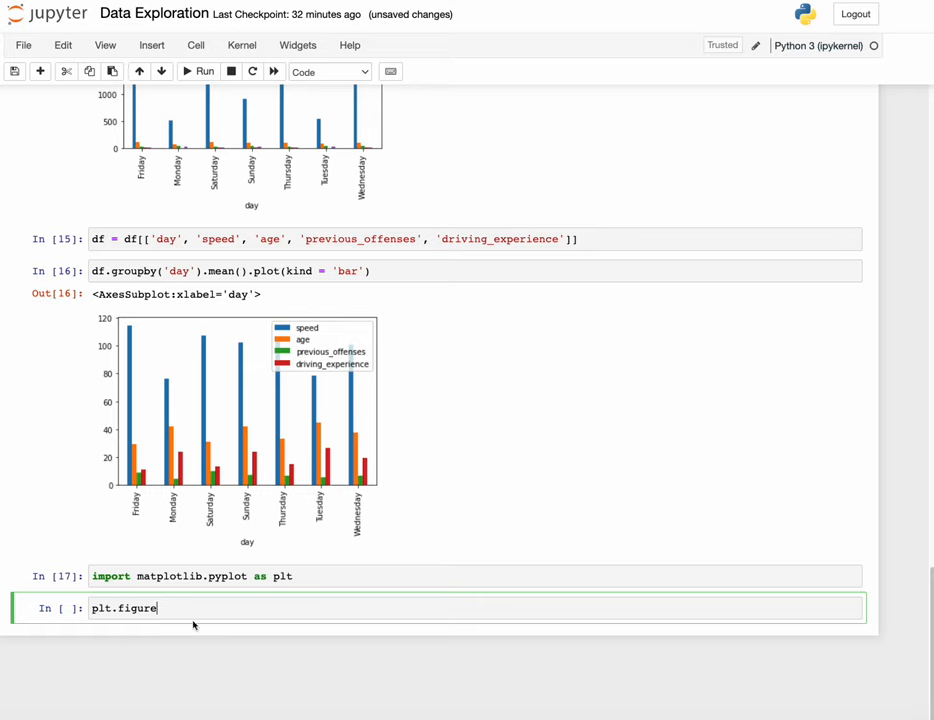
type("()")
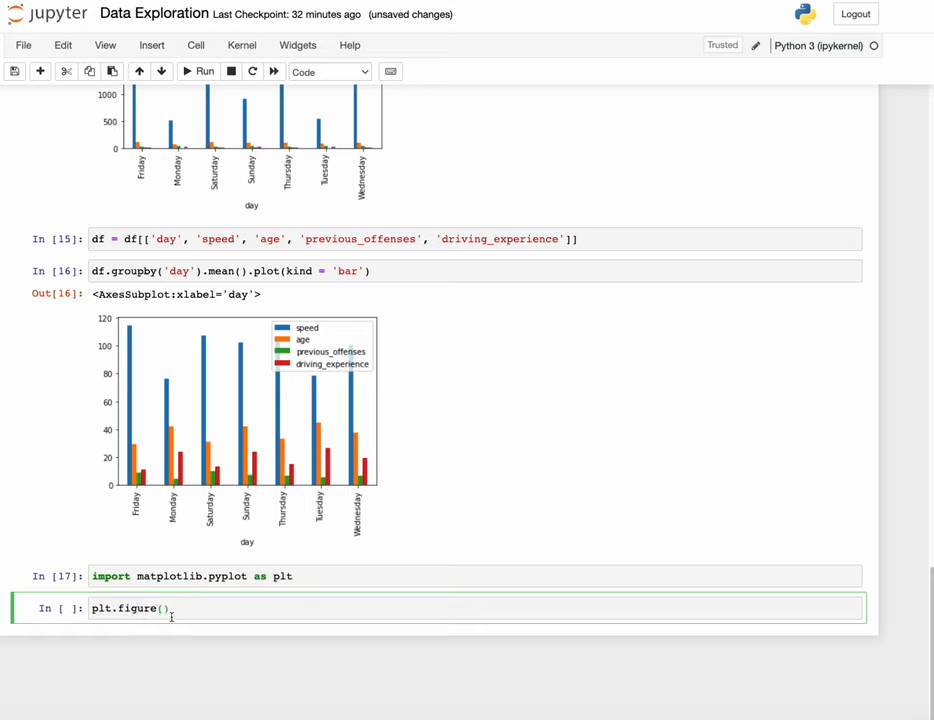
type("f")
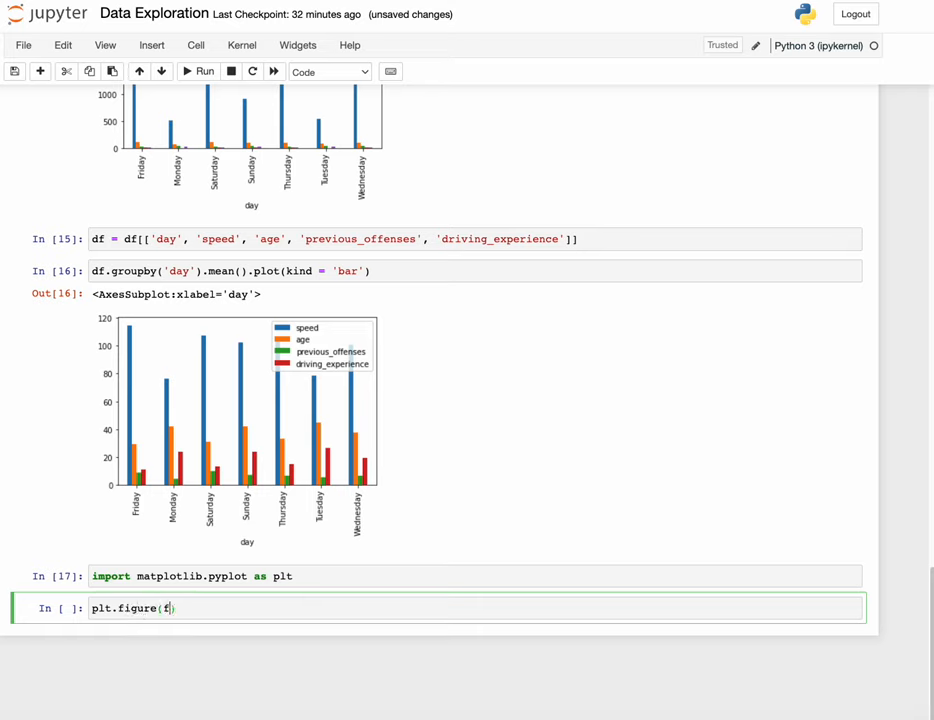
type("igsize")
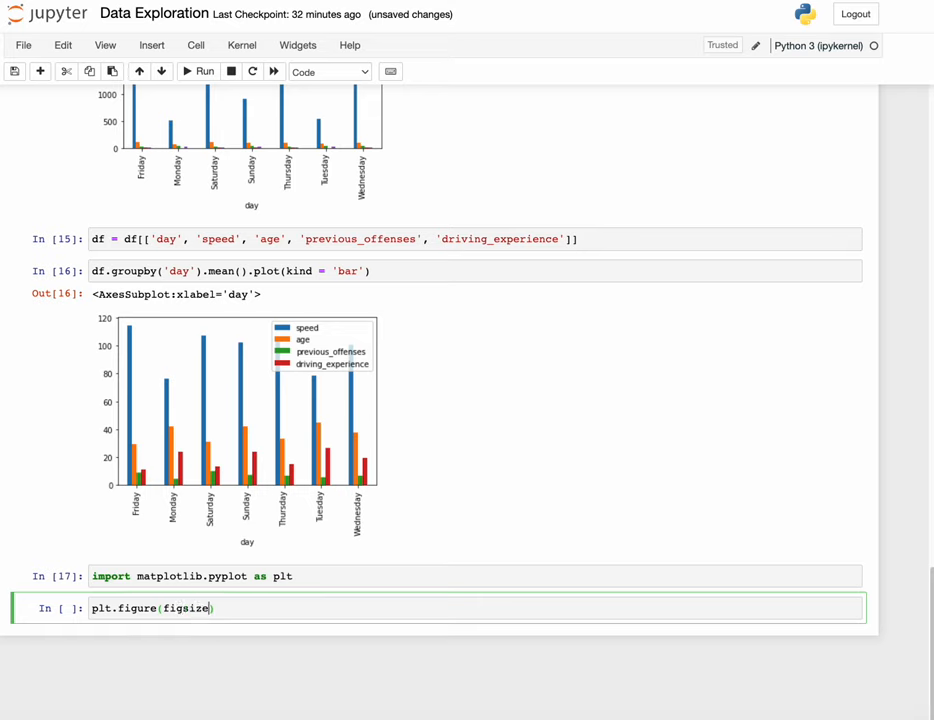
type("=")
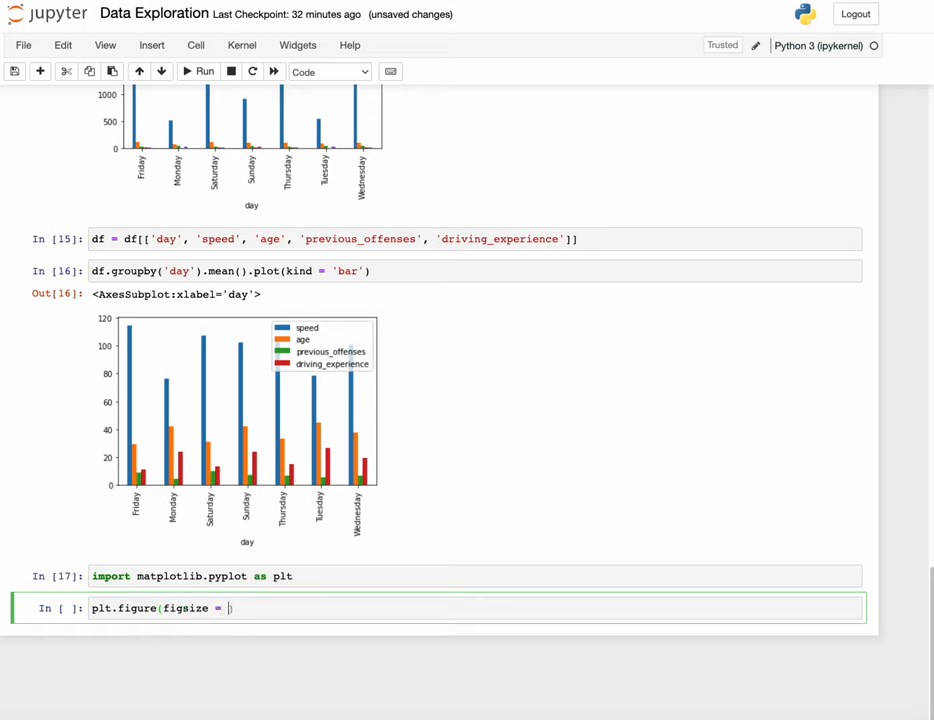
type("(1")
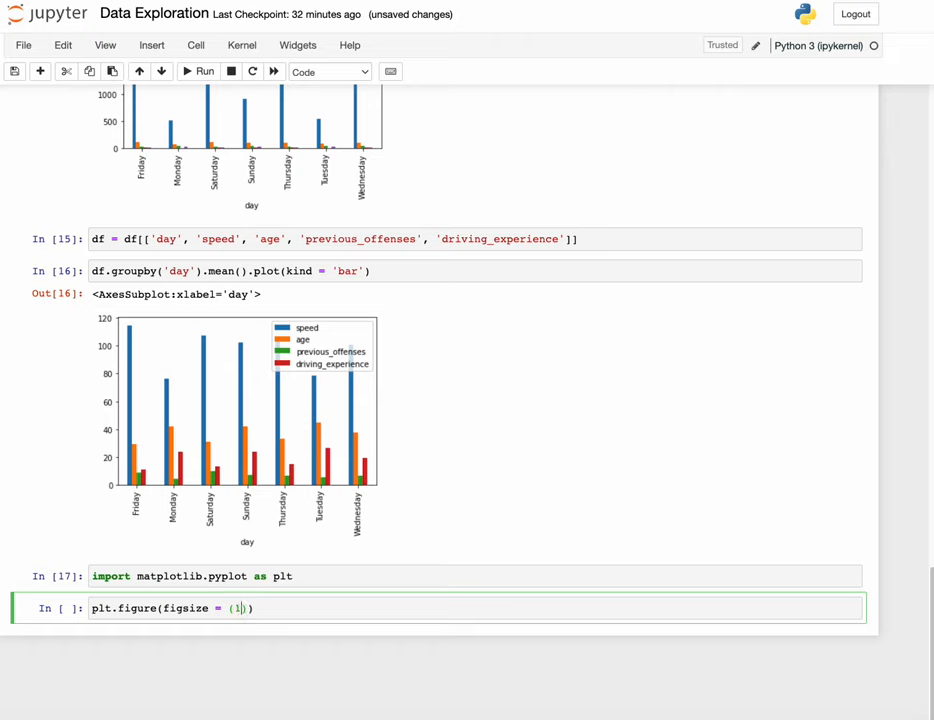
type("0, 10)")
type("plt")
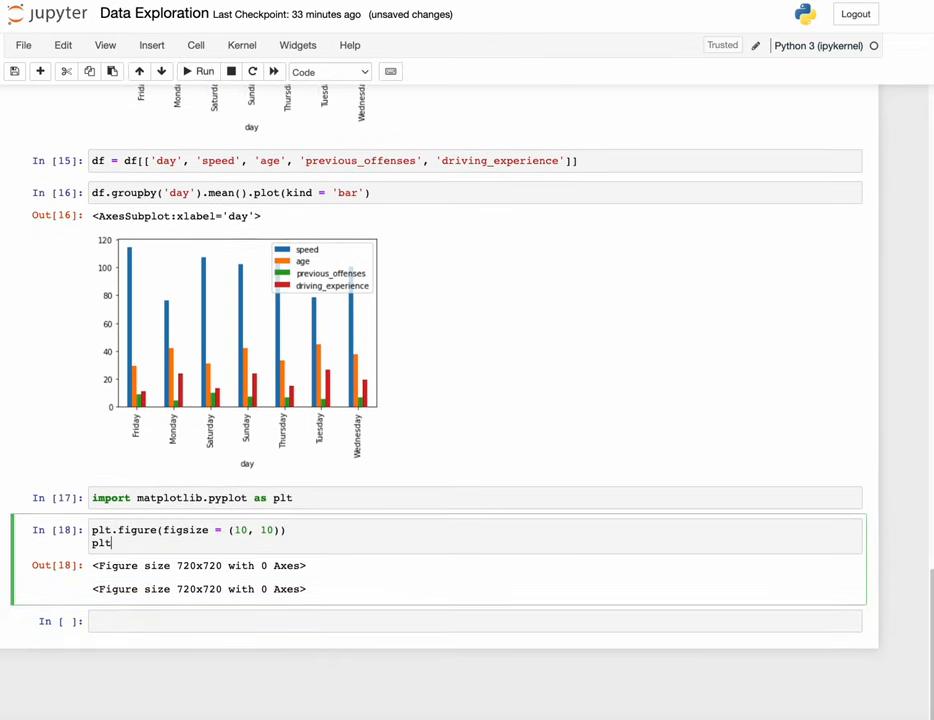
type(".show(")
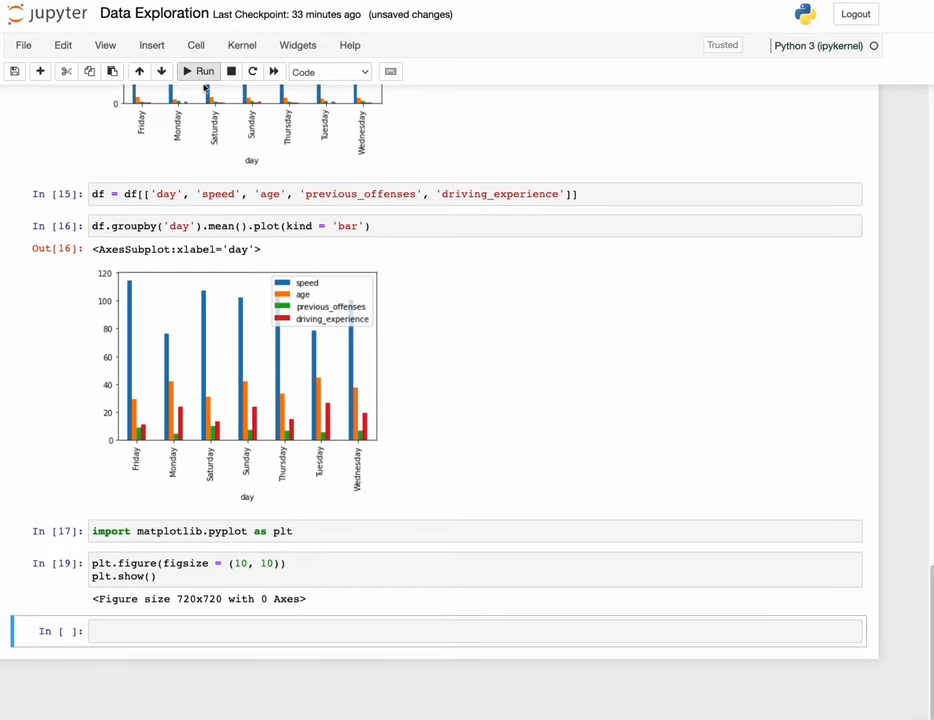
left_click(128, 576)
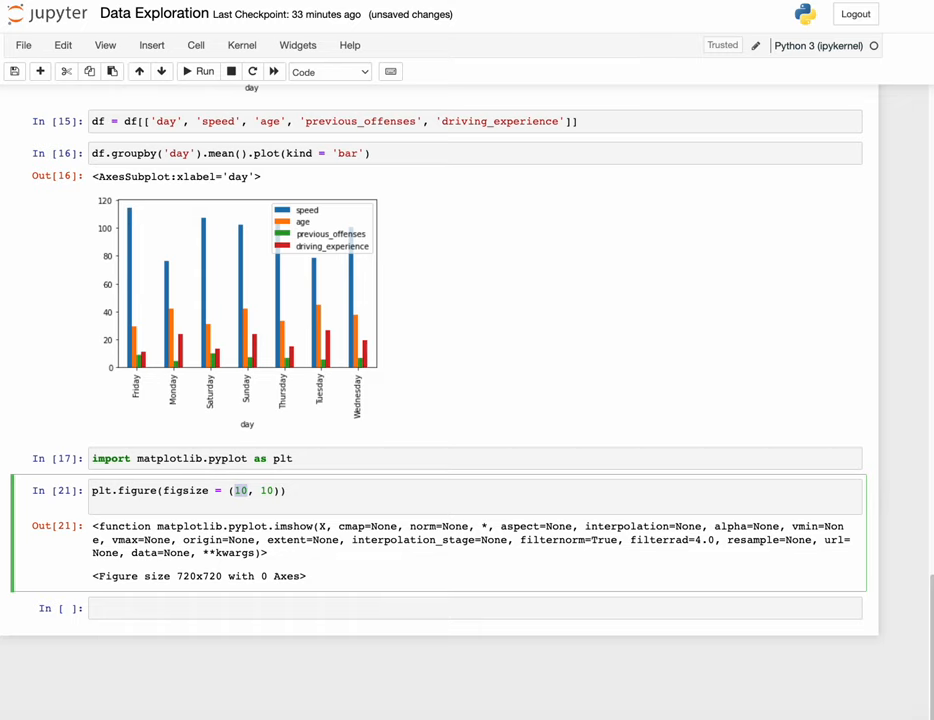
mouse_move(280, 554)
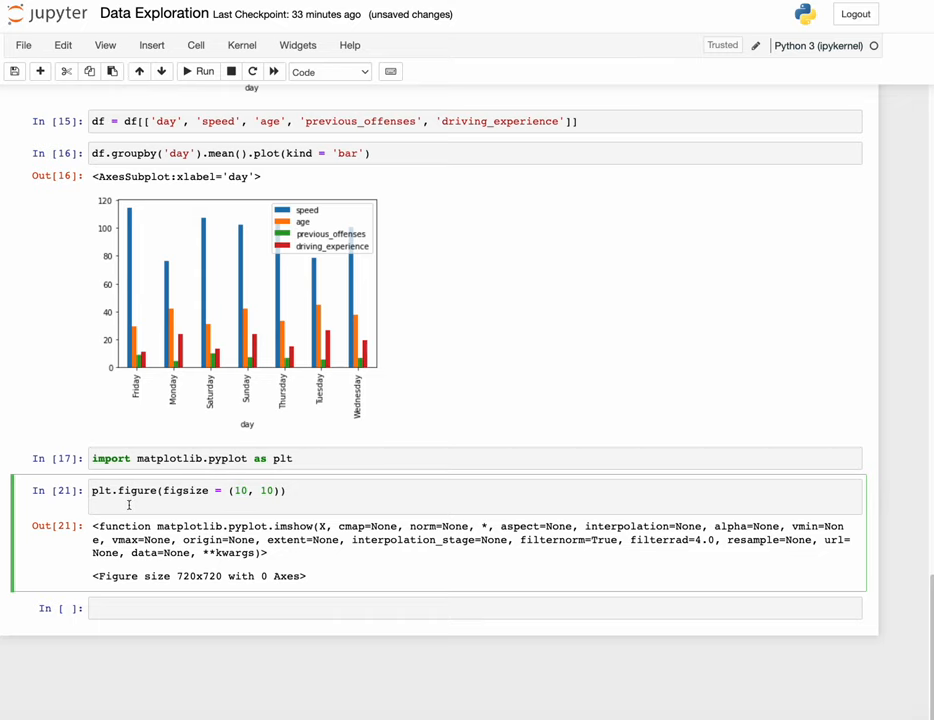
Assign x = df['day'] and begin y = df[''] under the figure setup
type("pl")
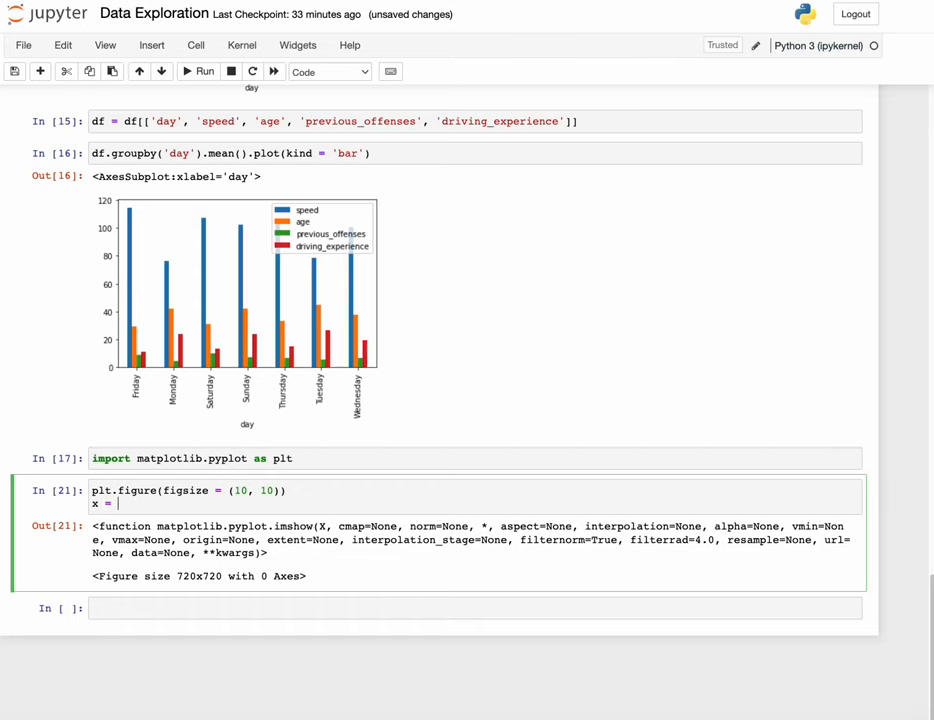
type("df[]")
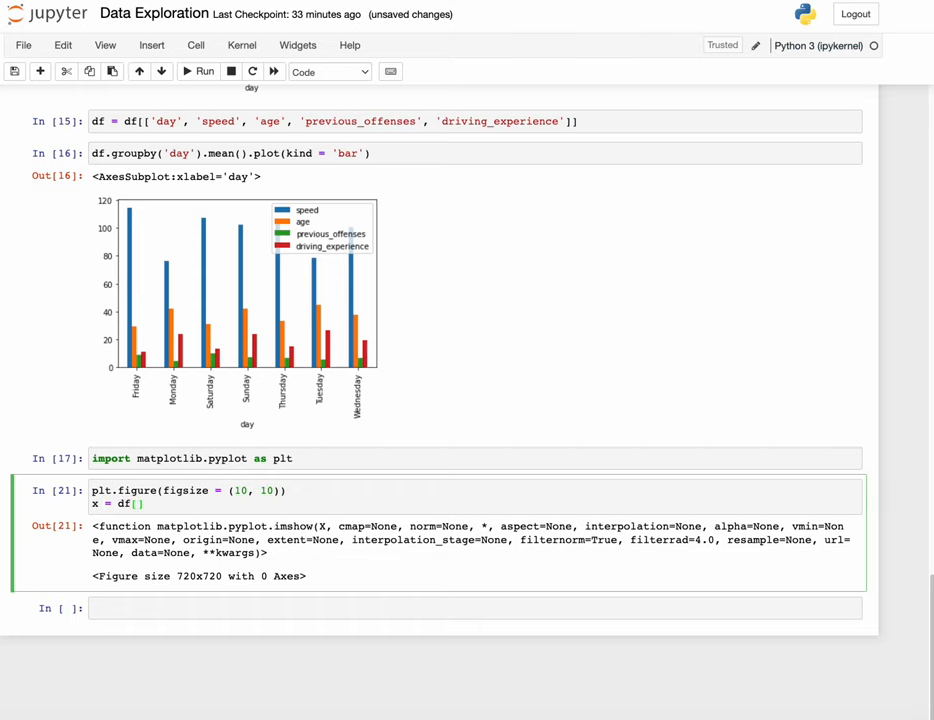
type("'day'")
type("y = df")
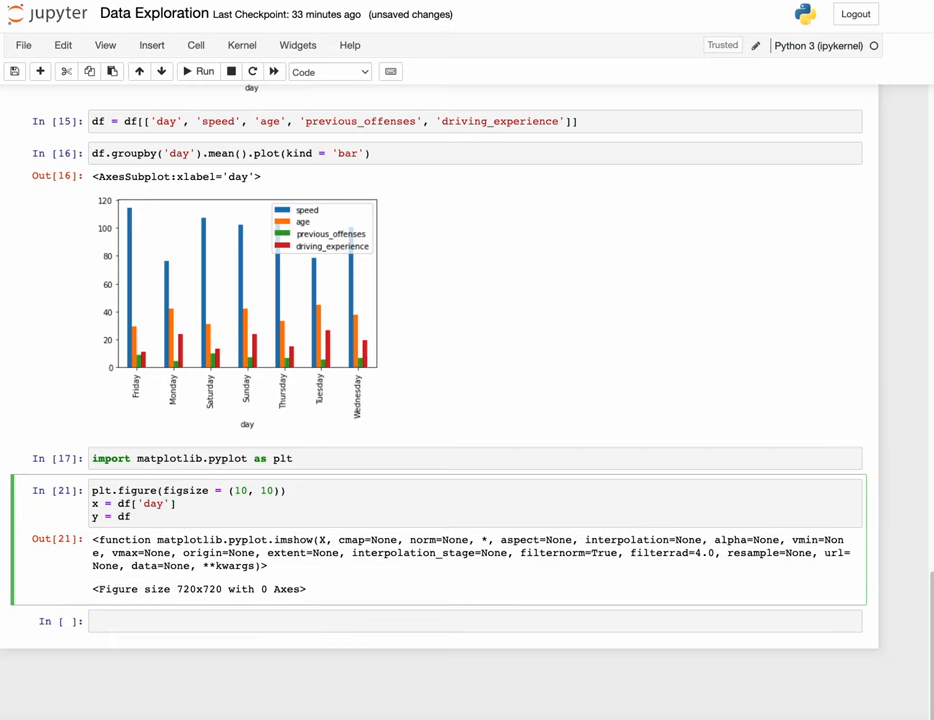
type("['")
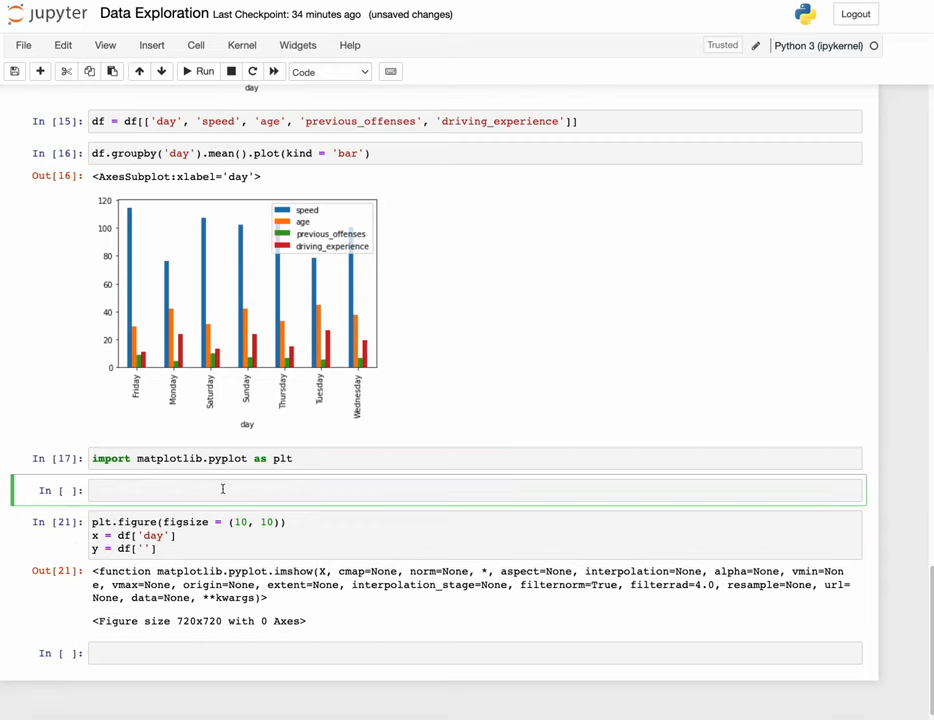
Write df = df.groupby(['day']), fixing a mistyped parenthesis
type("df = df")
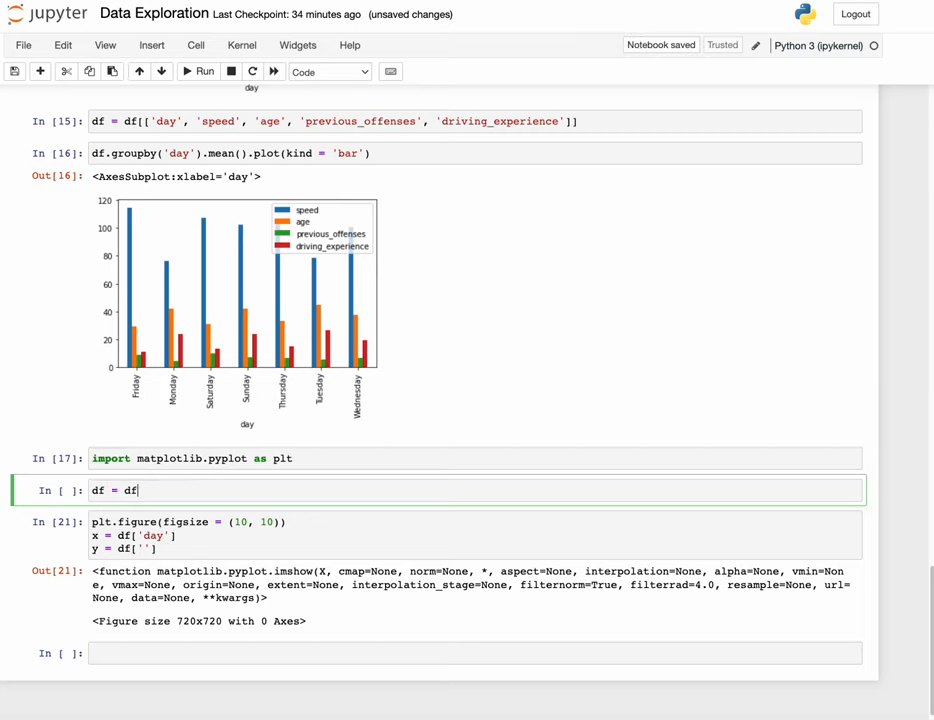
type(".group")
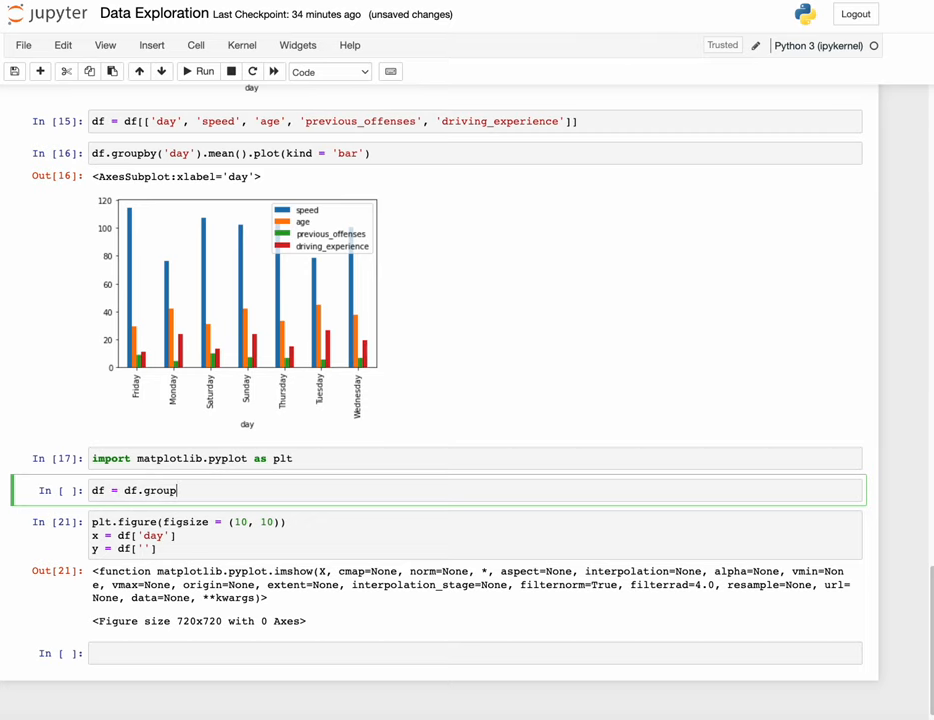
type("by")
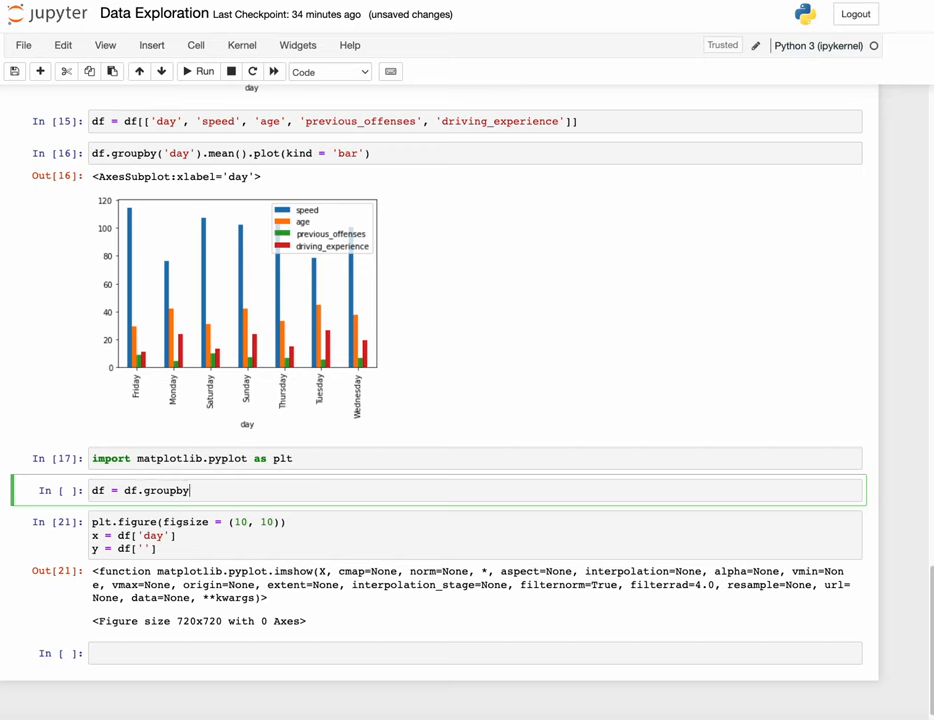
type("9")
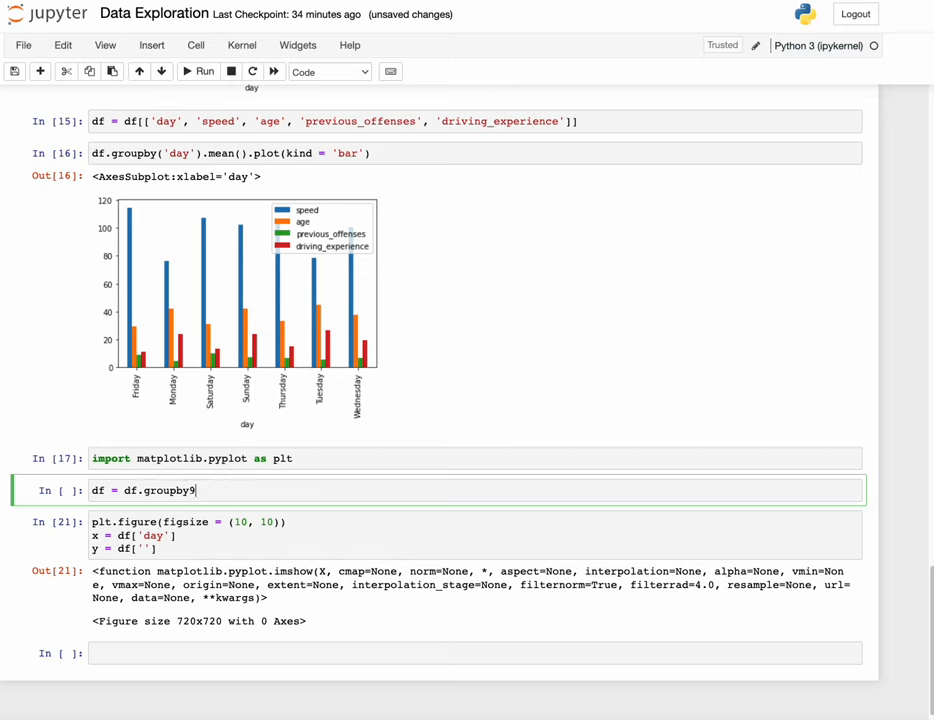
type("'day'")
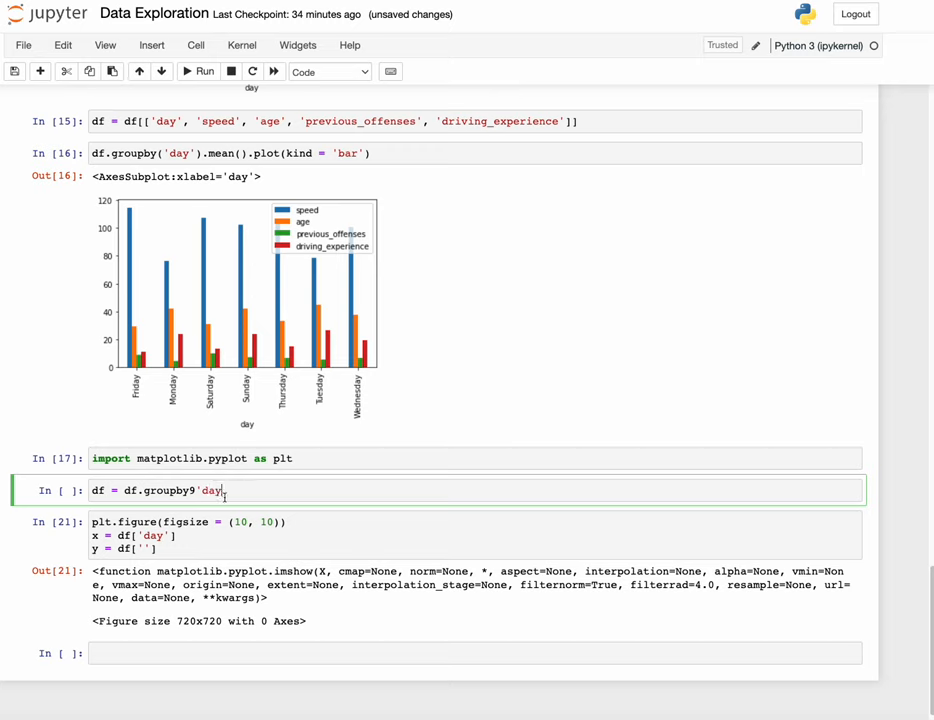
key("Backspace")
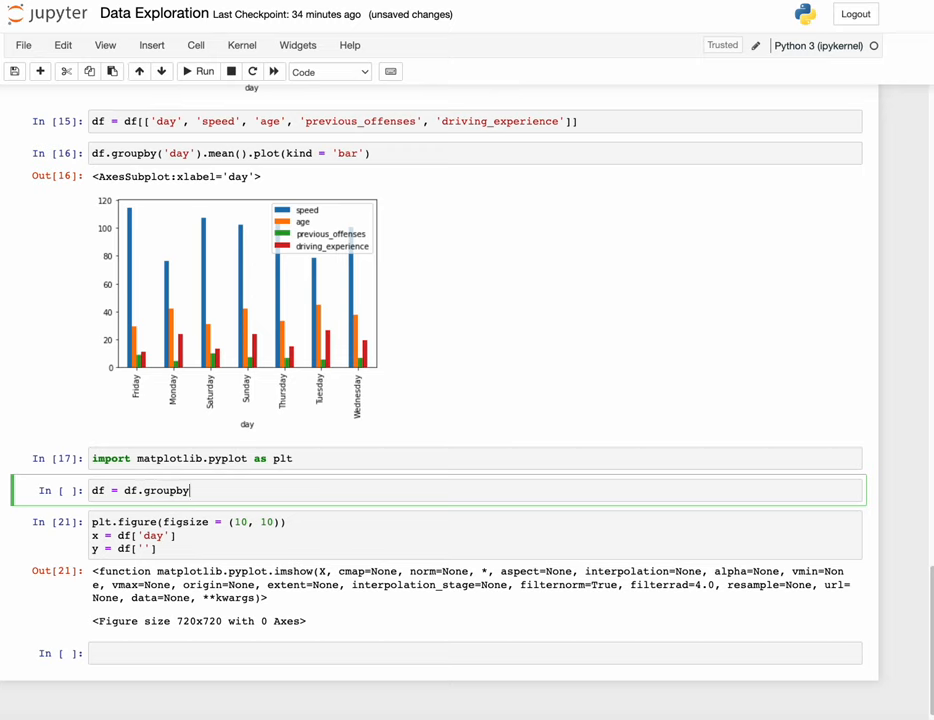
type("(")
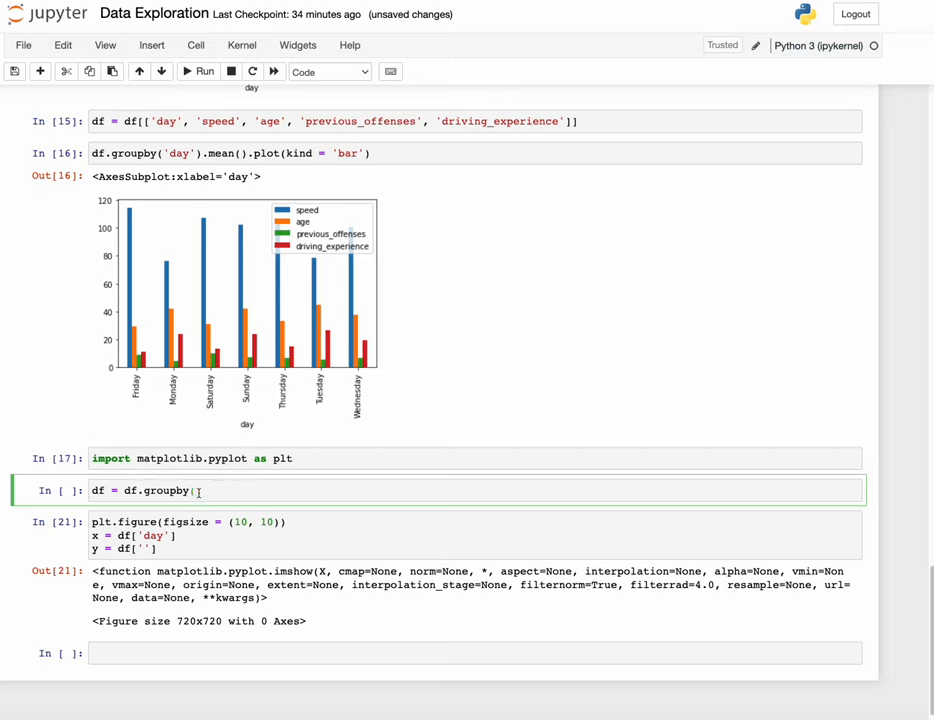
type("(['day'])")
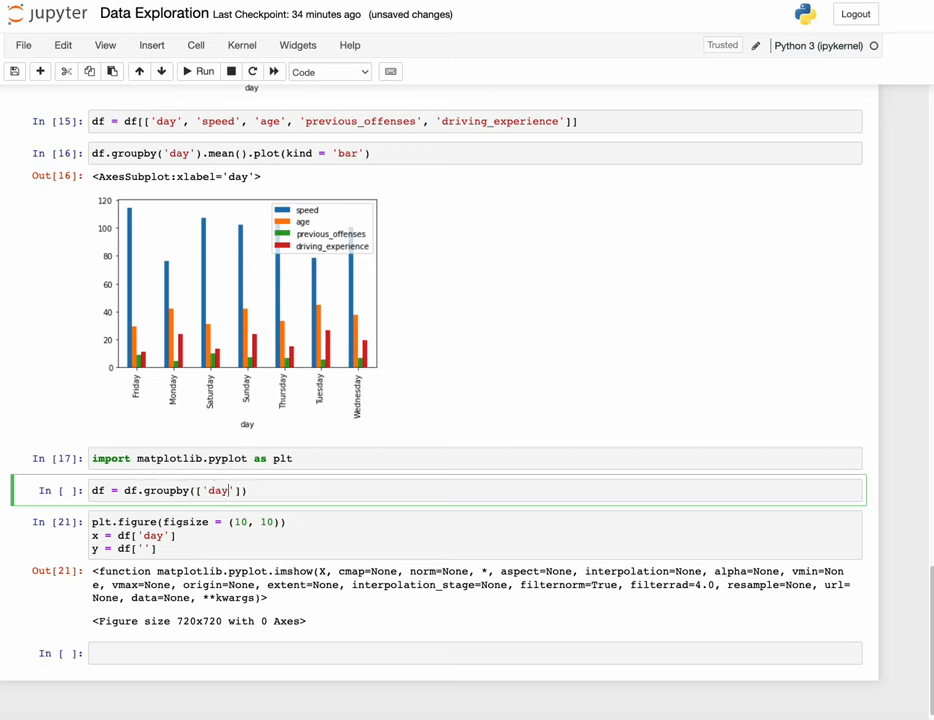
left_click(256, 490)
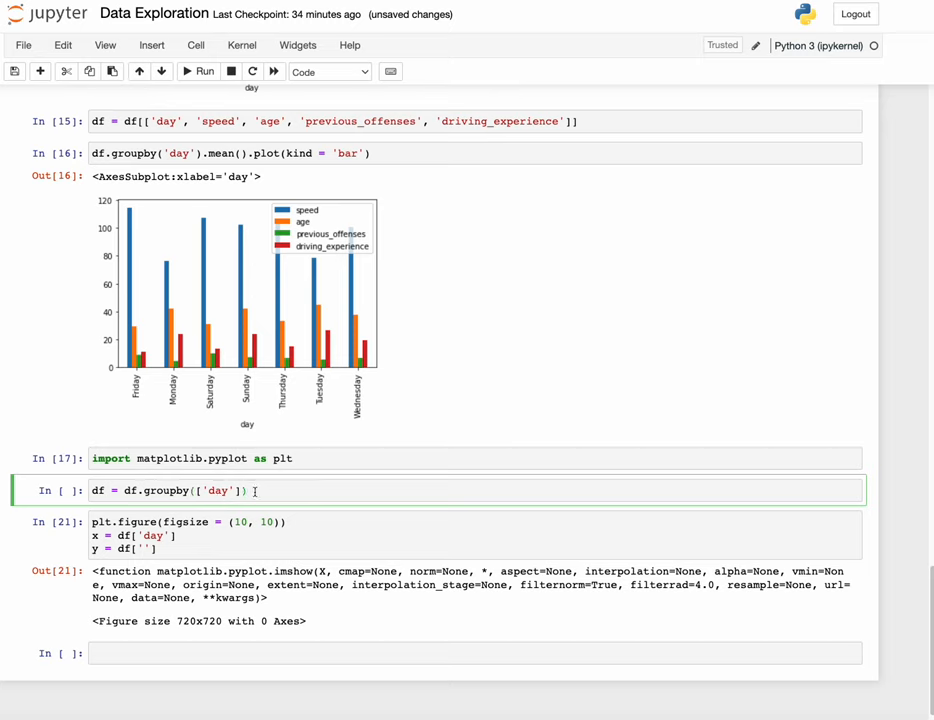
Extend it with .size().reset_index(name = ...) to count offense rows per day
type(".size")
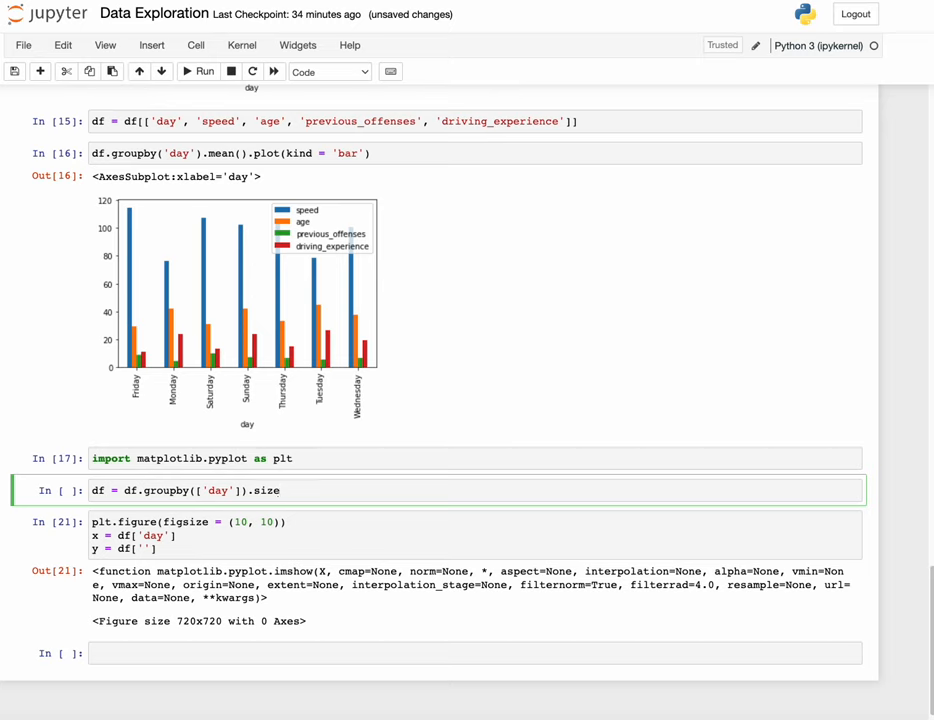
type("()")
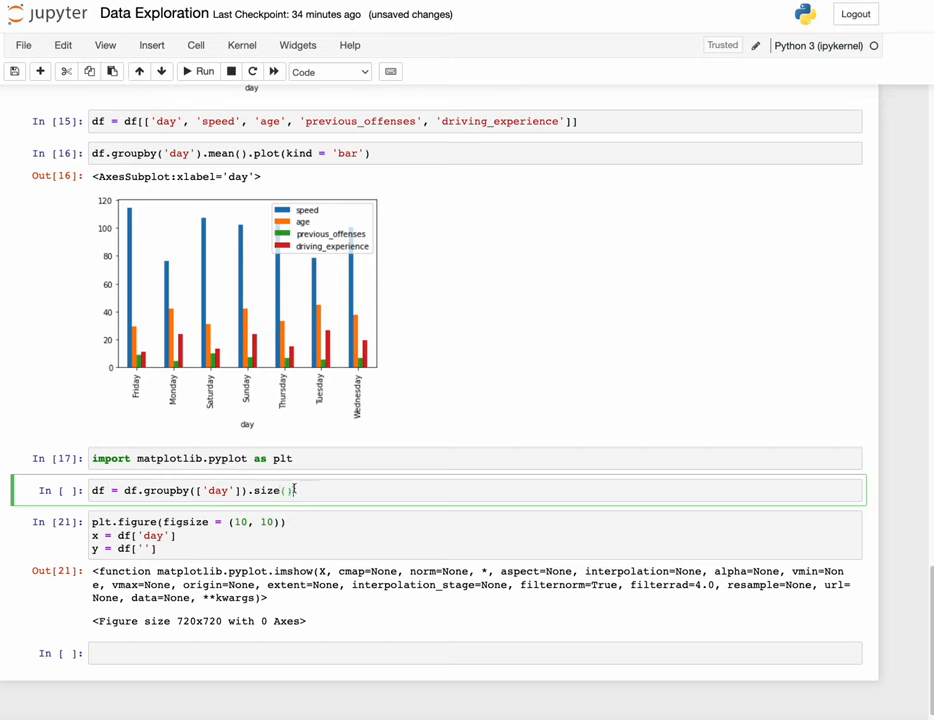
type(".")
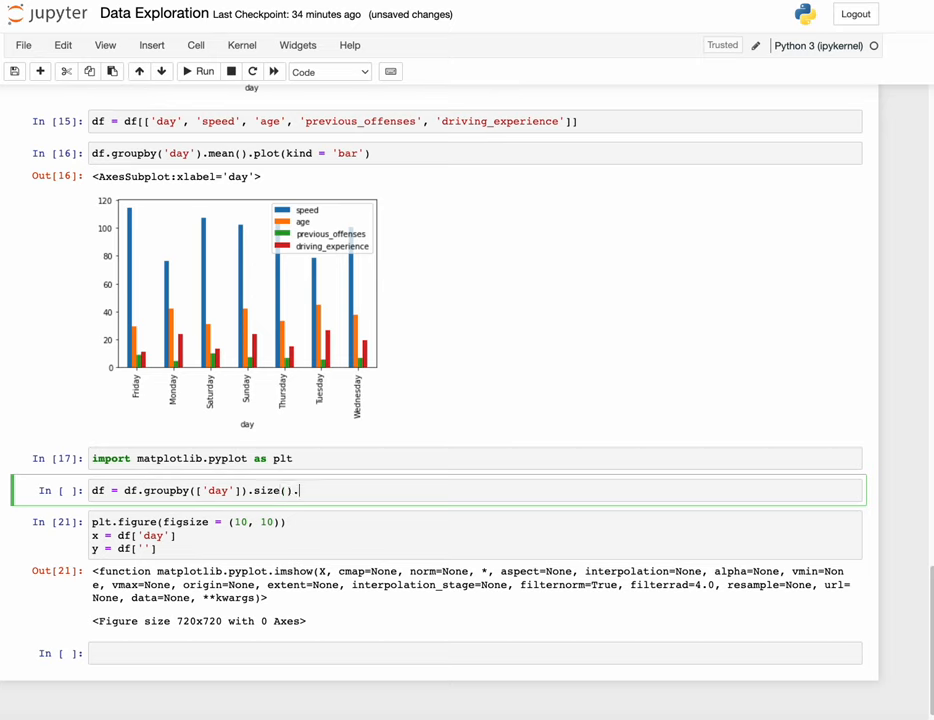
type("reset")
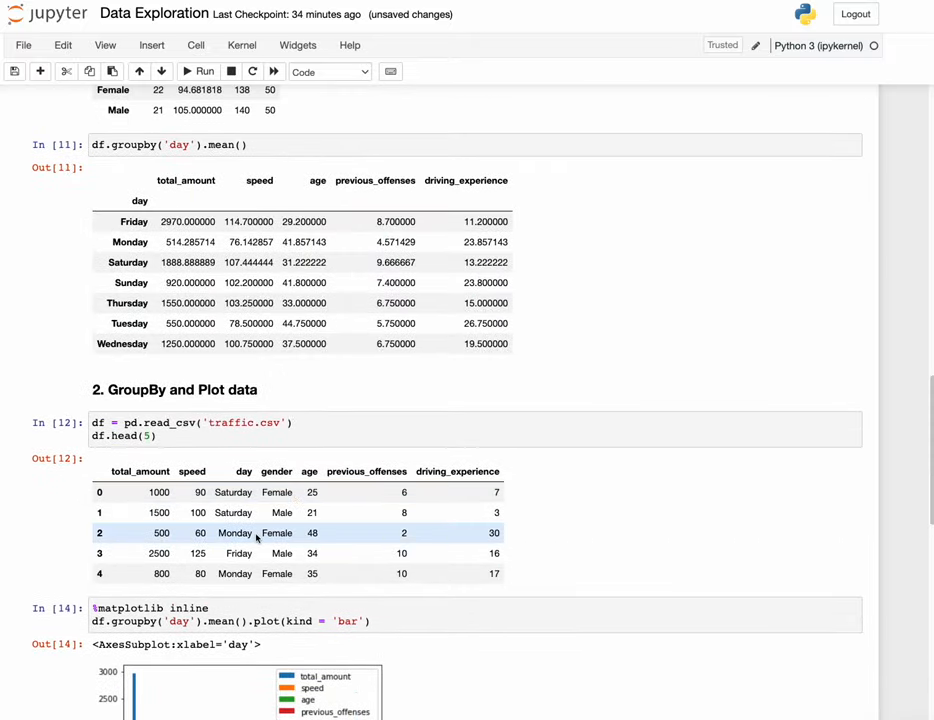
scroll("up", 3)
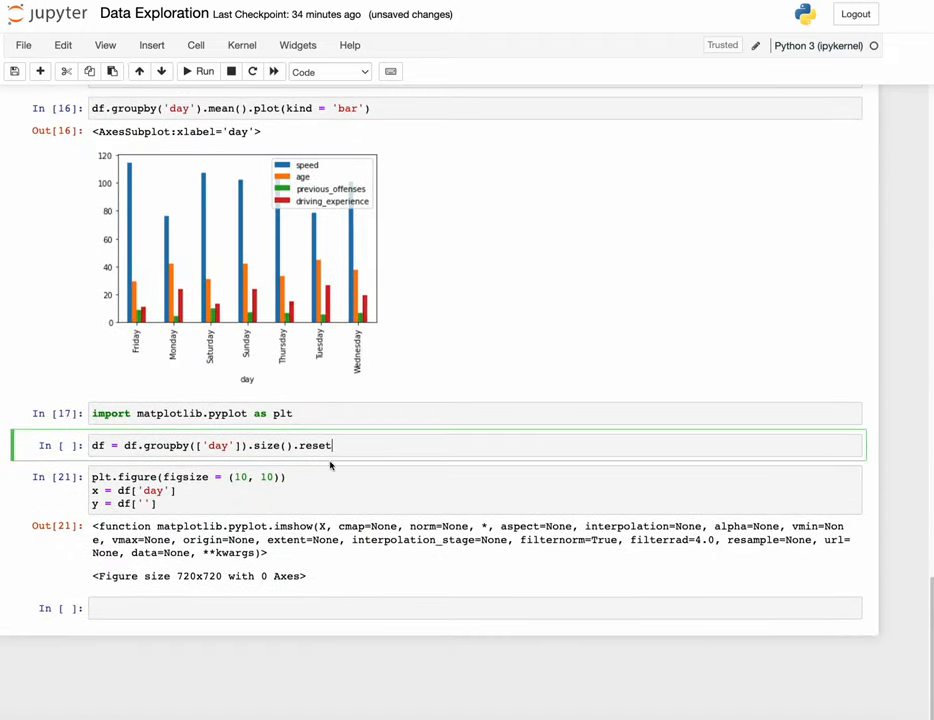
mouse_move(340, 444)
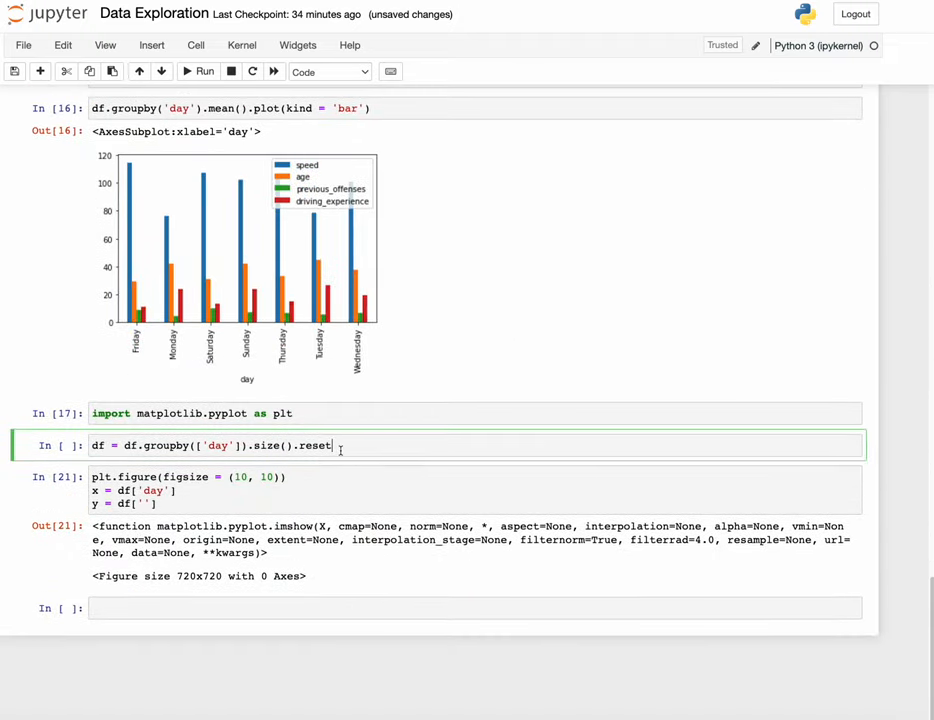
type("_index")
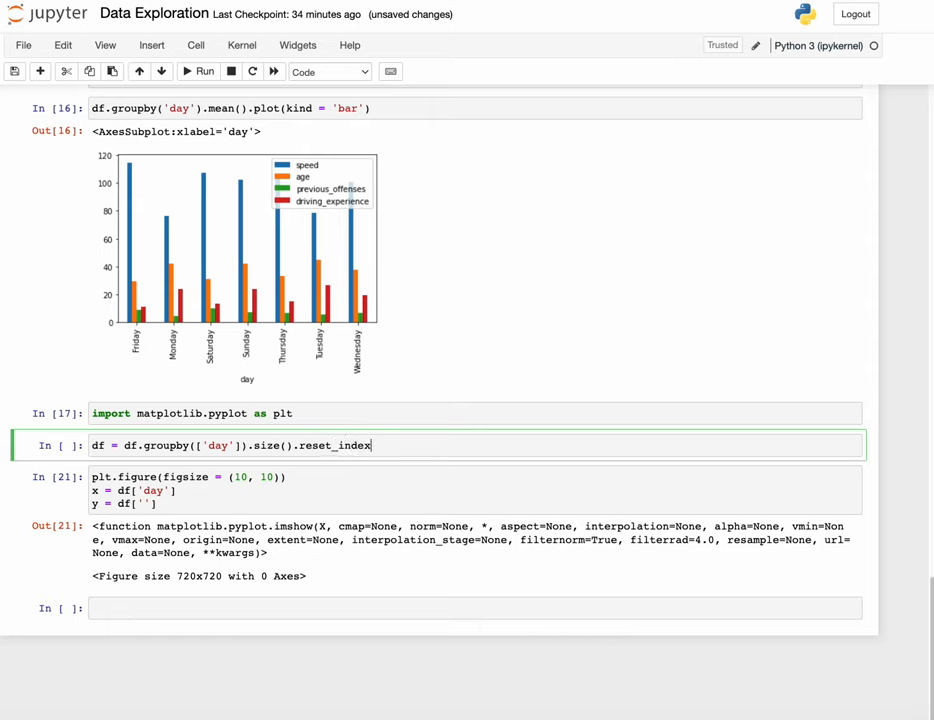
type("()")
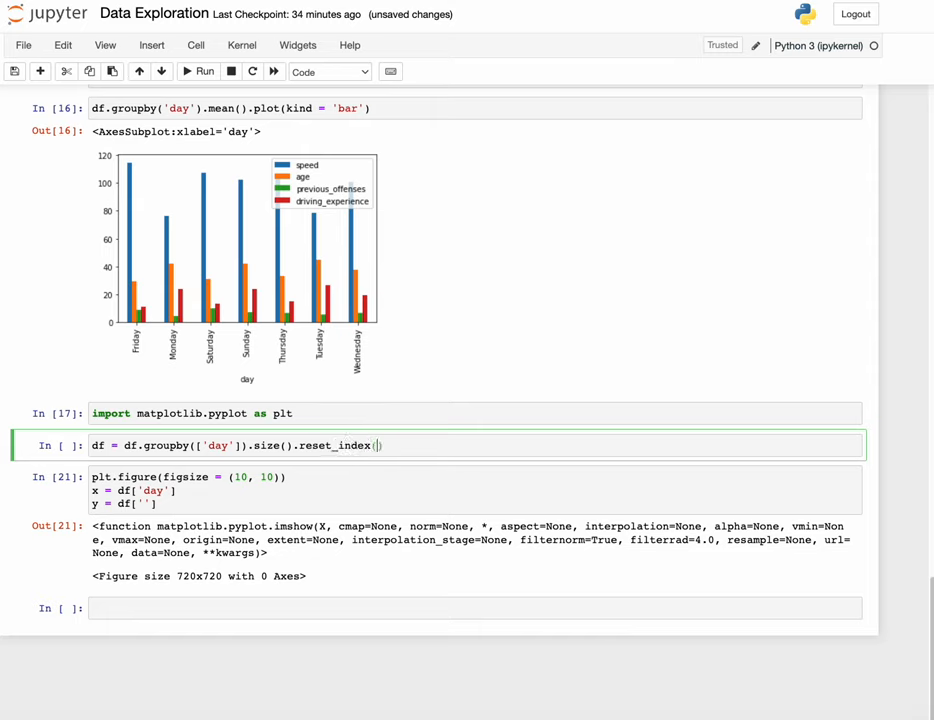
type("name")
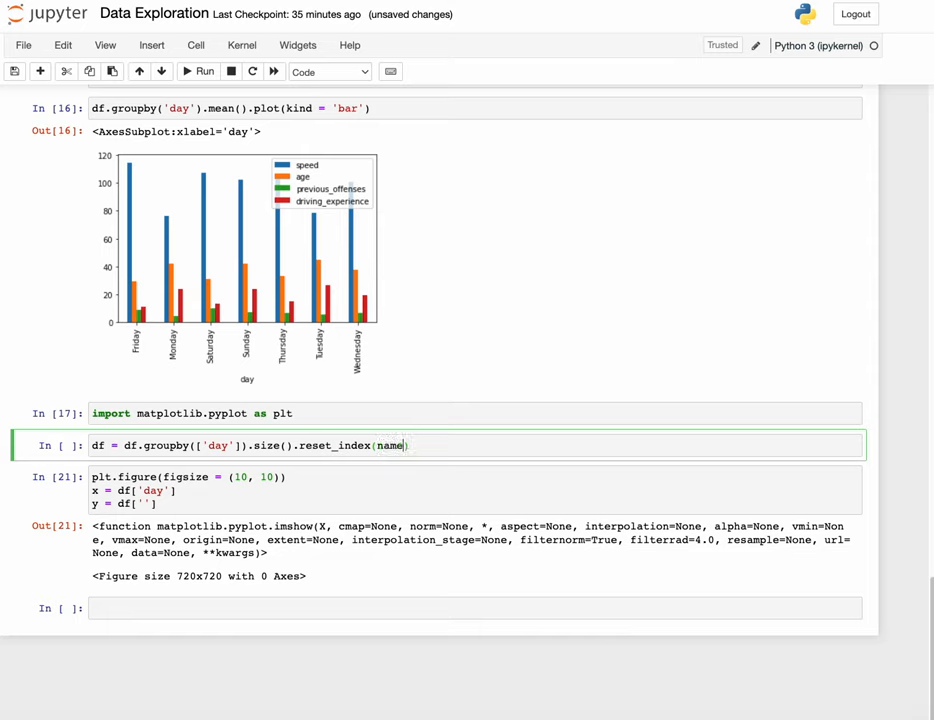
type("= 'Number")
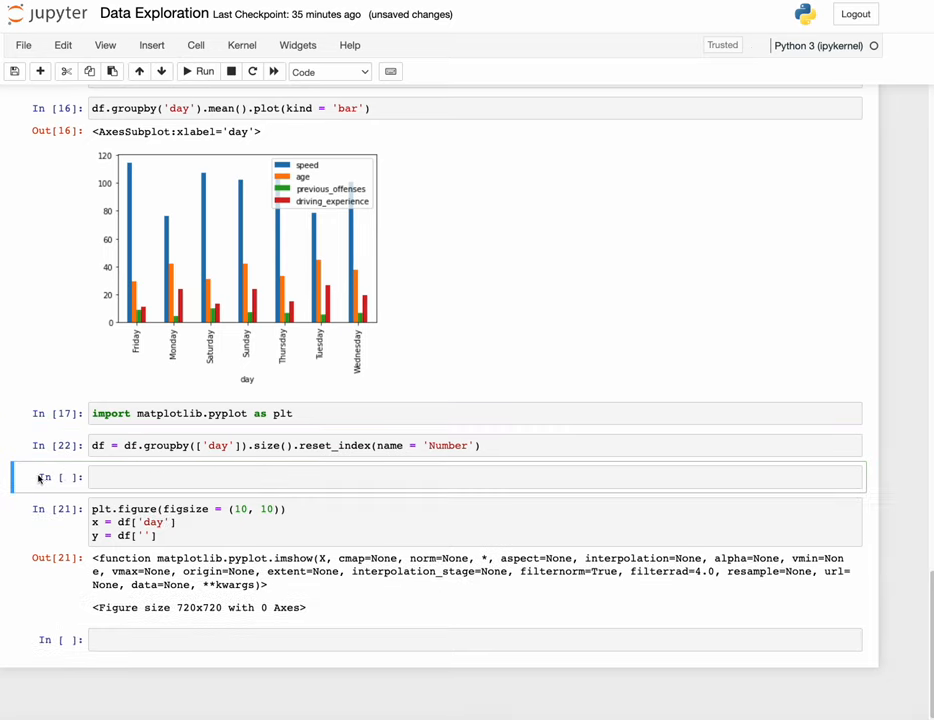
Show the per-day table with df and set y = df['Number']
type("df")
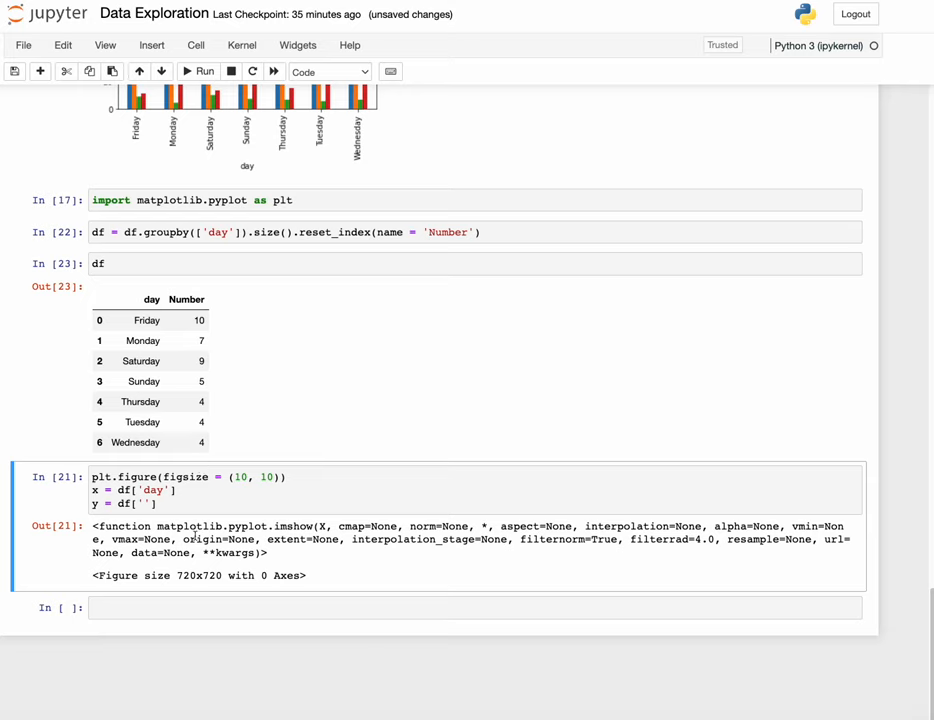
type("N")
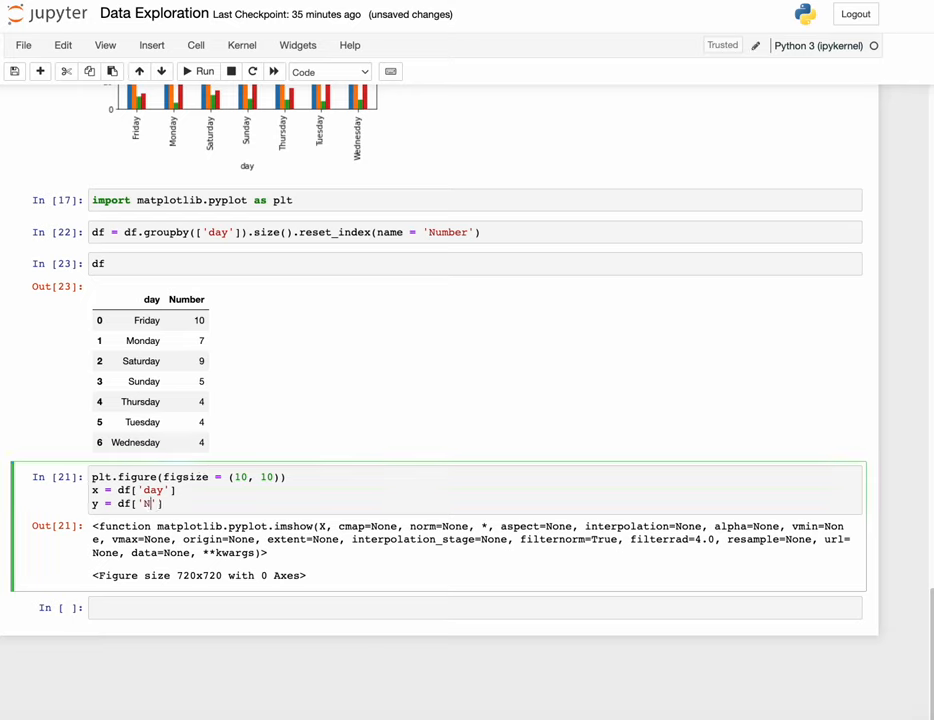
type("umber")
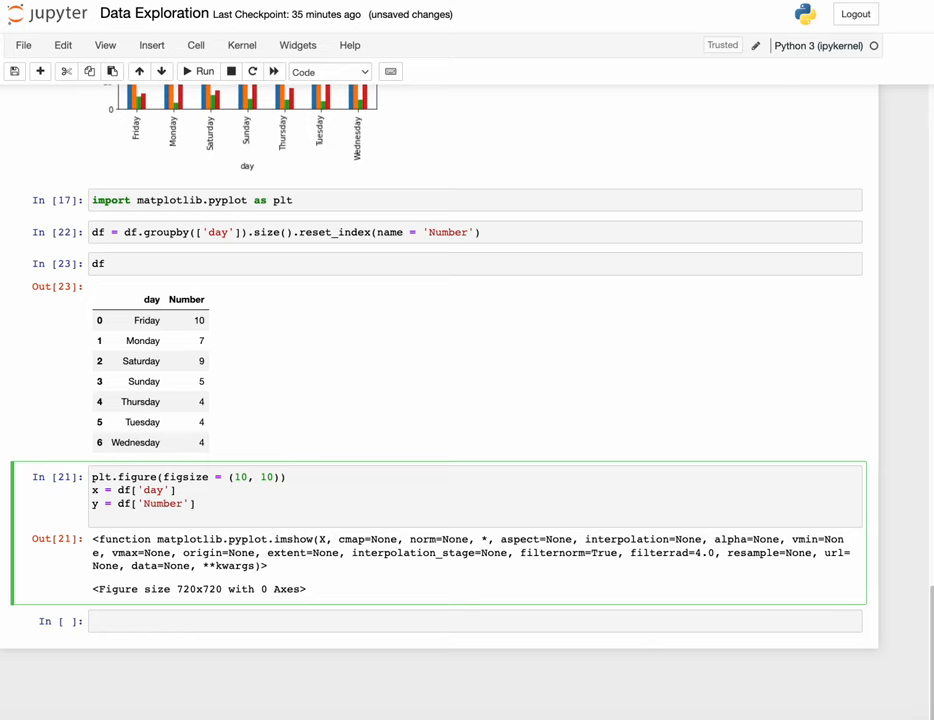
Add plt.bar(x, y, color = 'blue') and run the cell to draw the blue bar chart
type("plt.")
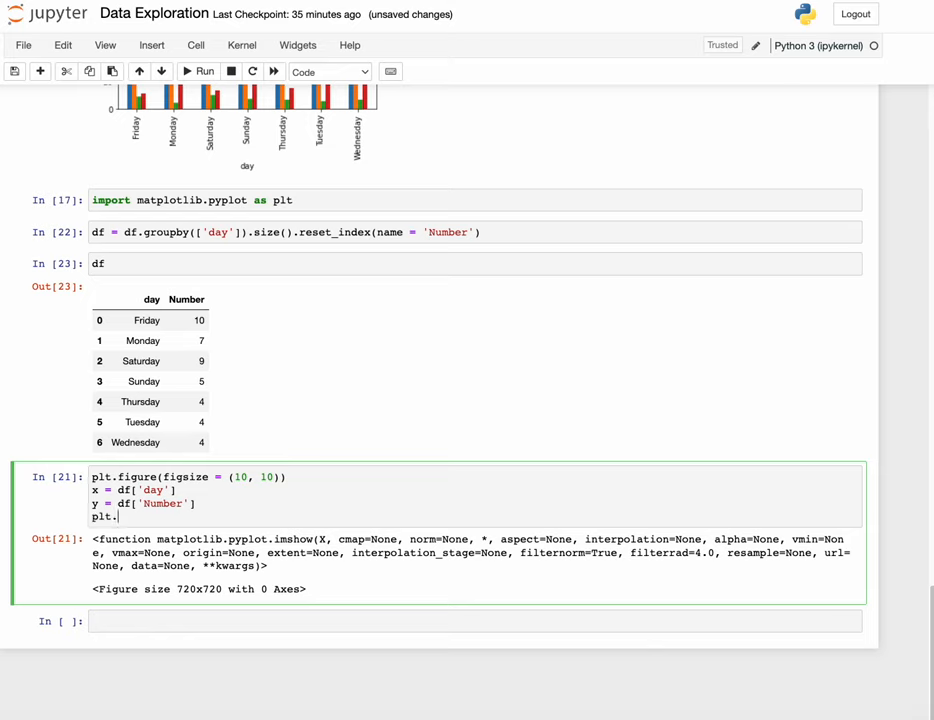
type("bar(x")
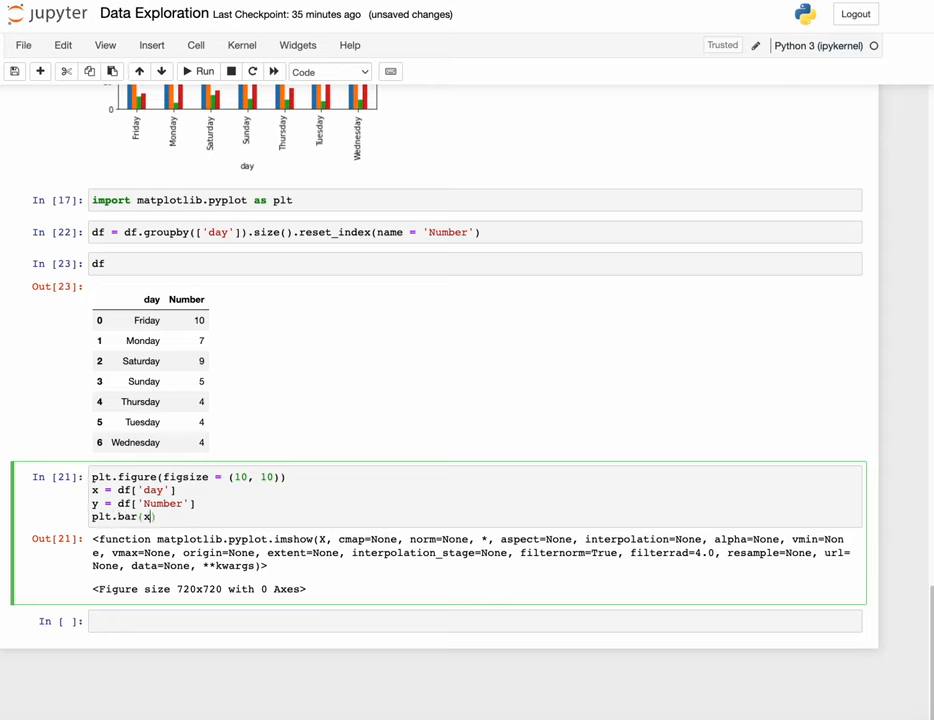
type(", y")
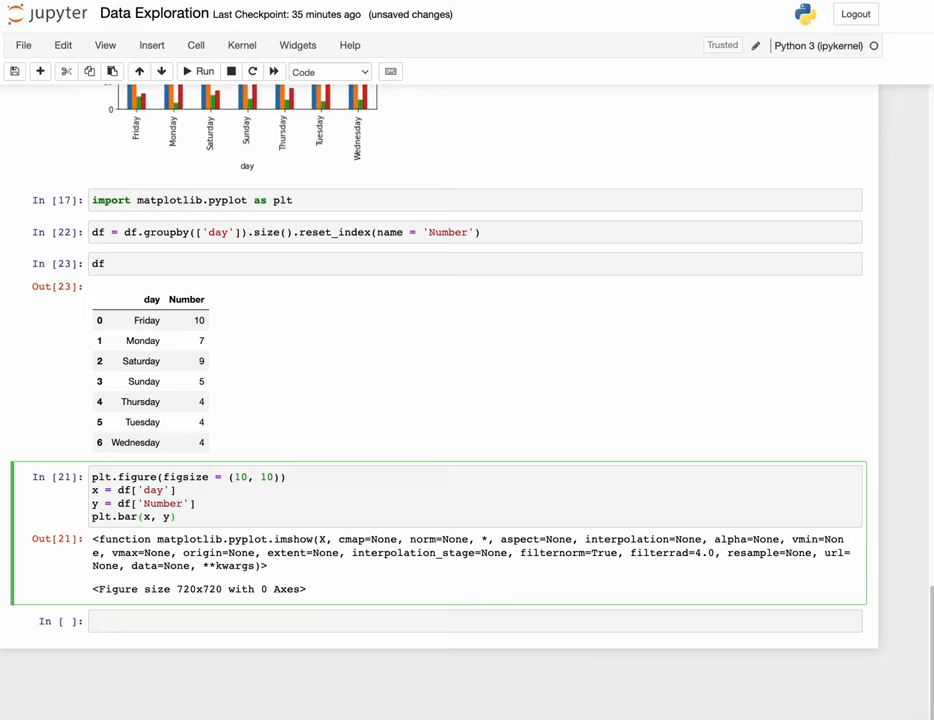
type(", c")
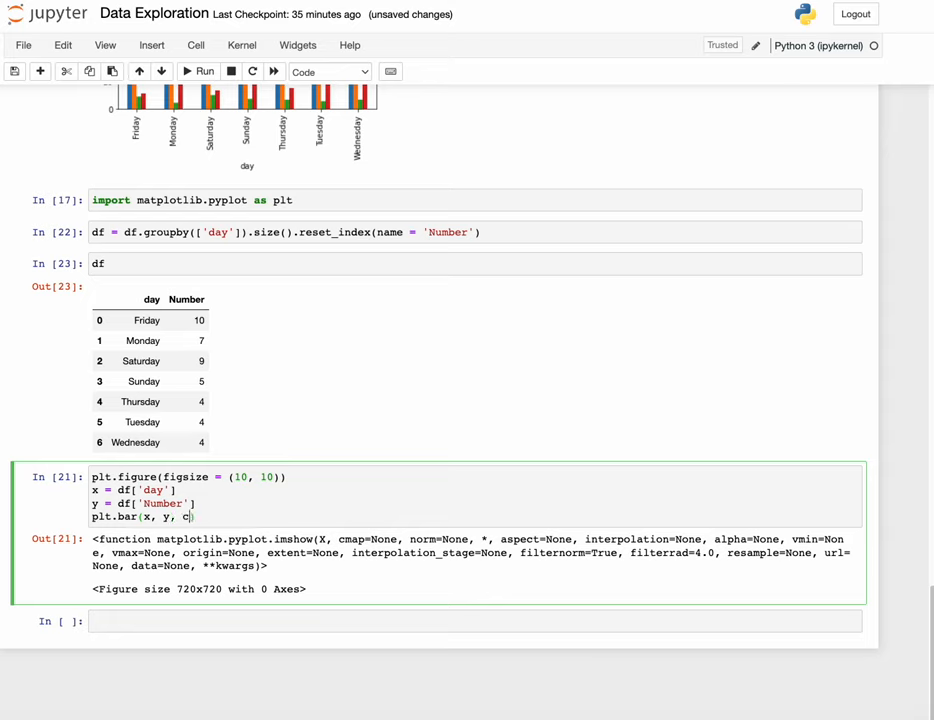
type("olor =")
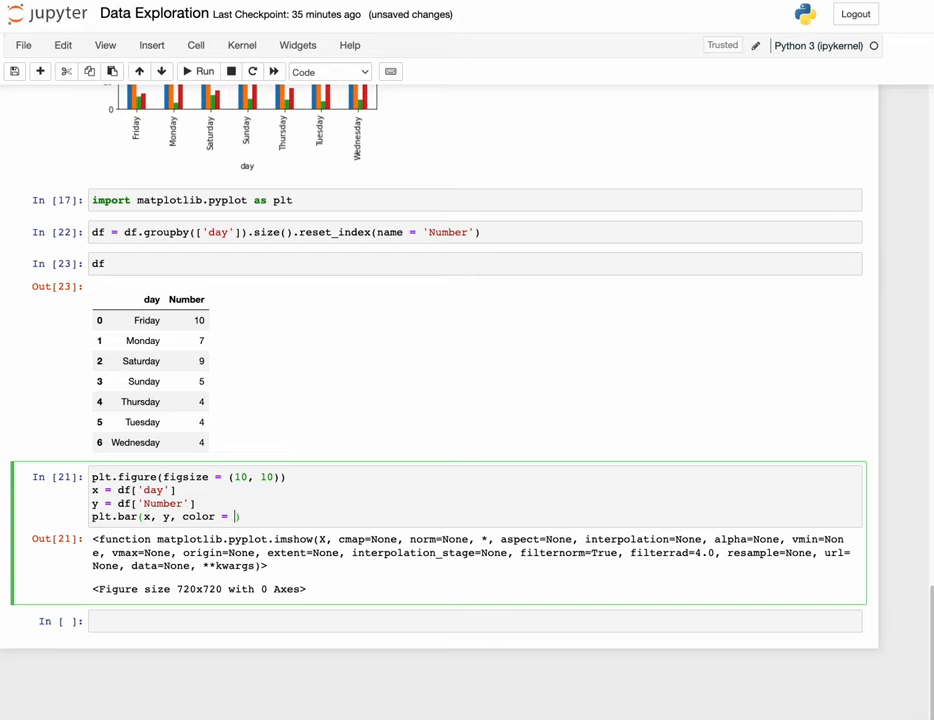
type("'blue'")
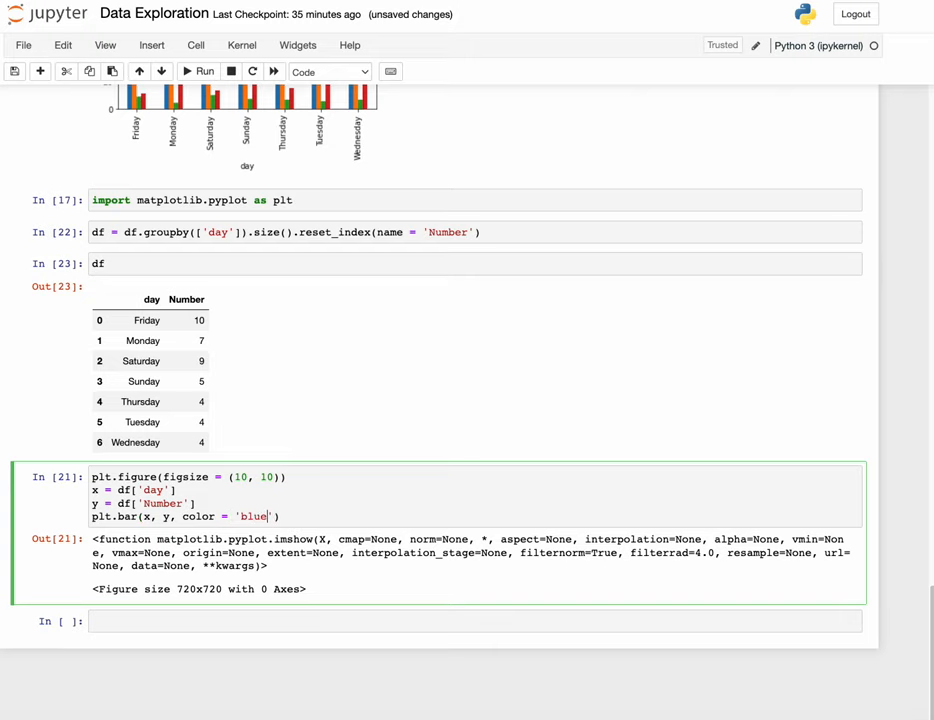
left_click(196, 72)
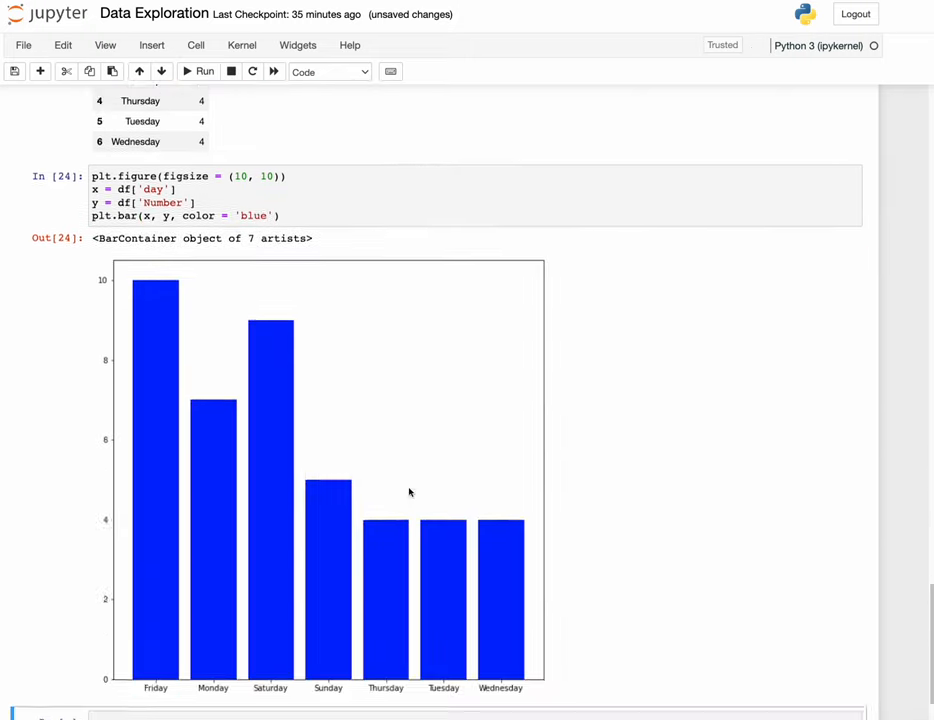
Add plt.xlabel('Days') and plt.ylabel('Number of offenses'), correcting the xlable typo, and rerun
scroll("down", 3)
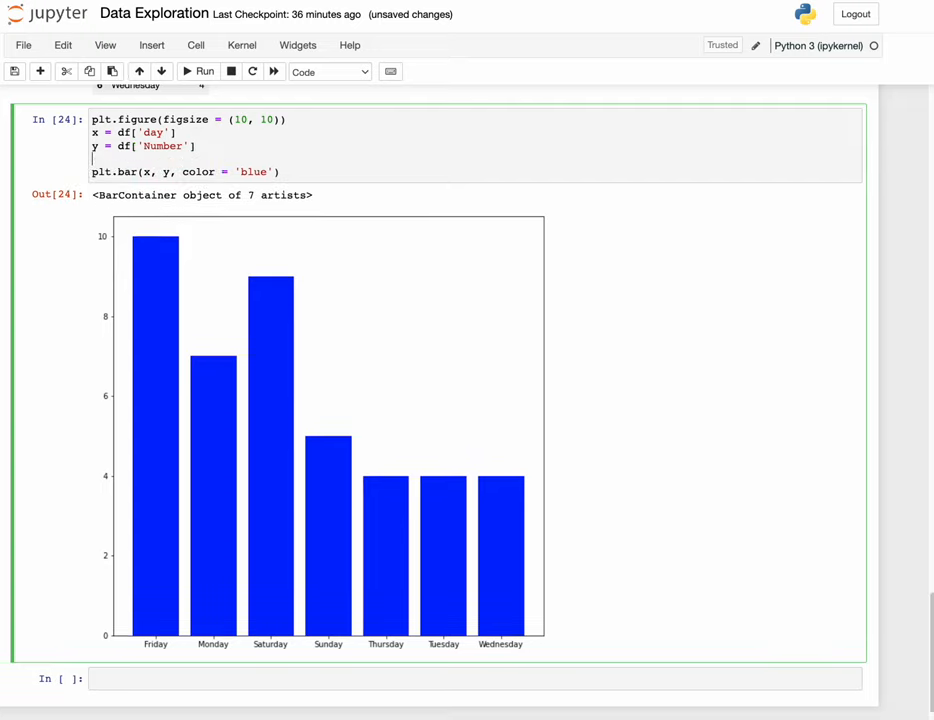
type("plt.")
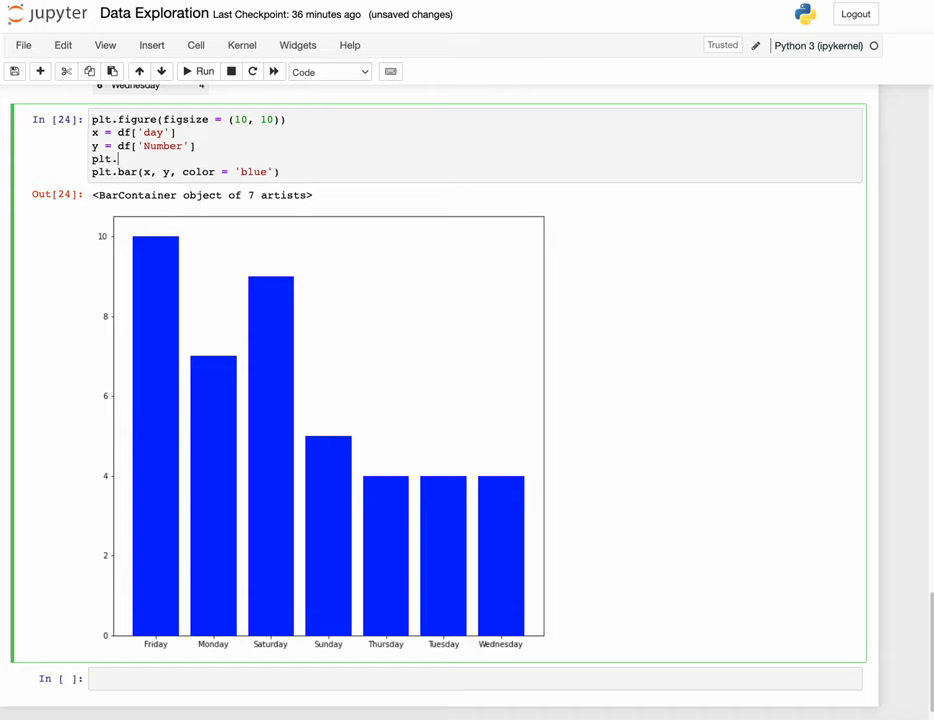
type("xlable")
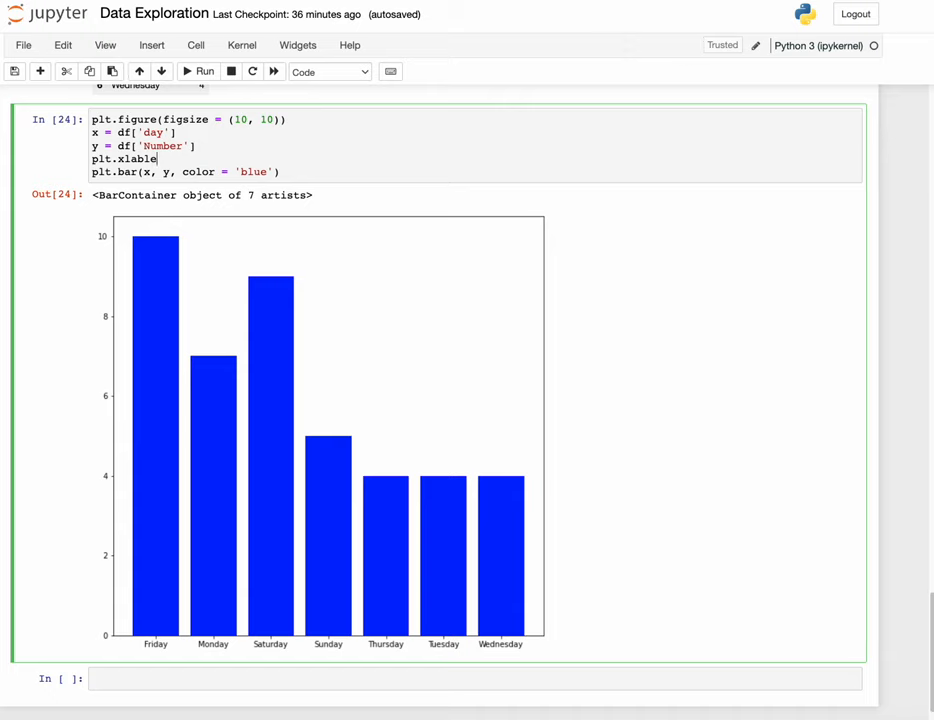
type("()")
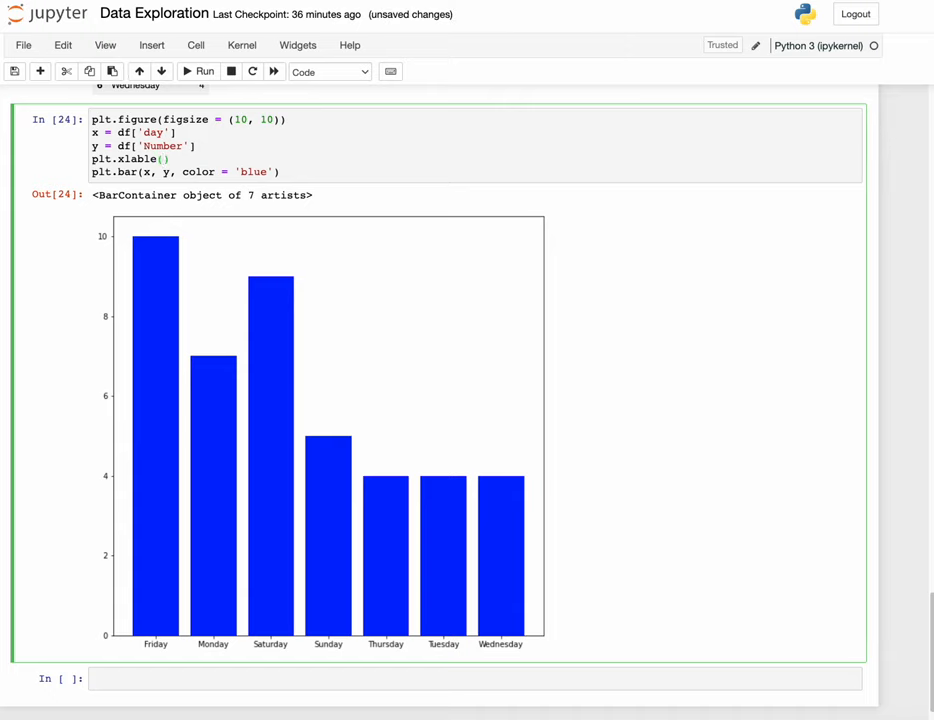
type("Days'")
type("plt.ylable('Days")
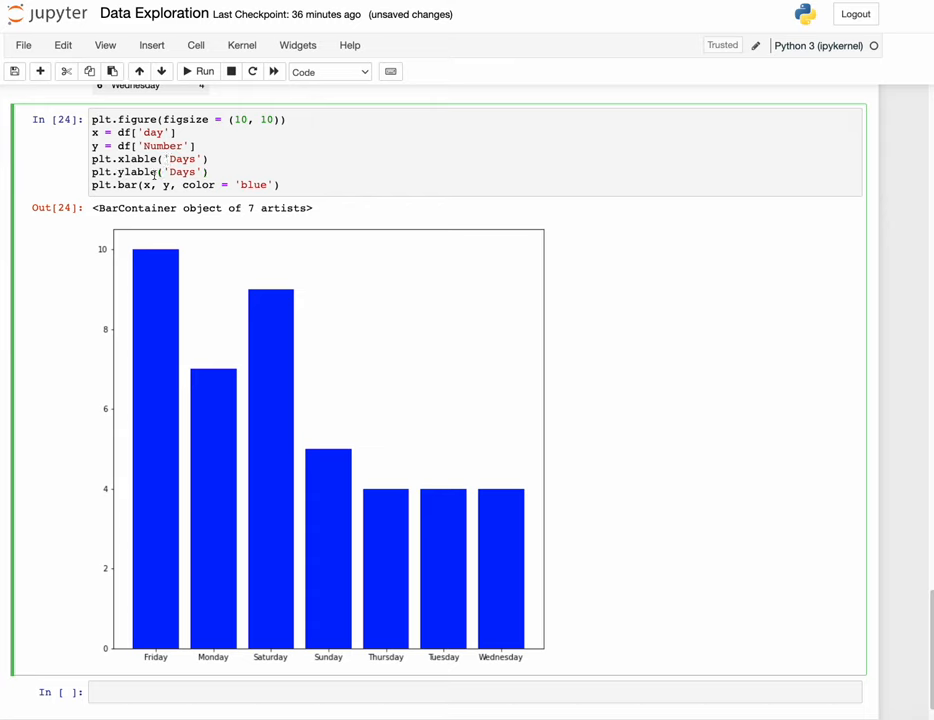
type("Number of offense")
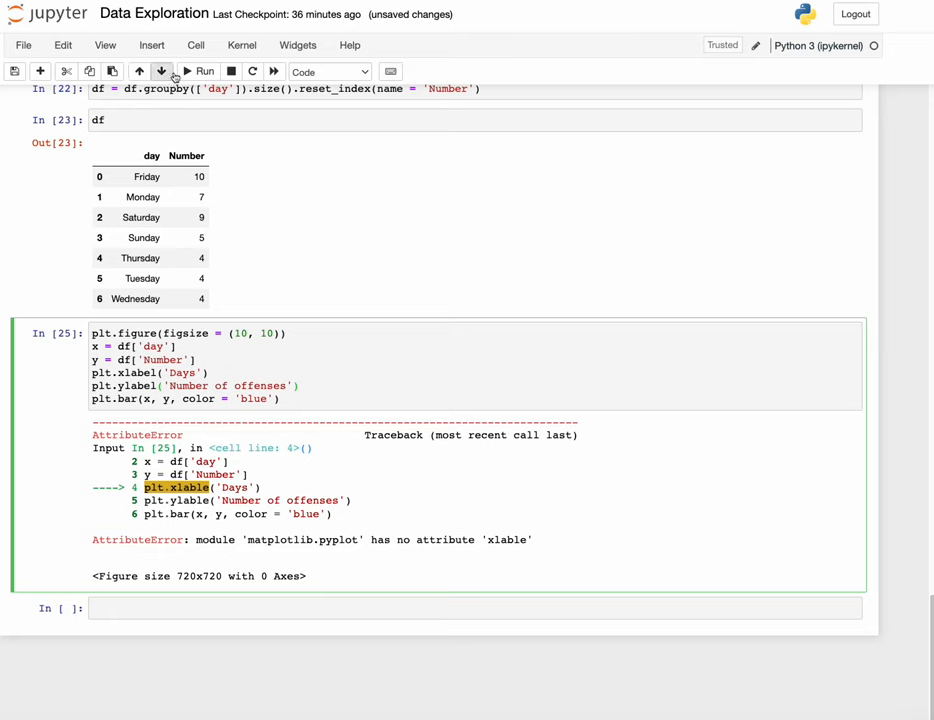
left_click(196, 72)
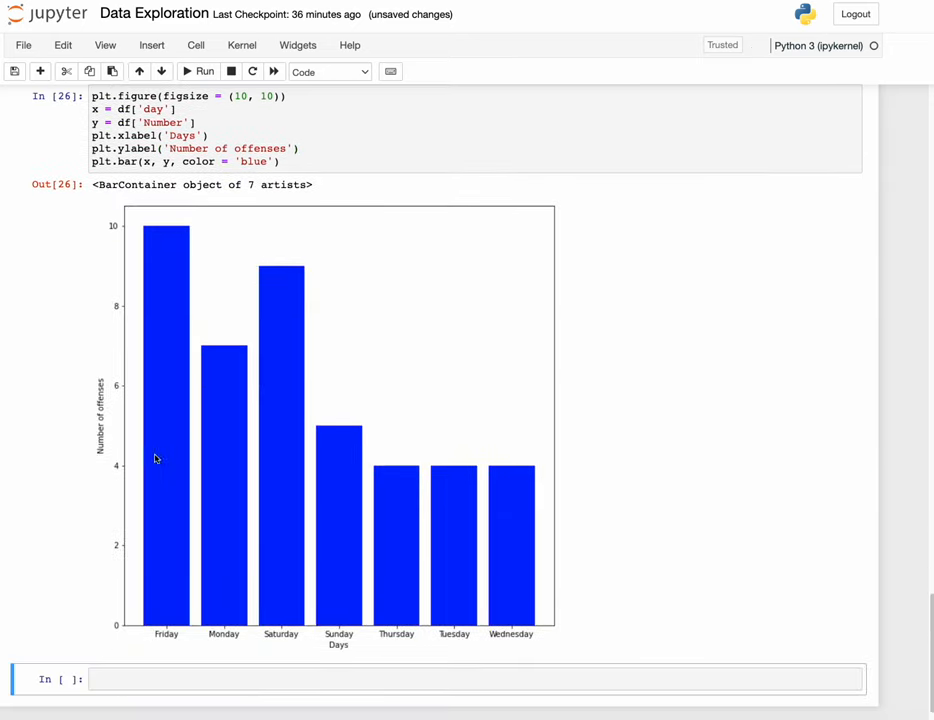
mouse_move(324, 316)
type("plt.t")
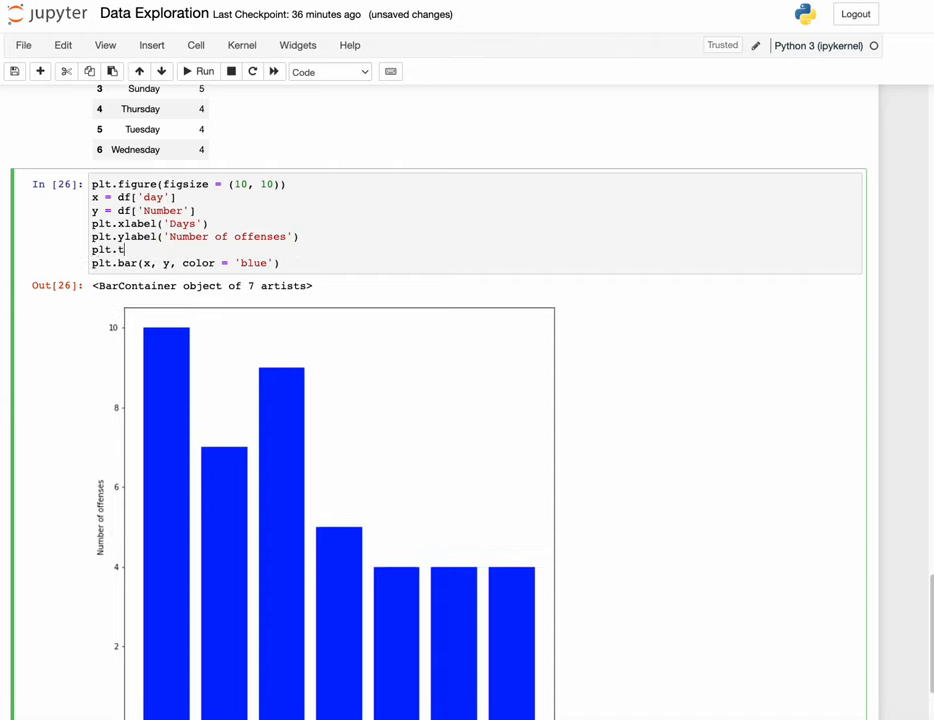
Add plt.title('Number of Offenses by Day') and rerun the cell to show it
type("itle")
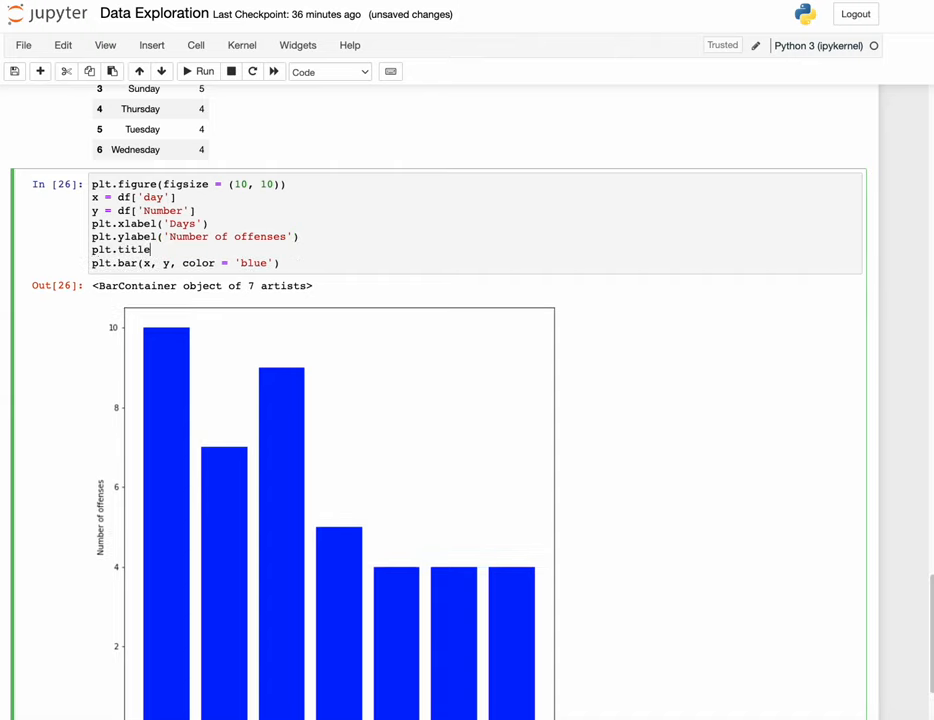
type("('")
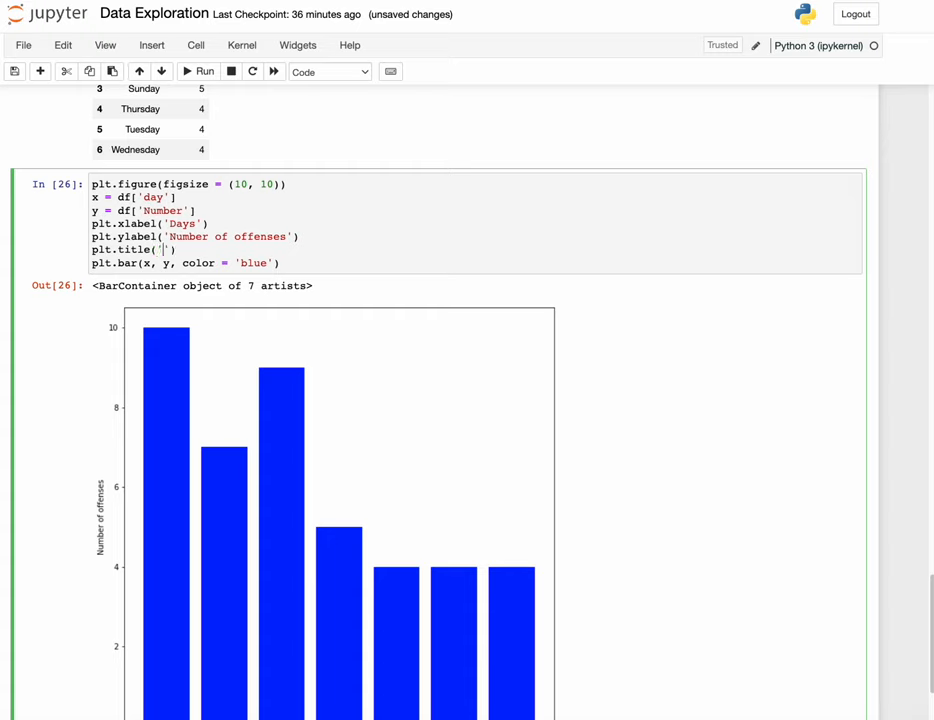
type("Number of")
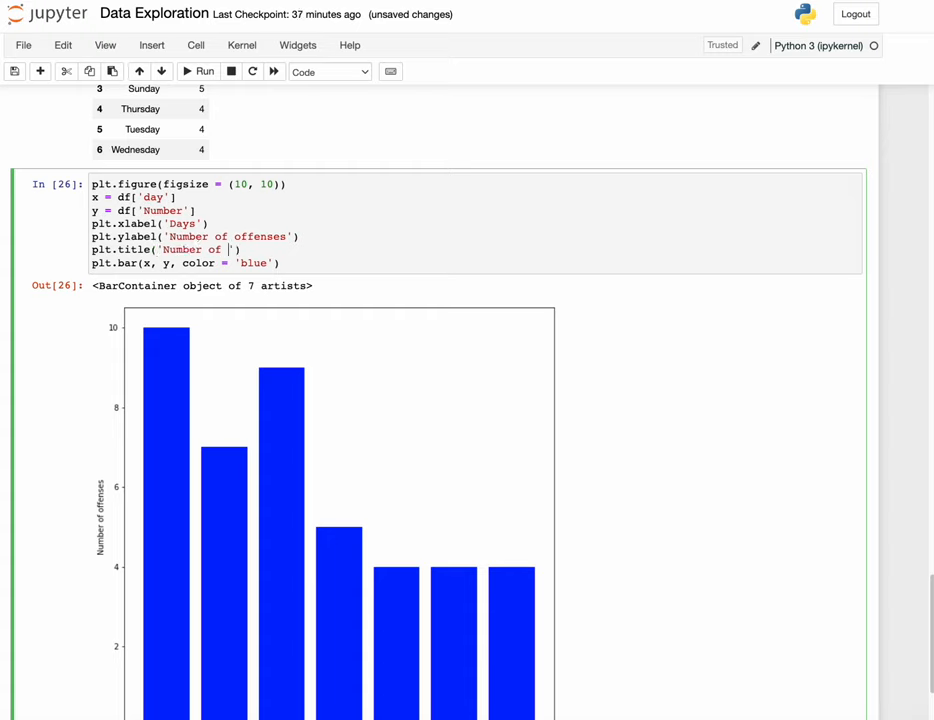
type("Offebn")
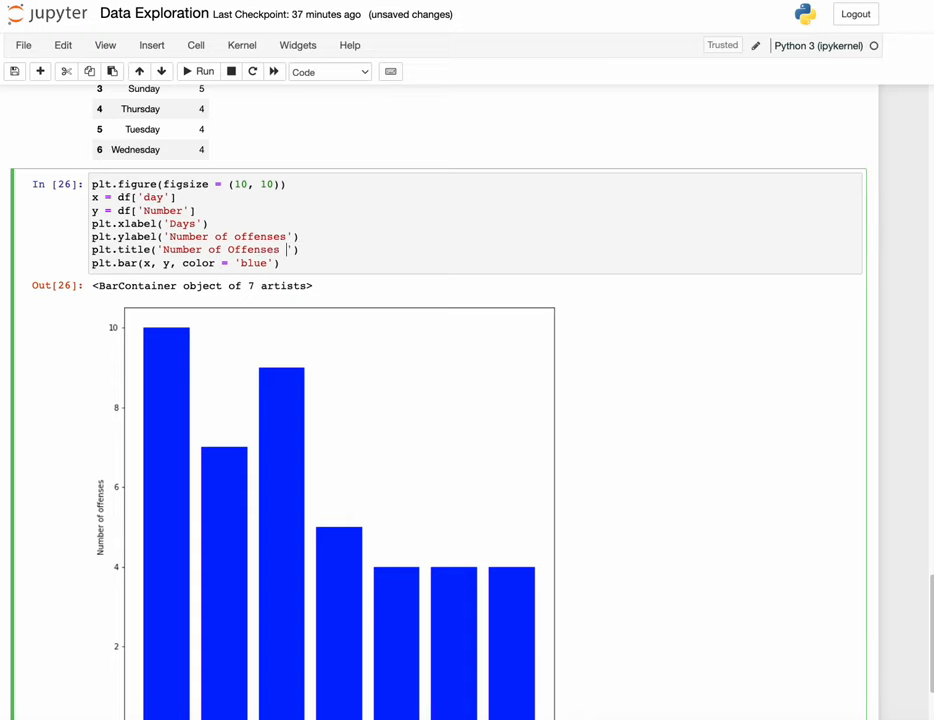
type("by Day")
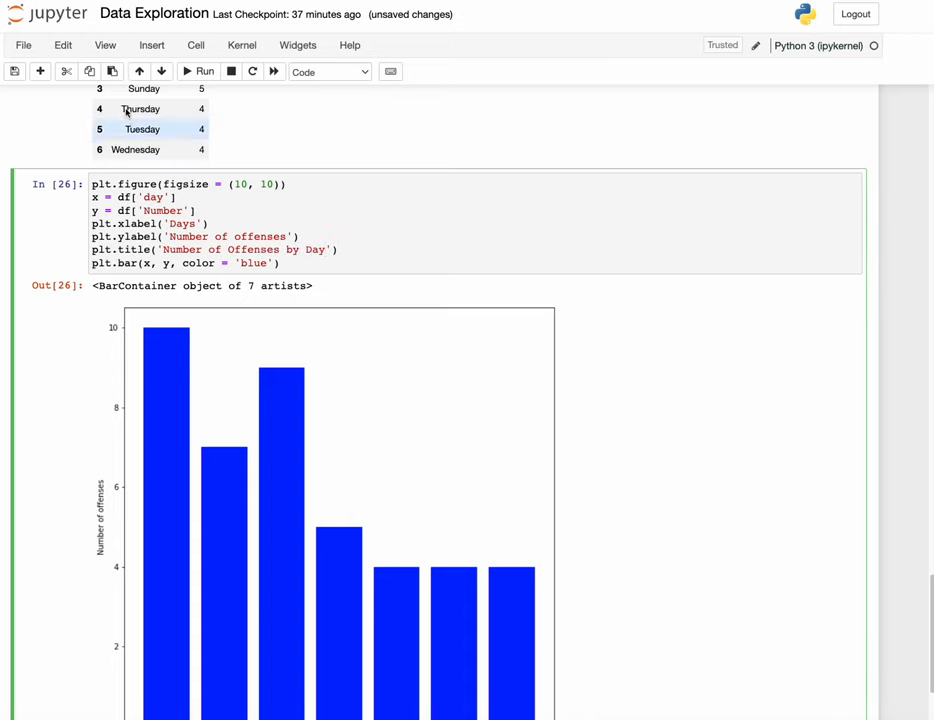
left_click(196, 72)
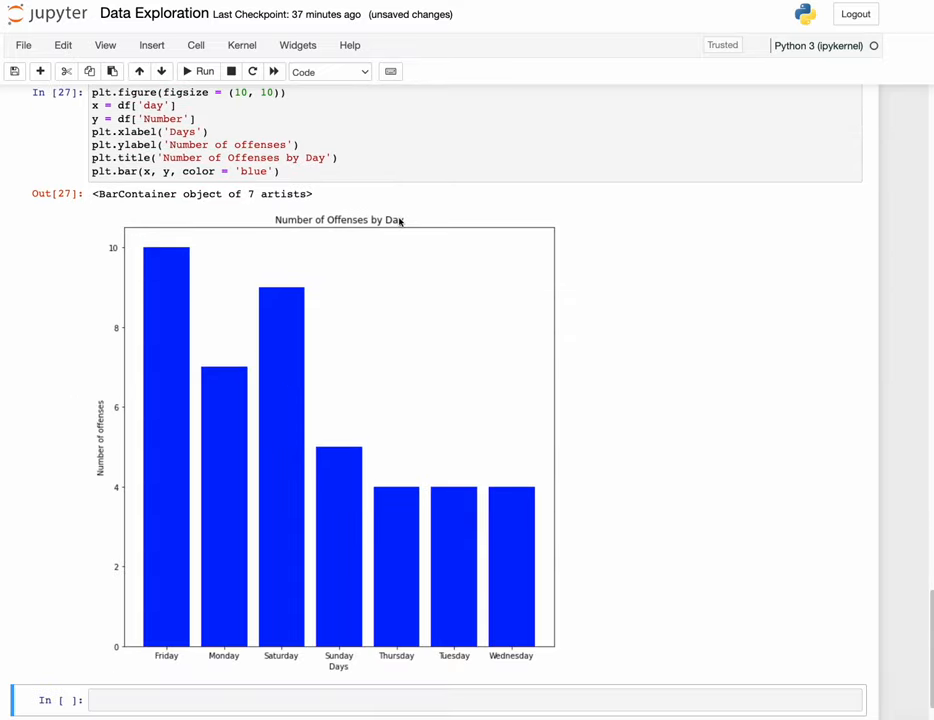
Add plt.grid(which = 'major', linestyle = ':') above the bar call for dotted major gridlines
left_click(356, 158)
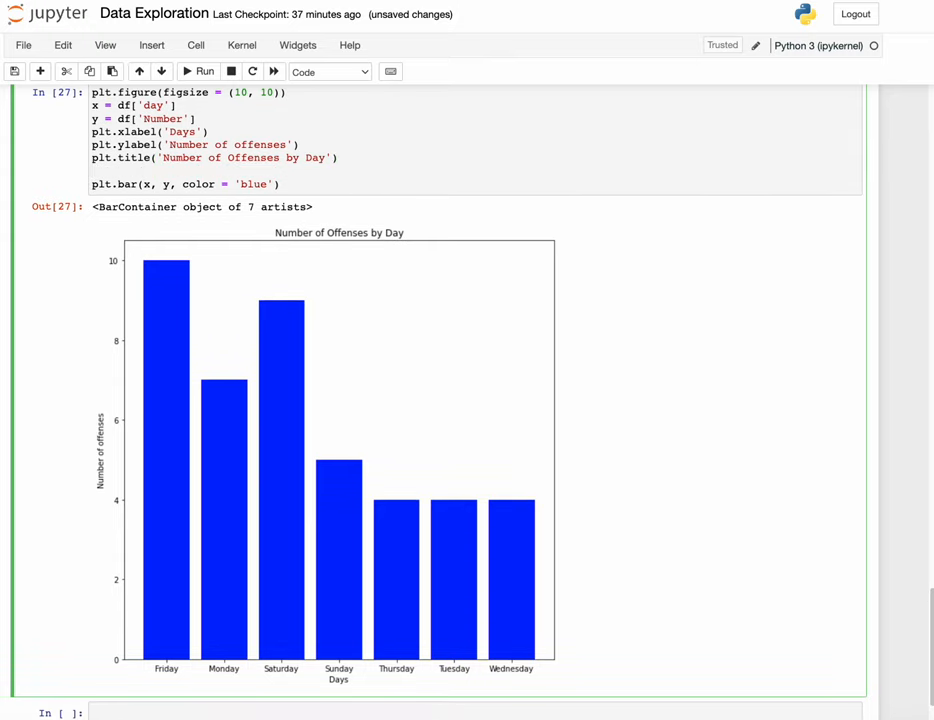
type("pk")
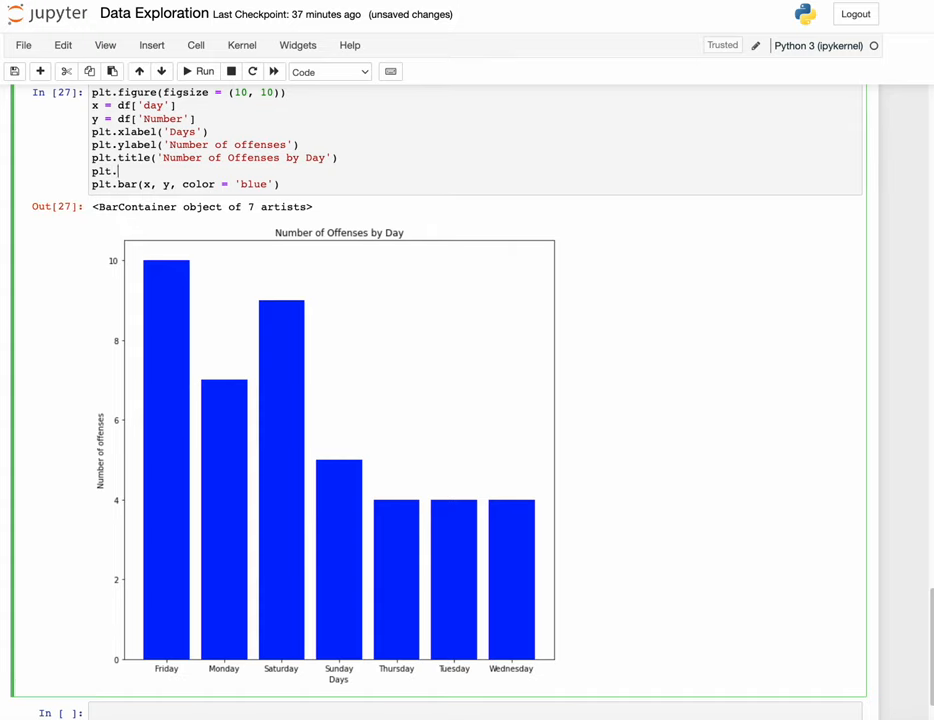
type("grid")
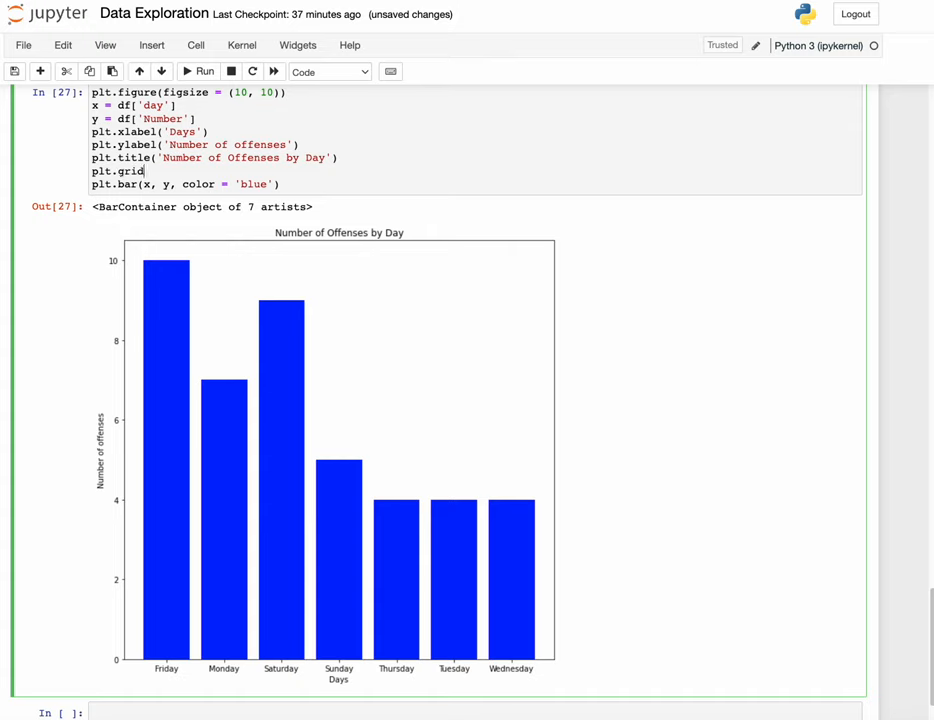
type("()")
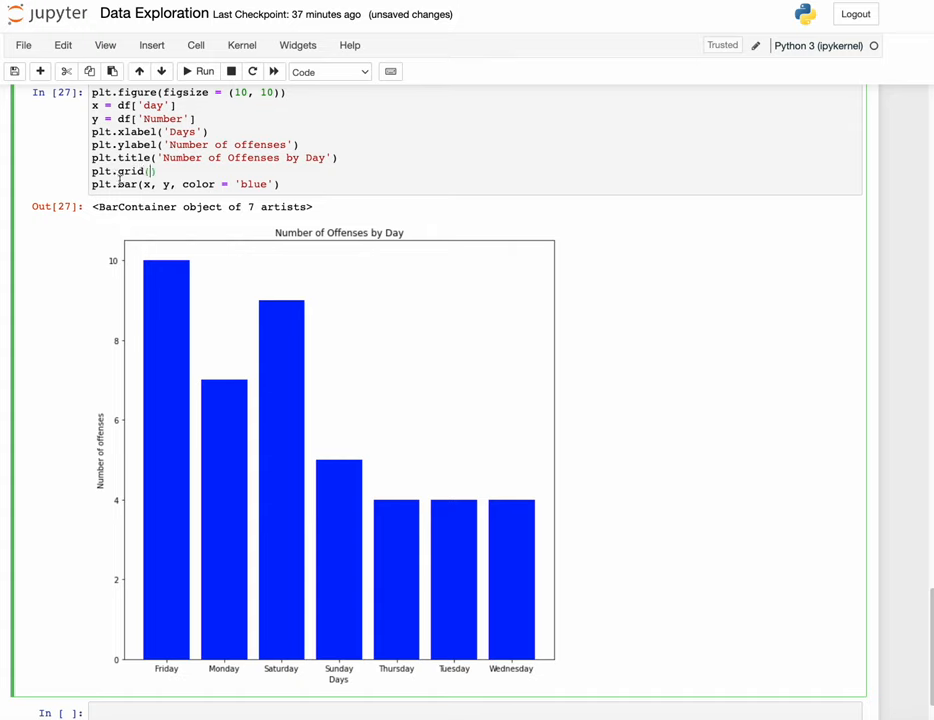
type("w")
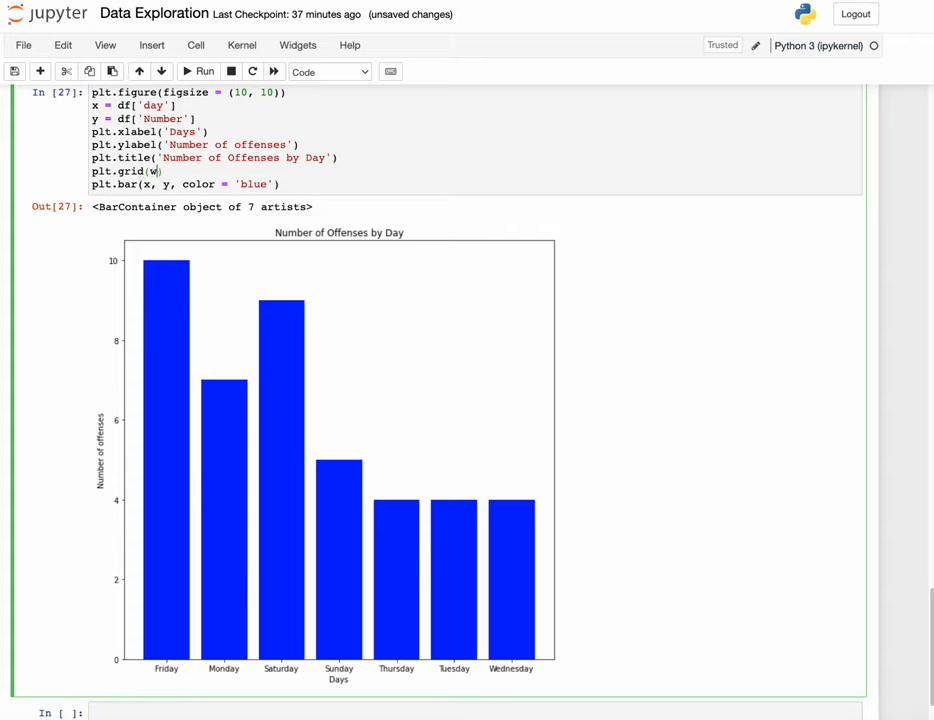
type("hich = 'major")
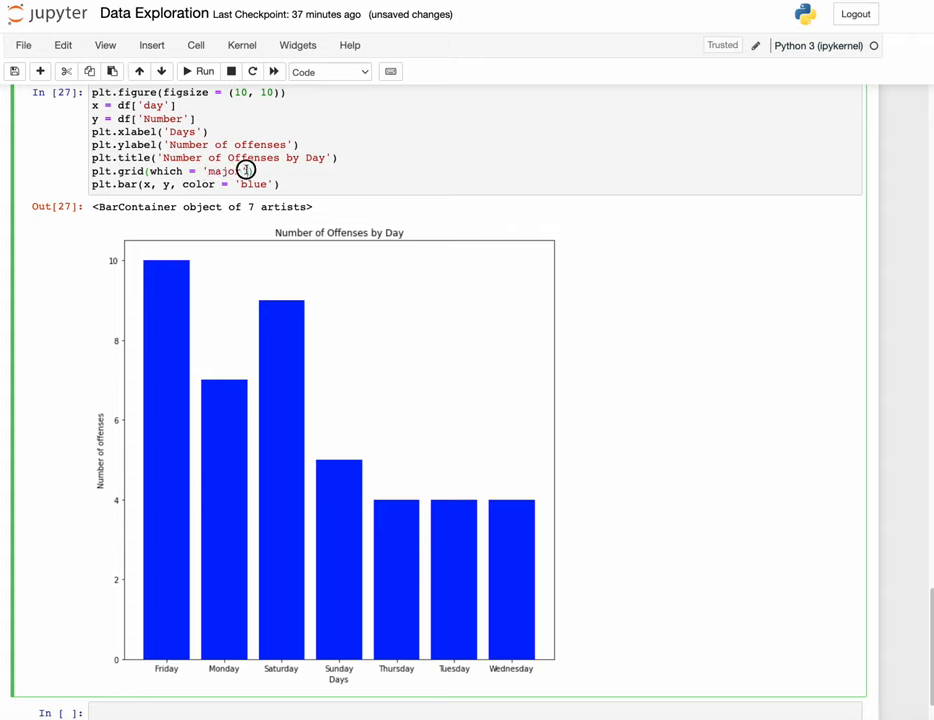
double_click(224, 170)
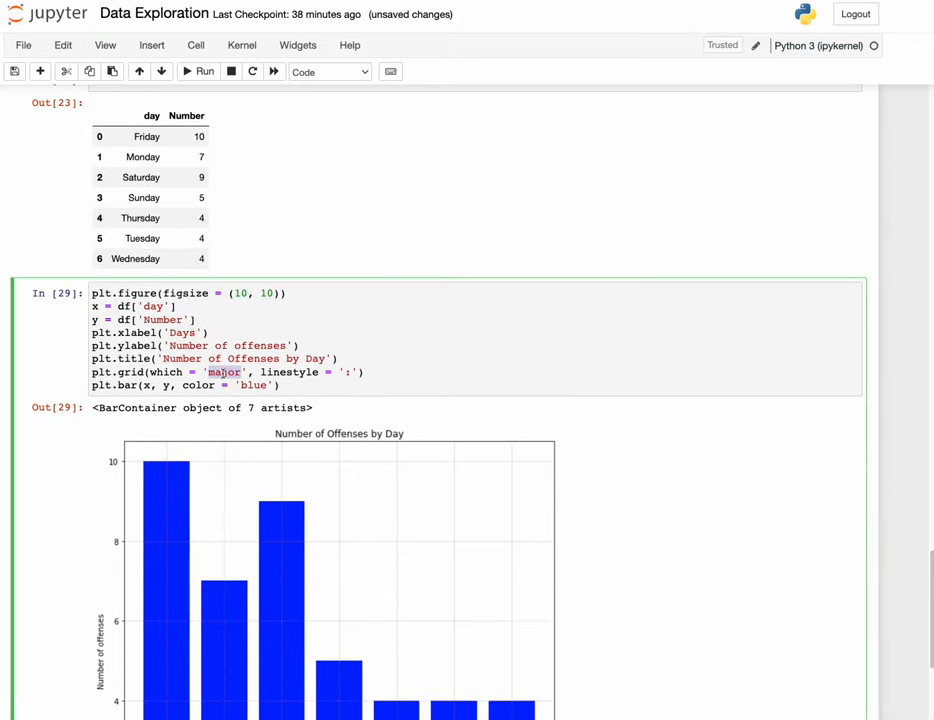
Change the grid's which option from 'major' to 'both' and rerun the chart cell
type("bpth")
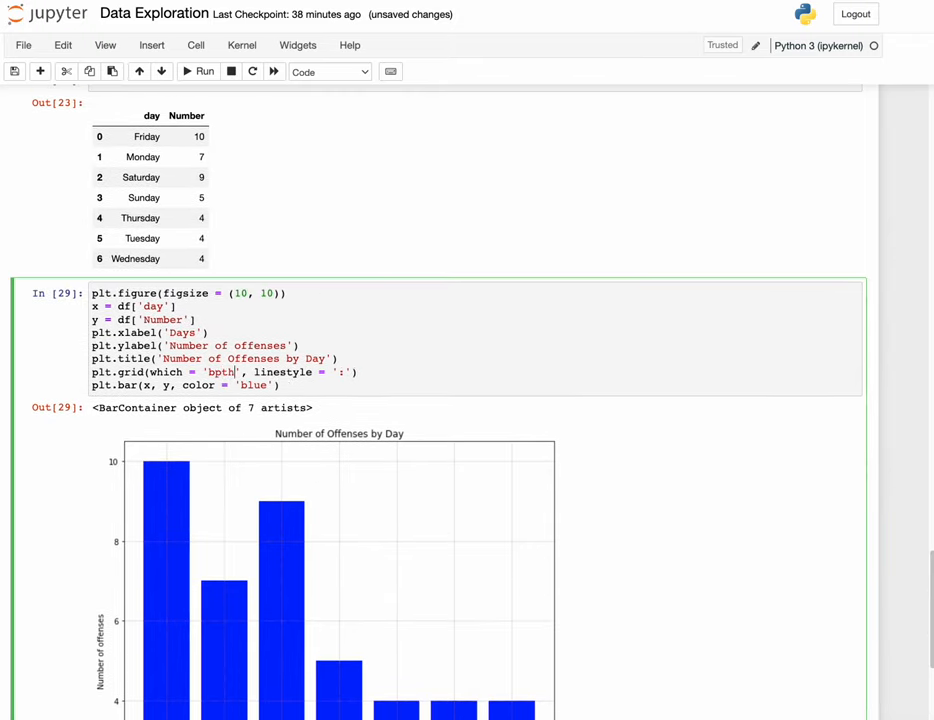
key("Backspace")
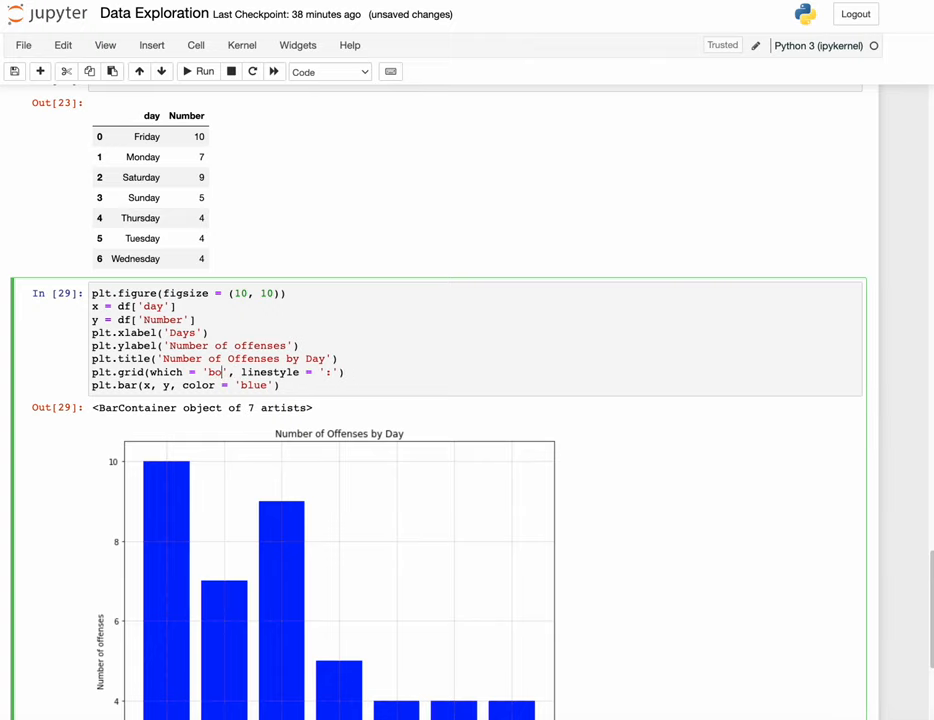
left_click(196, 72)
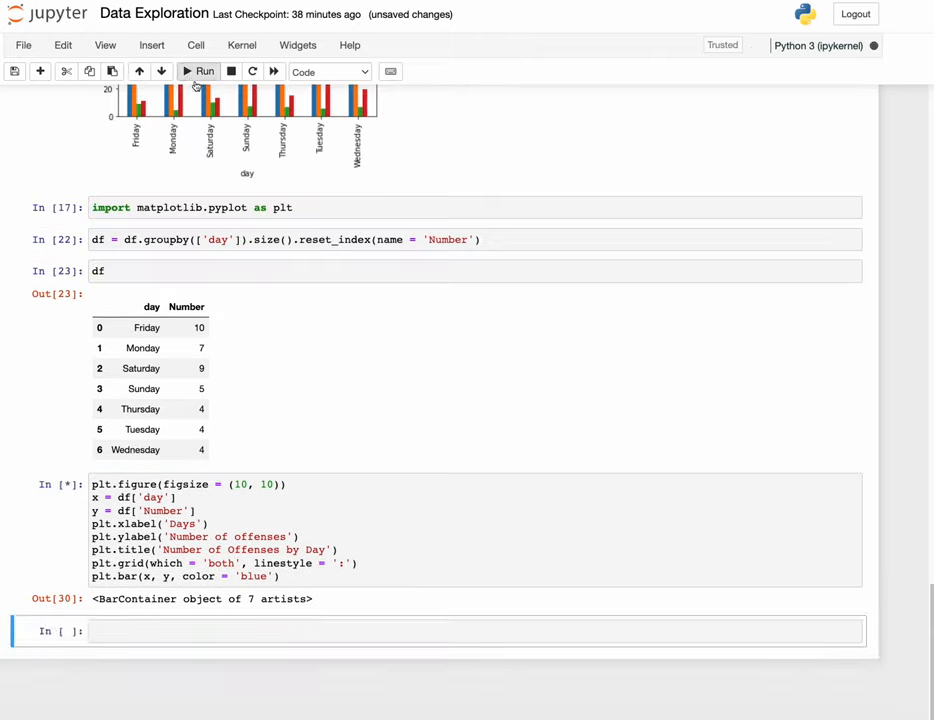
left_click(198, 72)
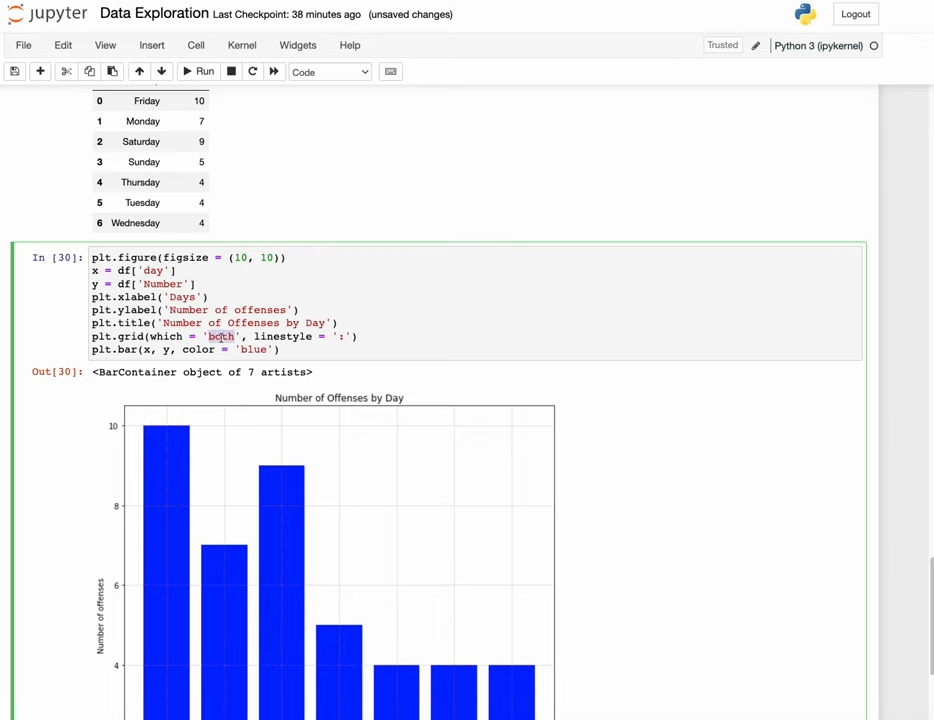
type("min")
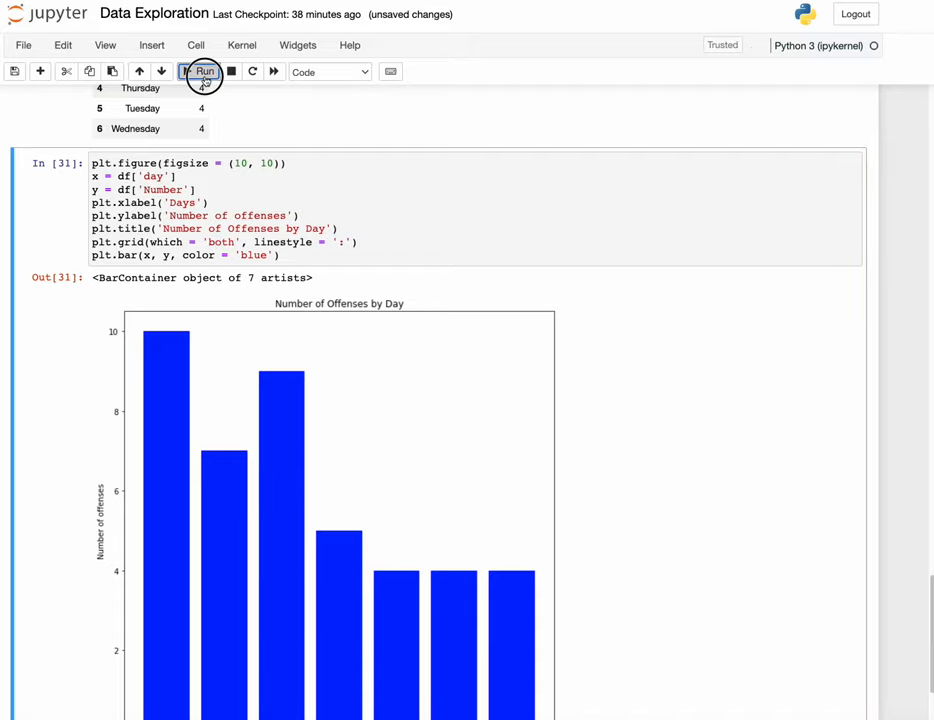
left_click(204, 72)
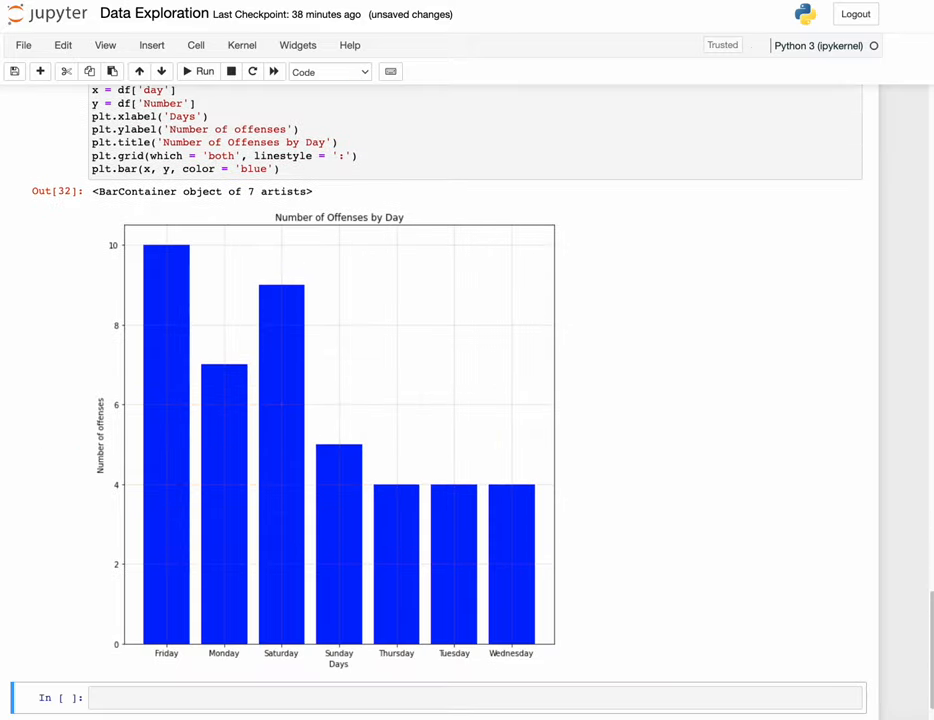
Add plt.savefig('traffic_offense.png'), run it, view the saved PNG and close the preview
left_click(304, 172)
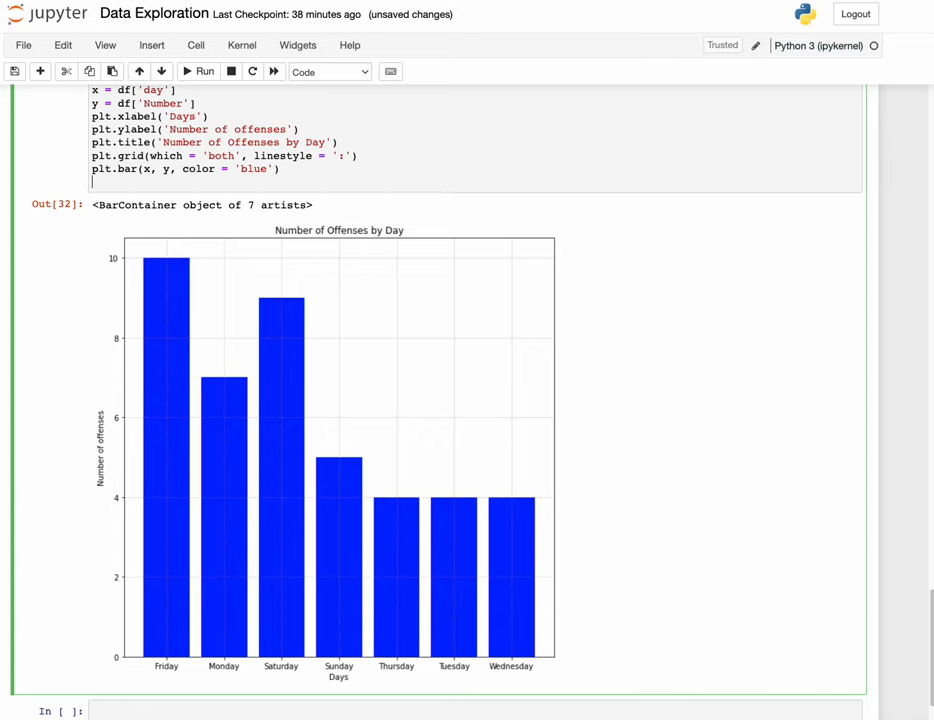
type("plt.sav")
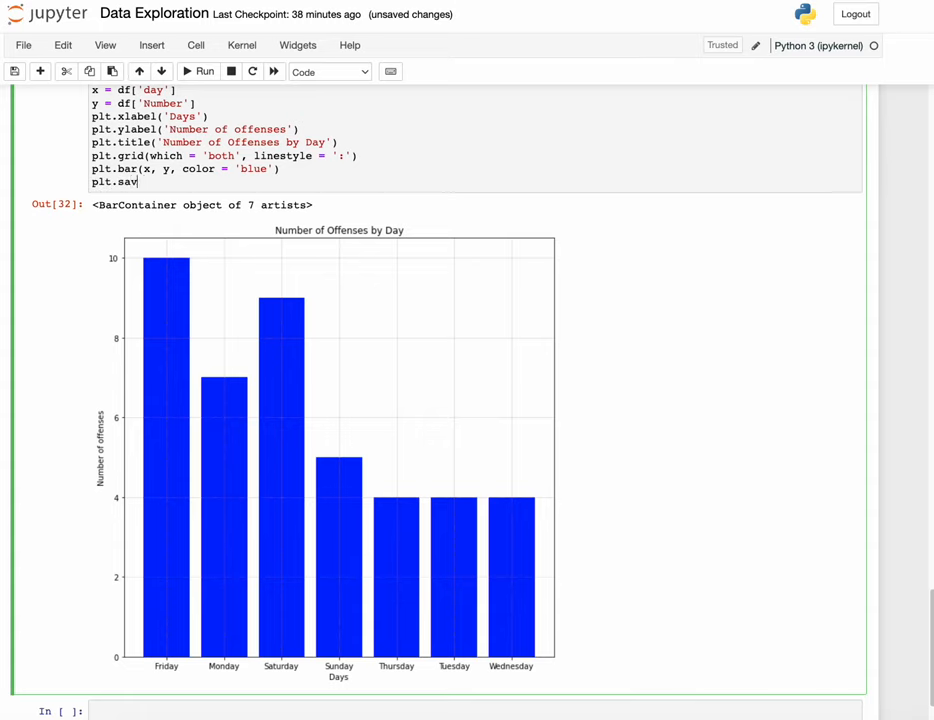
type("efig()")
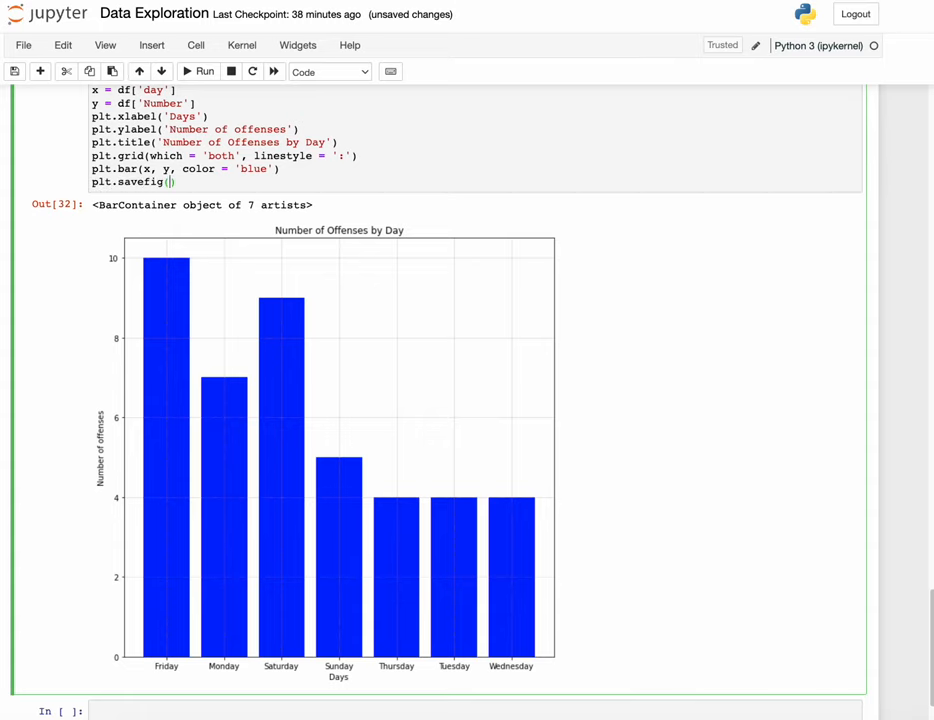
type("'t'")
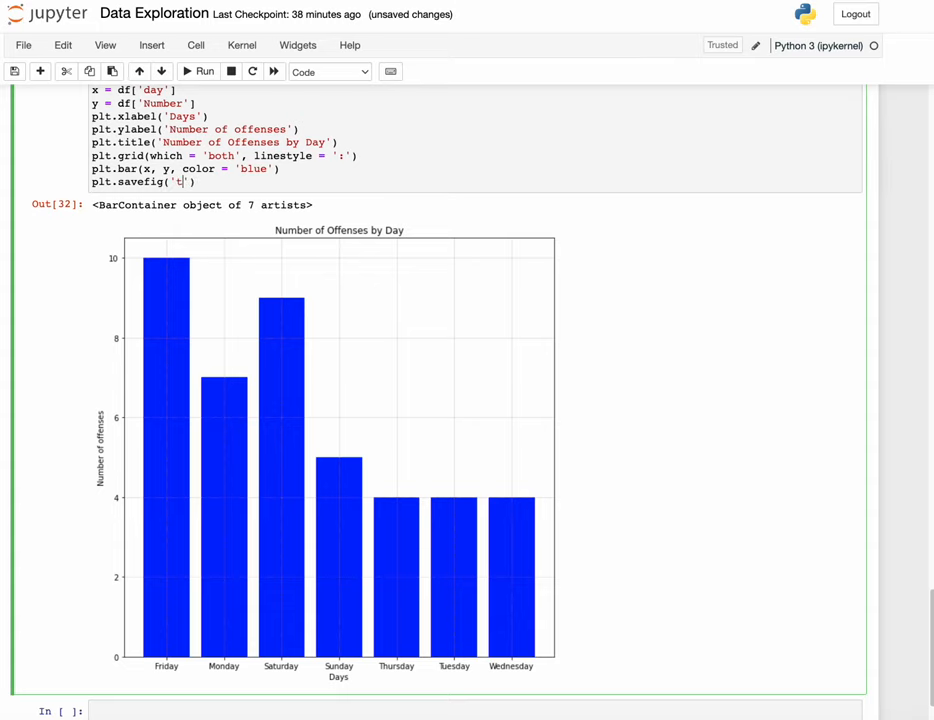
type("raffic_")
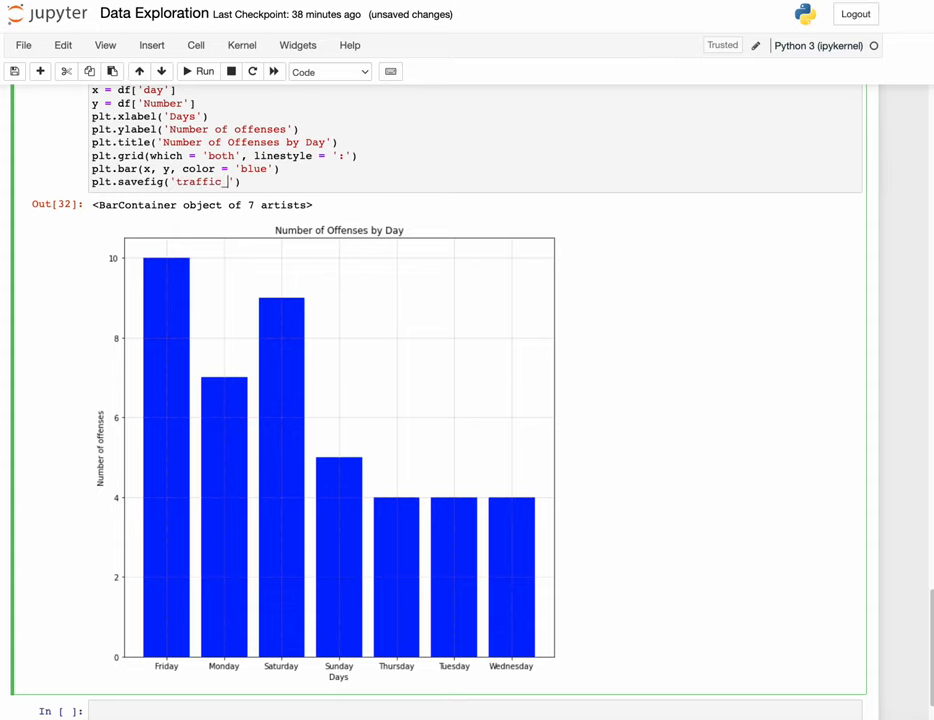
type("offense.pmn")
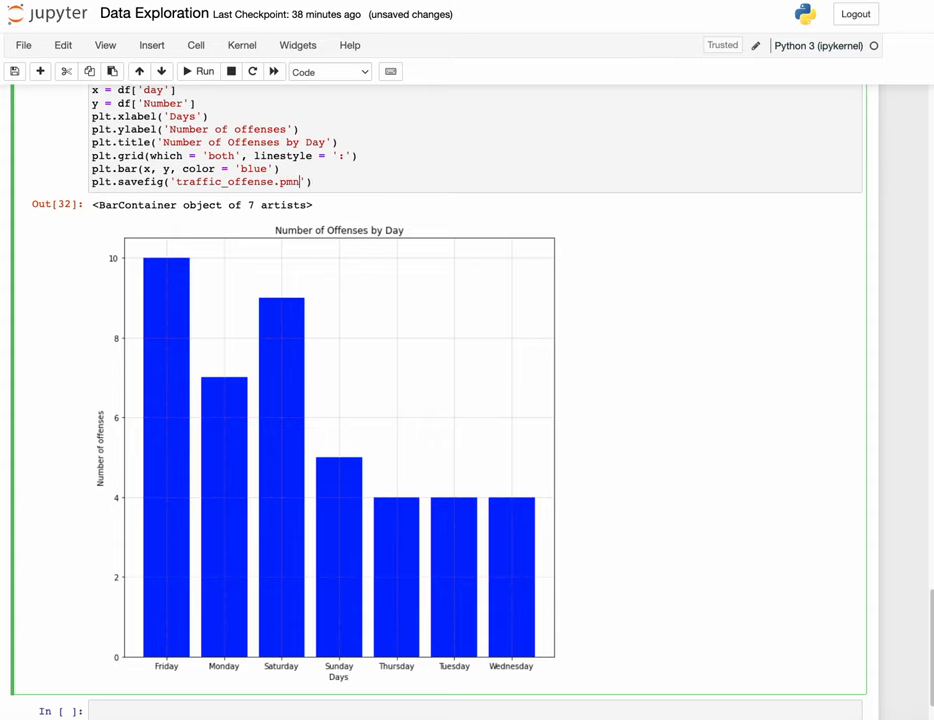
key("Backspace")
type("g")
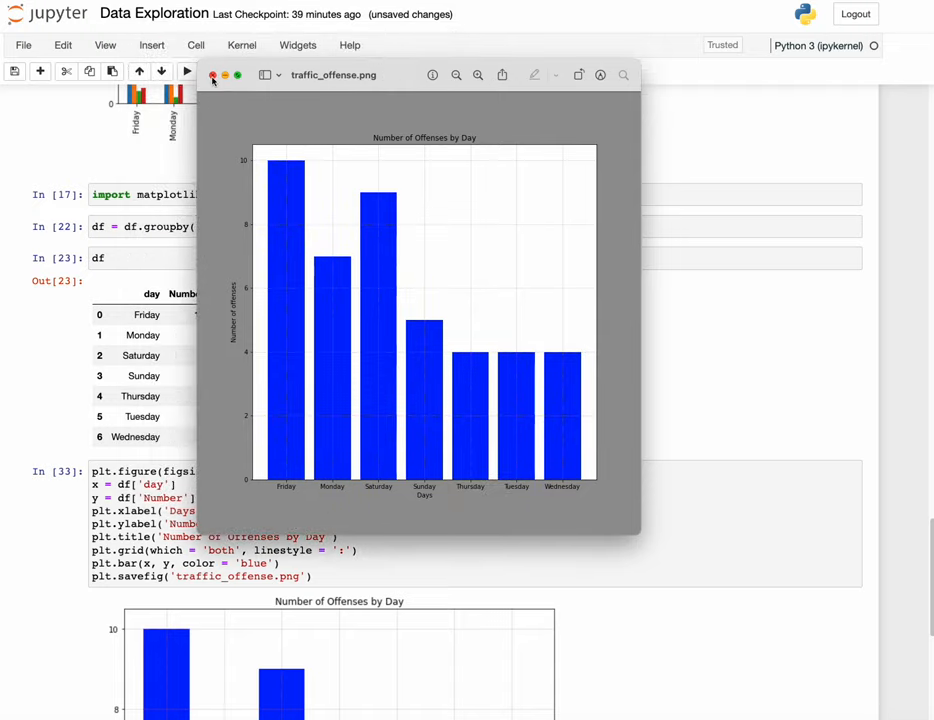
left_click(212, 76)
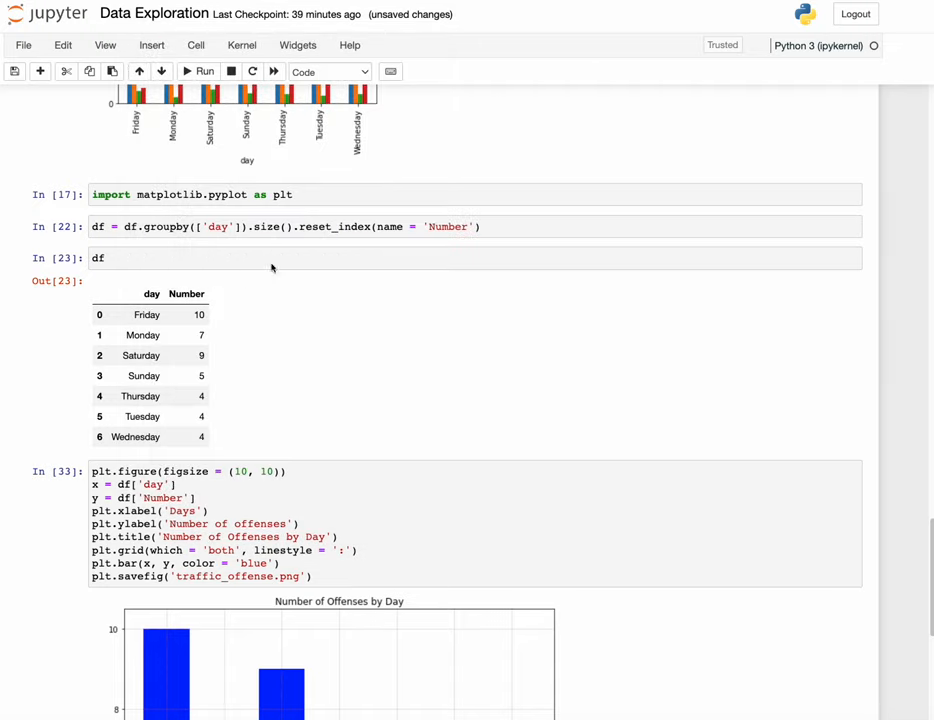
mouse_move(456, 404)
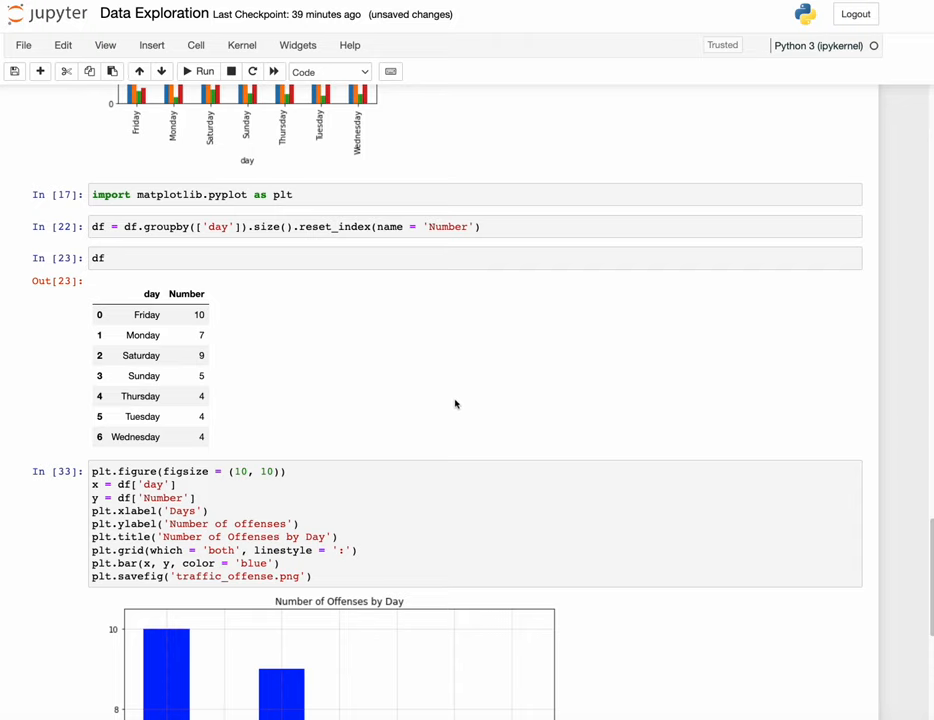
mouse_move(252, 416)
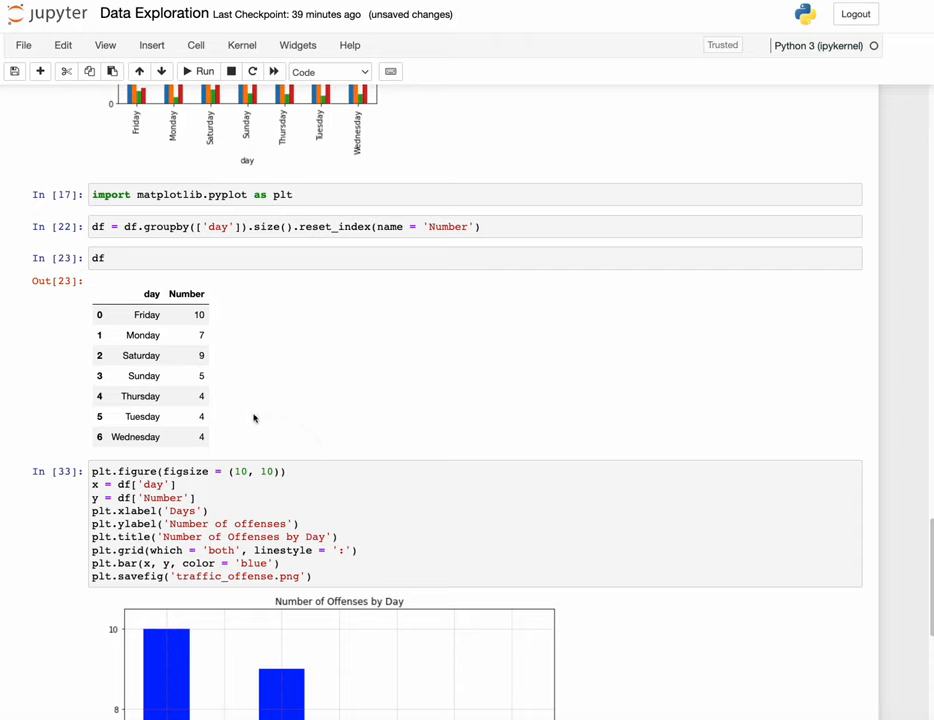
mouse_move(296, 436)
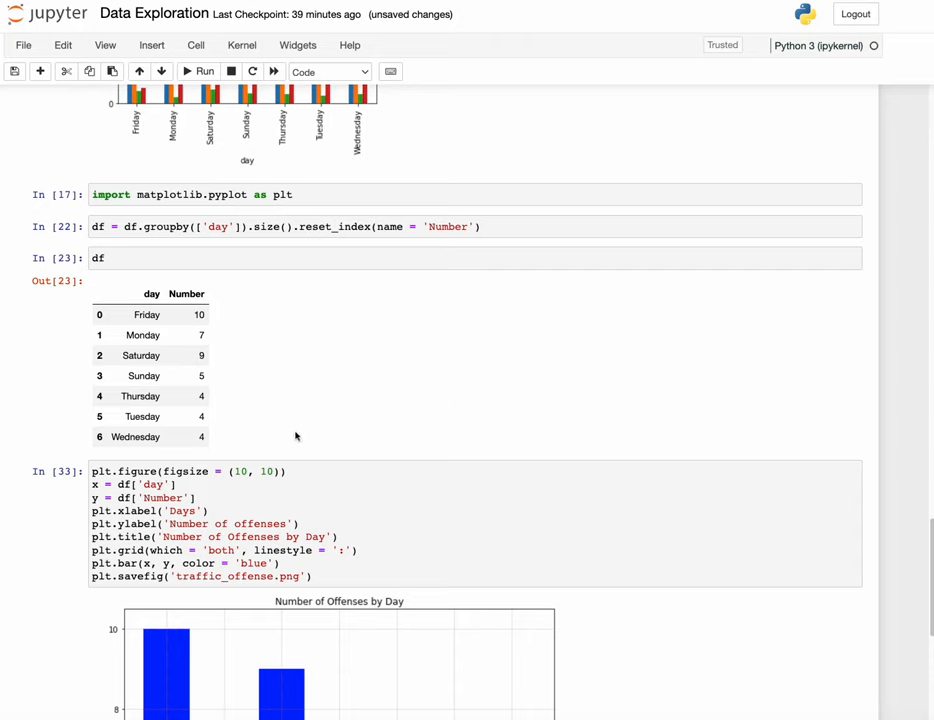
scroll("down", 3)
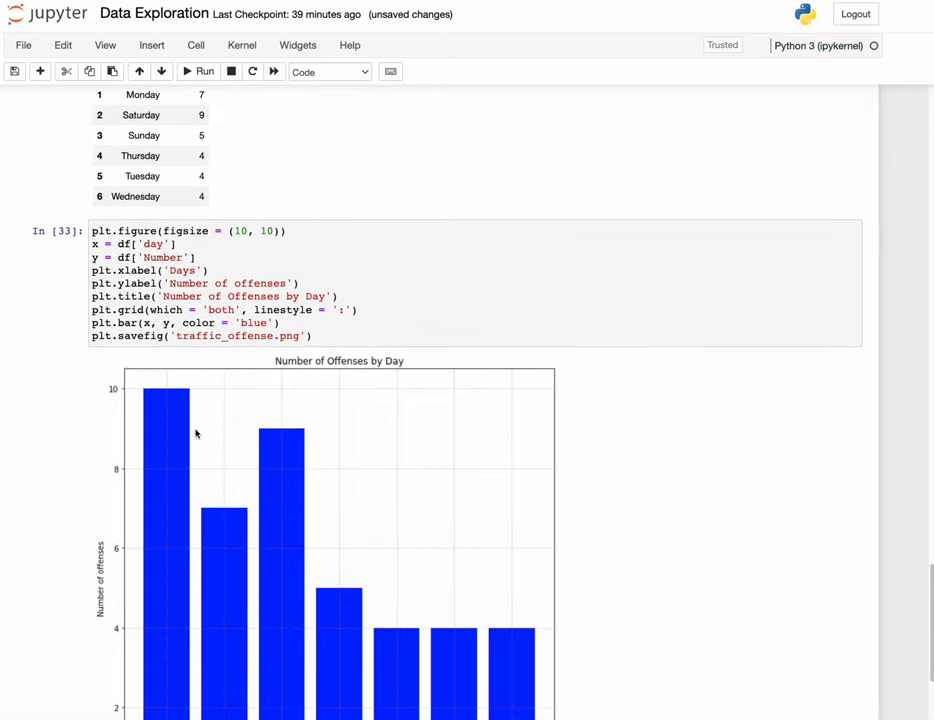
mouse_move(240, 356)
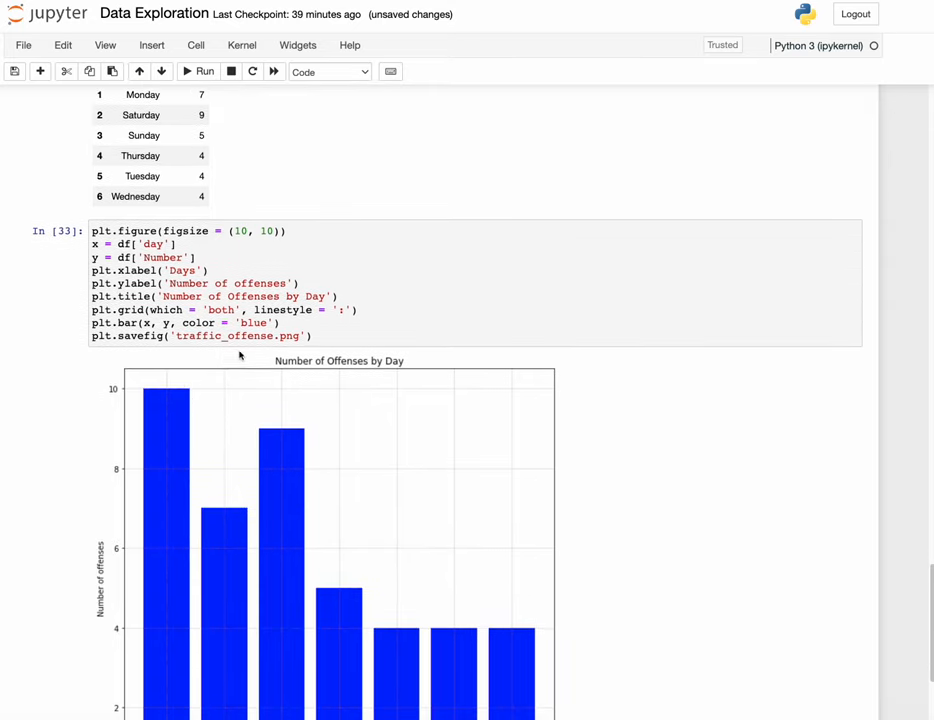
mouse_move(276, 336)
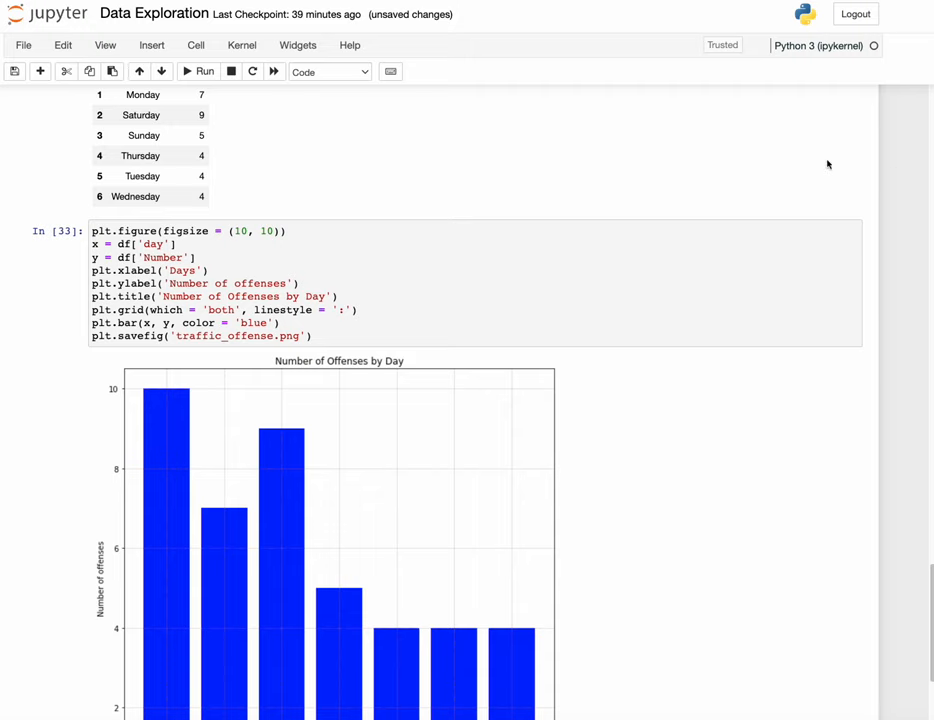
scroll("down", 3)
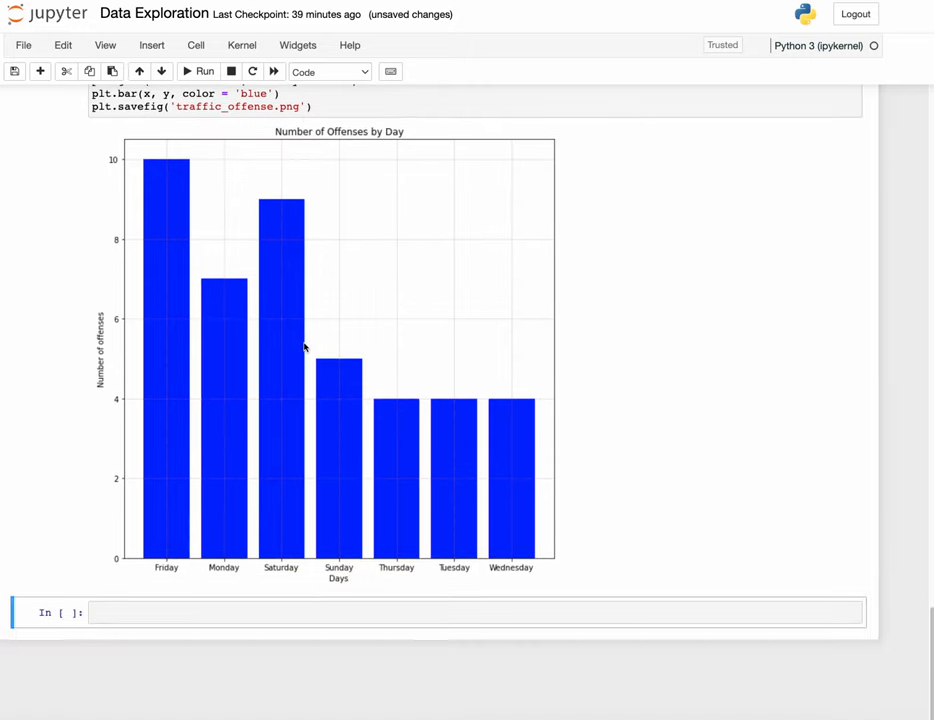
mouse_move(348, 224)
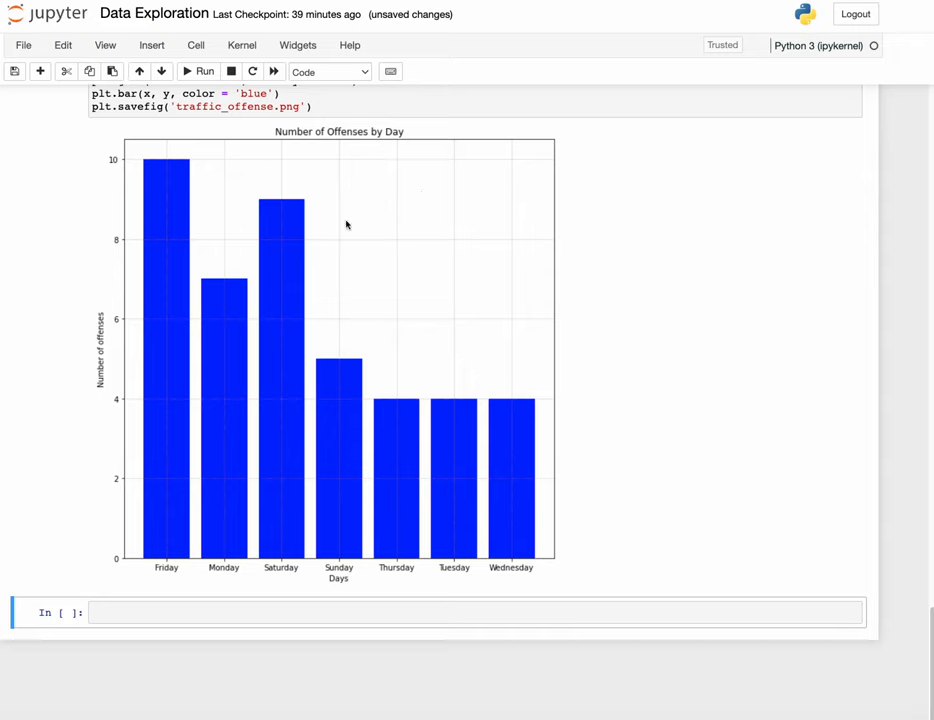
mouse_move(580, 202)
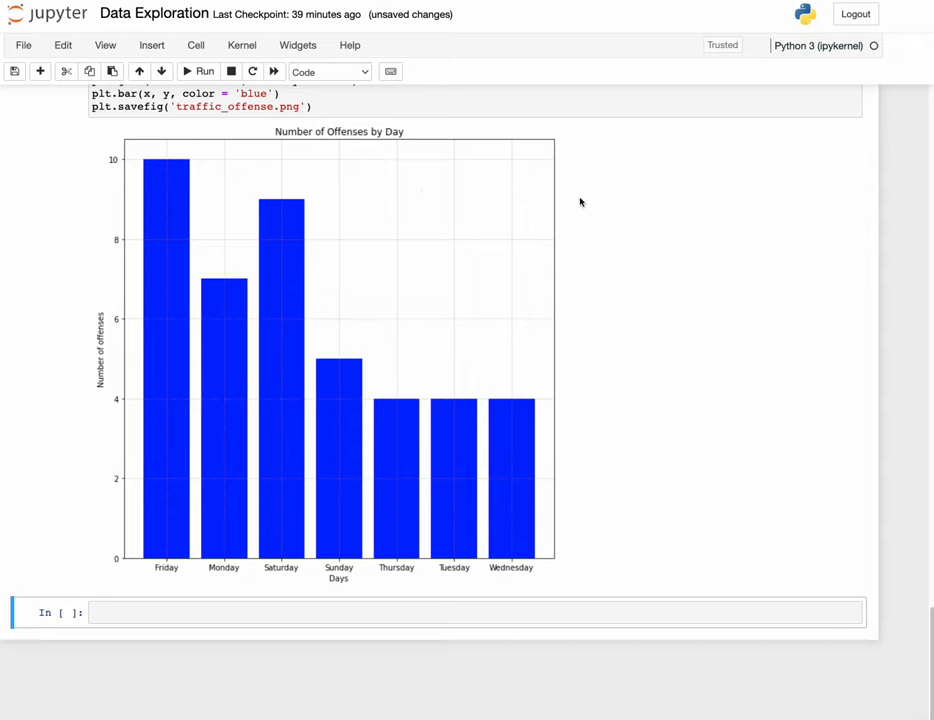
mouse_move(502, 272)
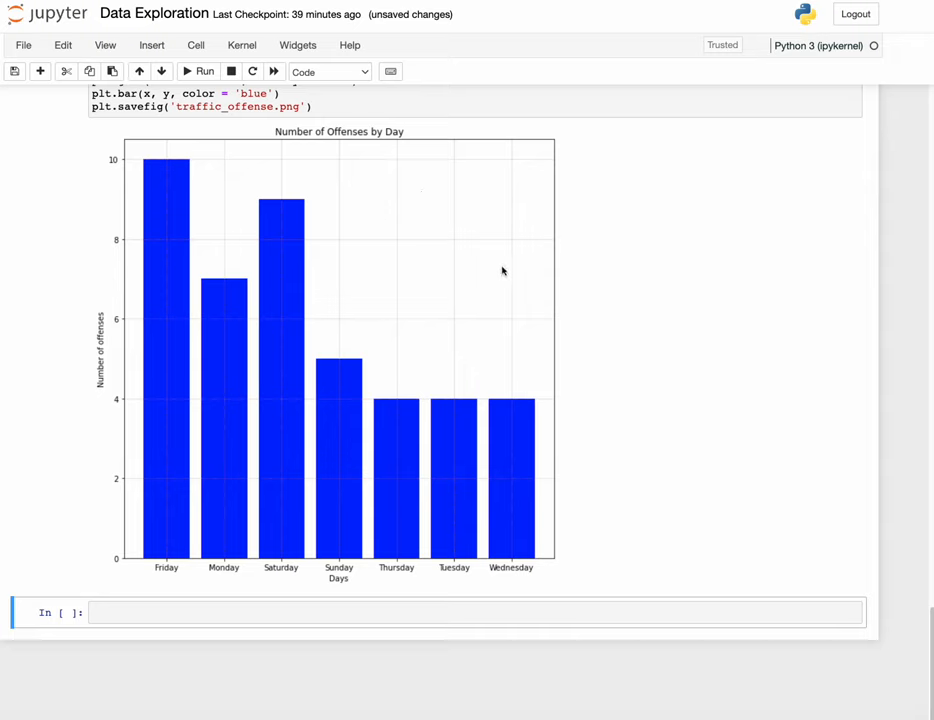